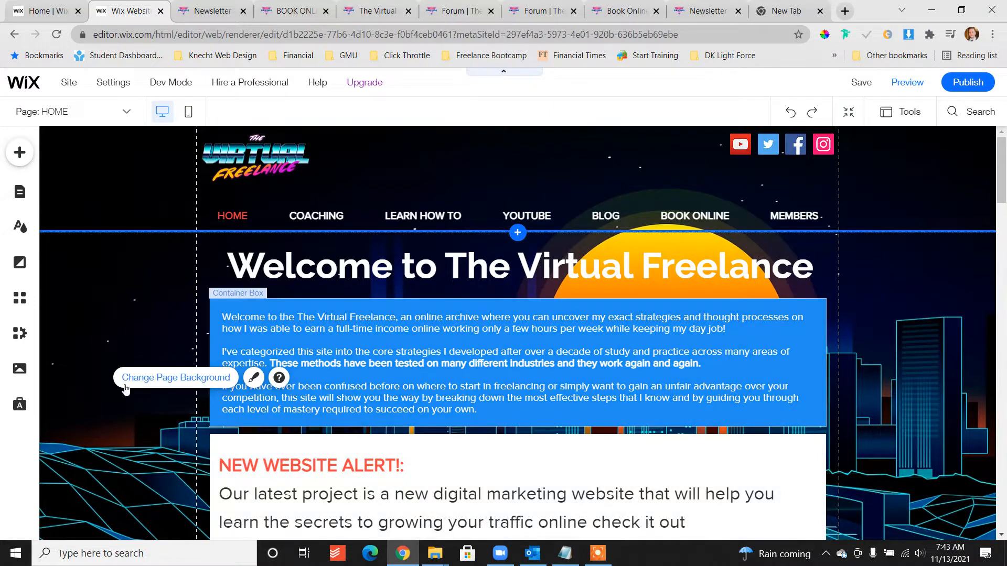
mouse_move(19, 152)
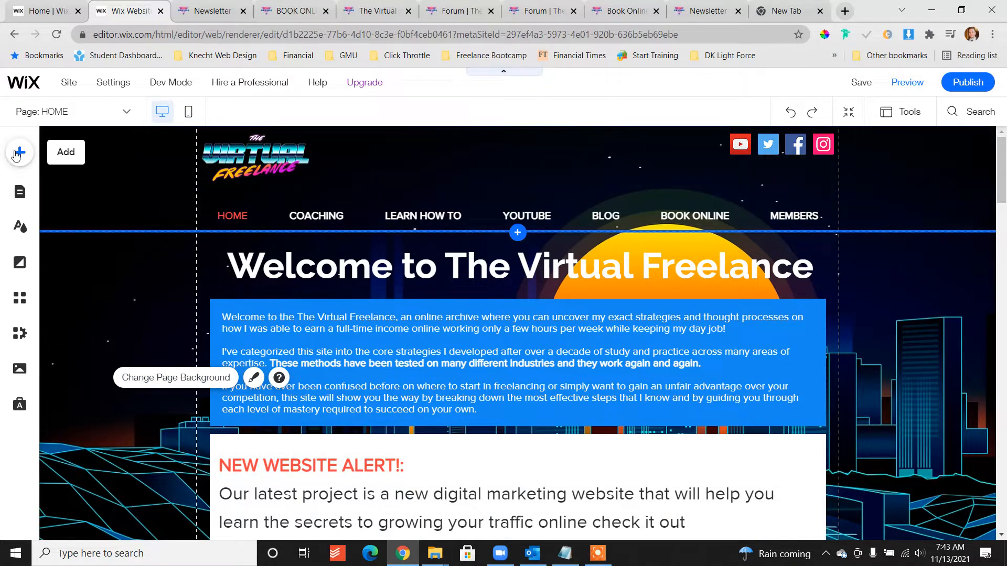
- Browse the add-elements catalog through Events to the Members Area option
left_click(18, 152)
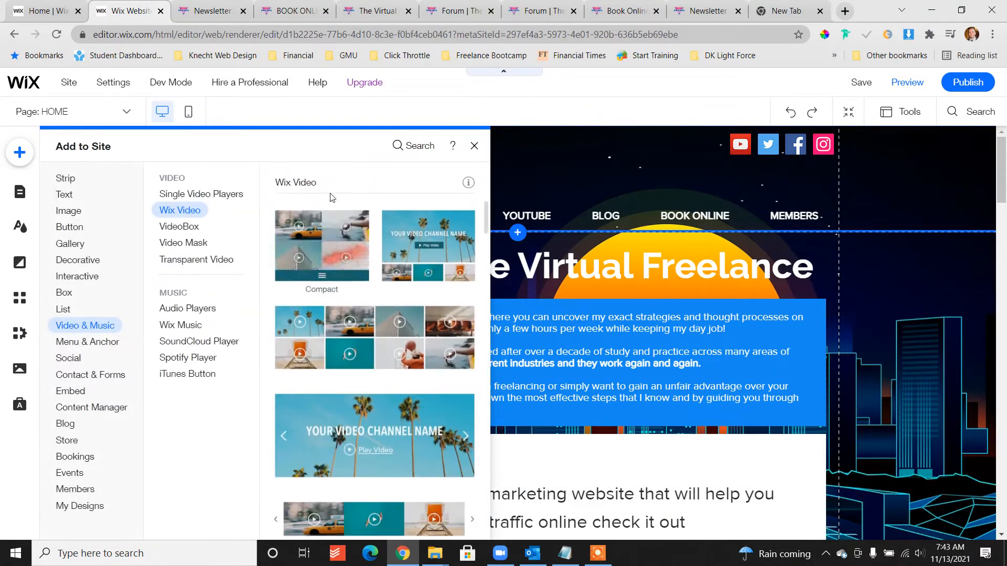
left_click(42, 10)
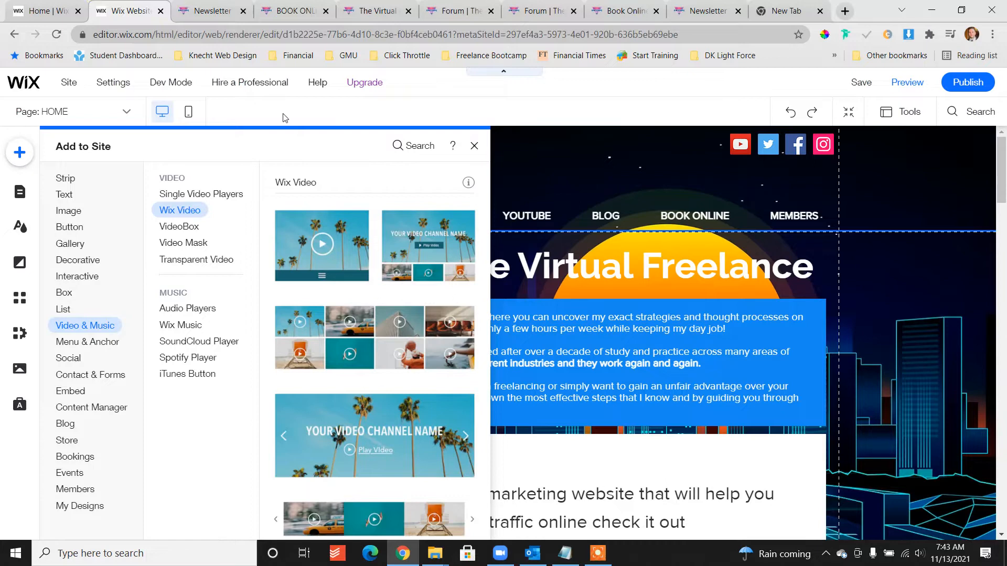
mouse_move(19, 152)
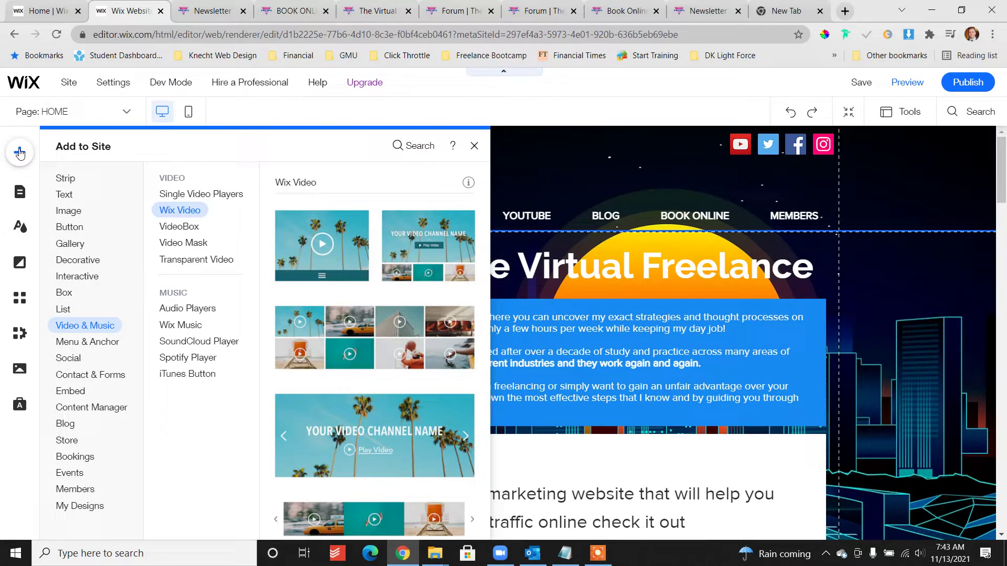
mouse_move(132, 168)
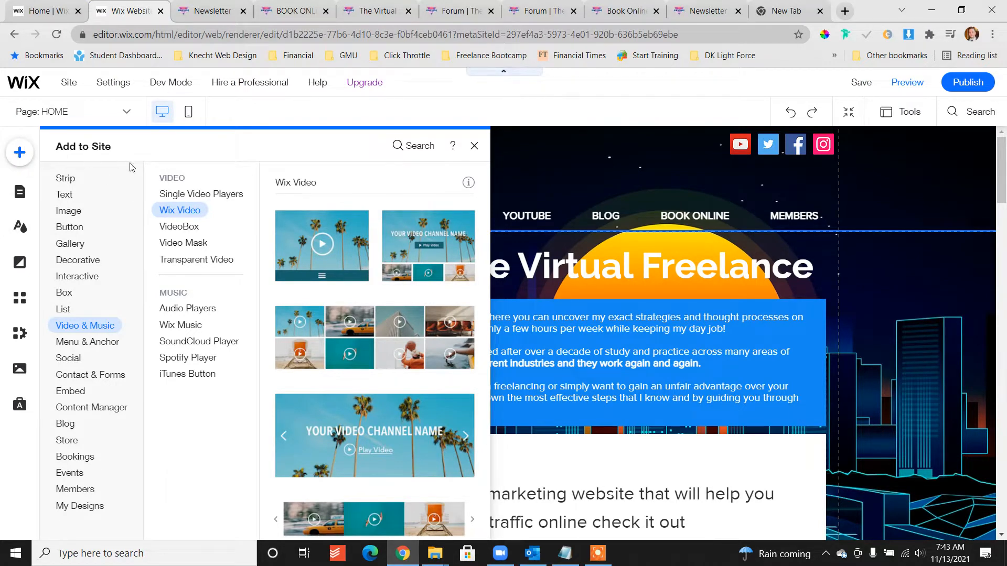
left_click(70, 473)
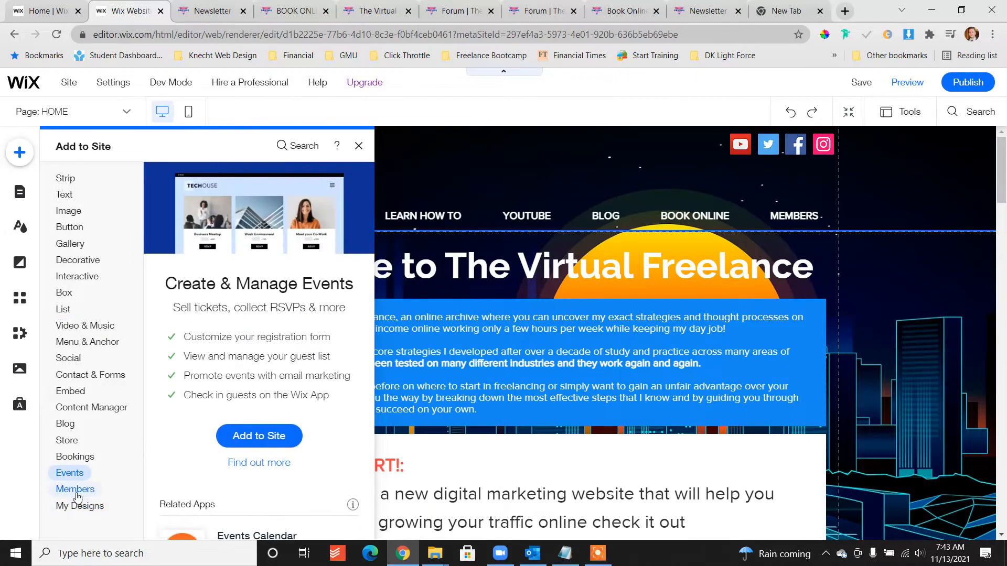
left_click(74, 488)
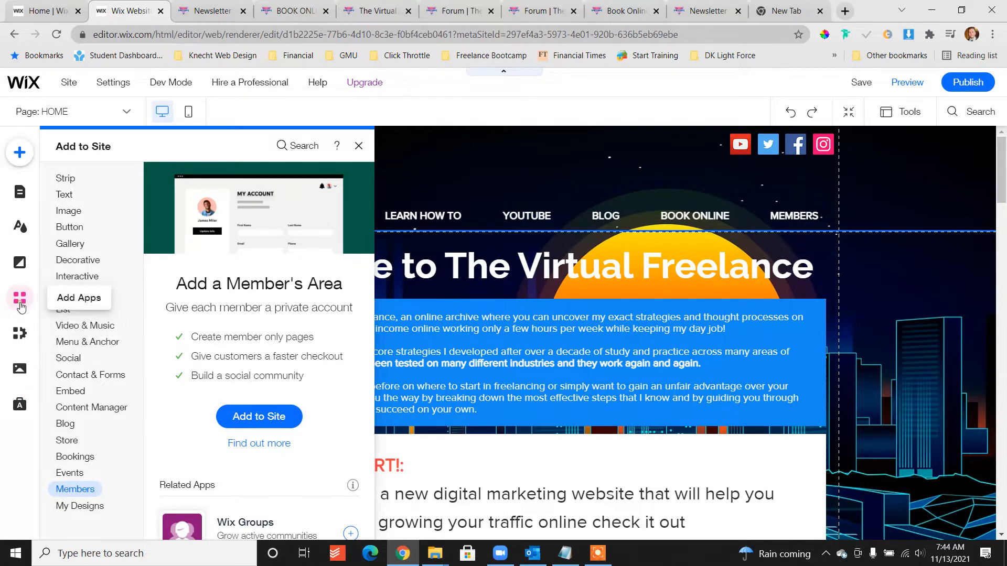
- Find Wix Members Area in the App Market by searching 'member' and add it to the site
left_click(79, 297)
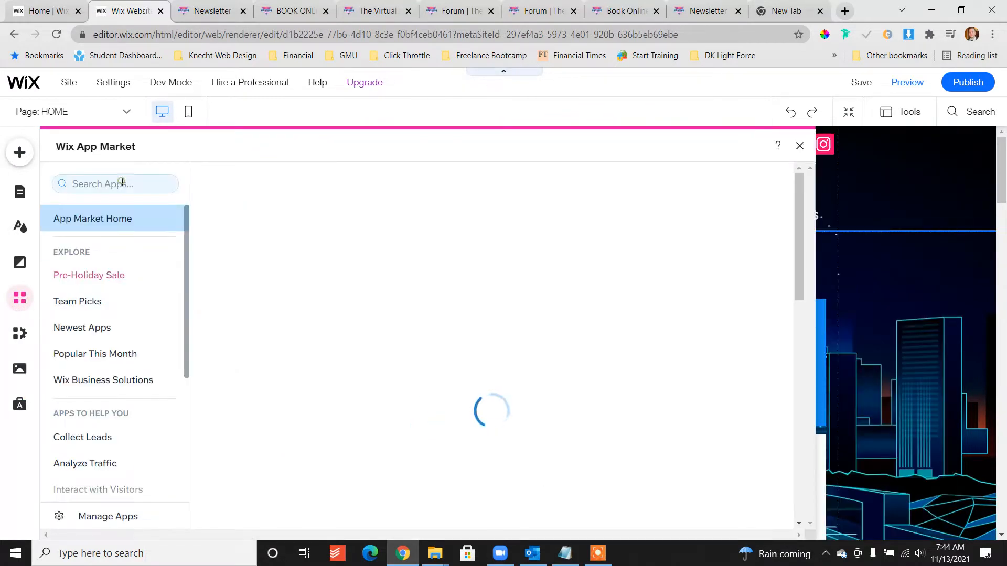
type("member")
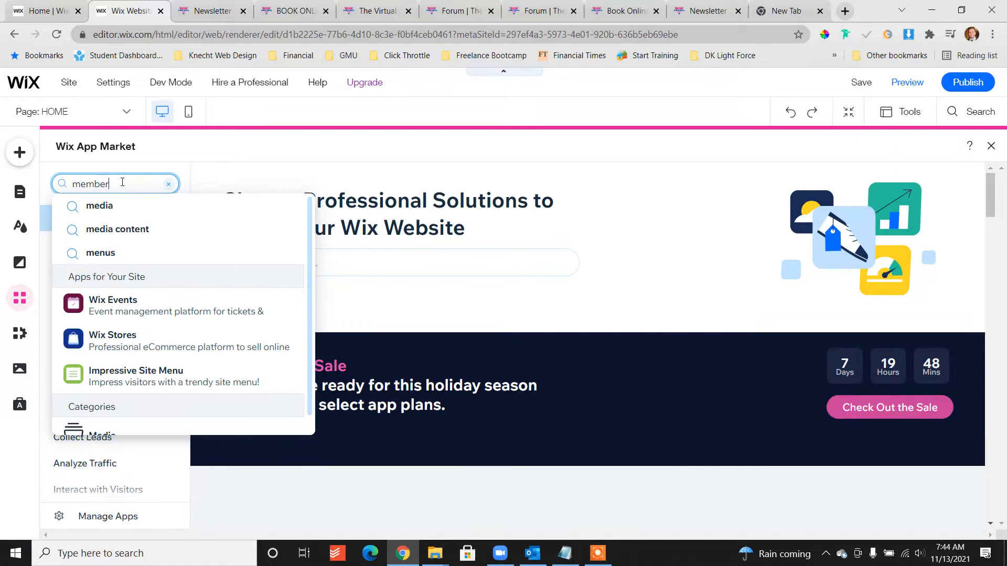
type("member")
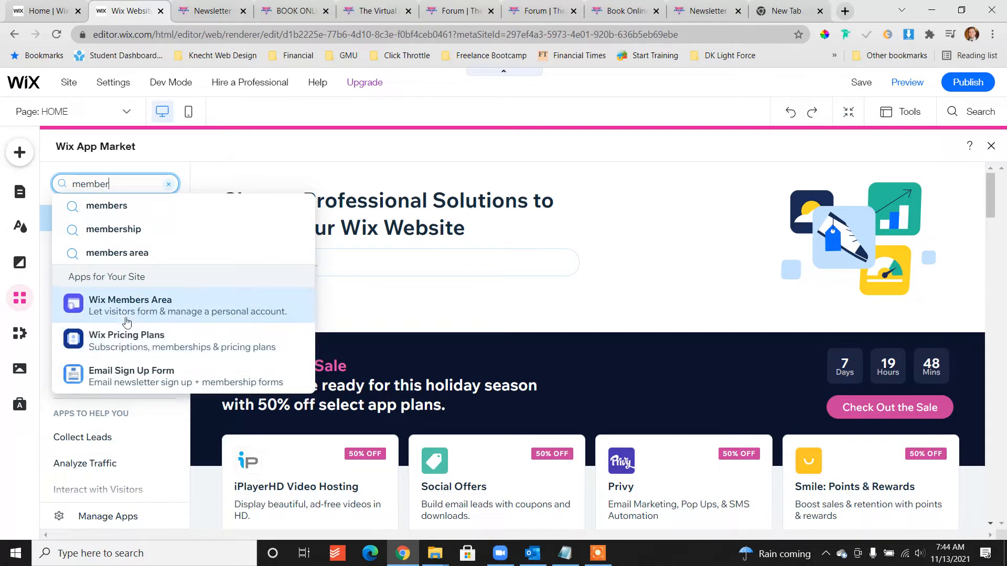
mouse_move(105, 307)
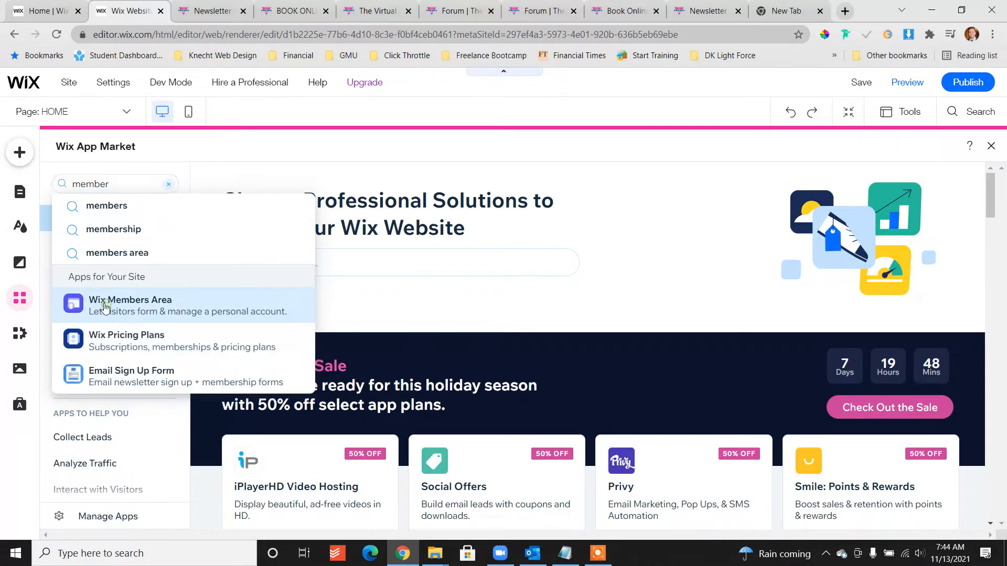
left_click(131, 300)
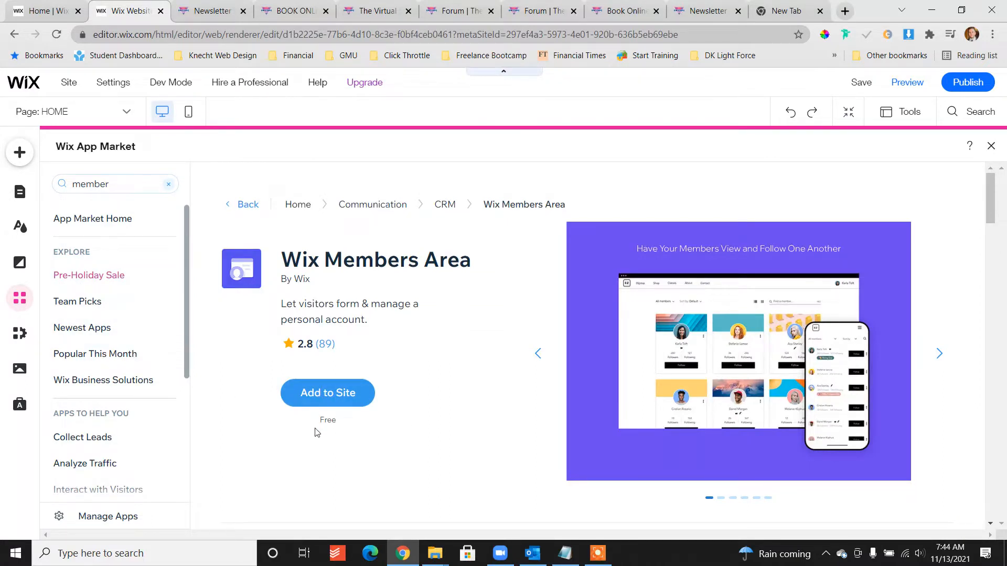
left_click(327, 392)
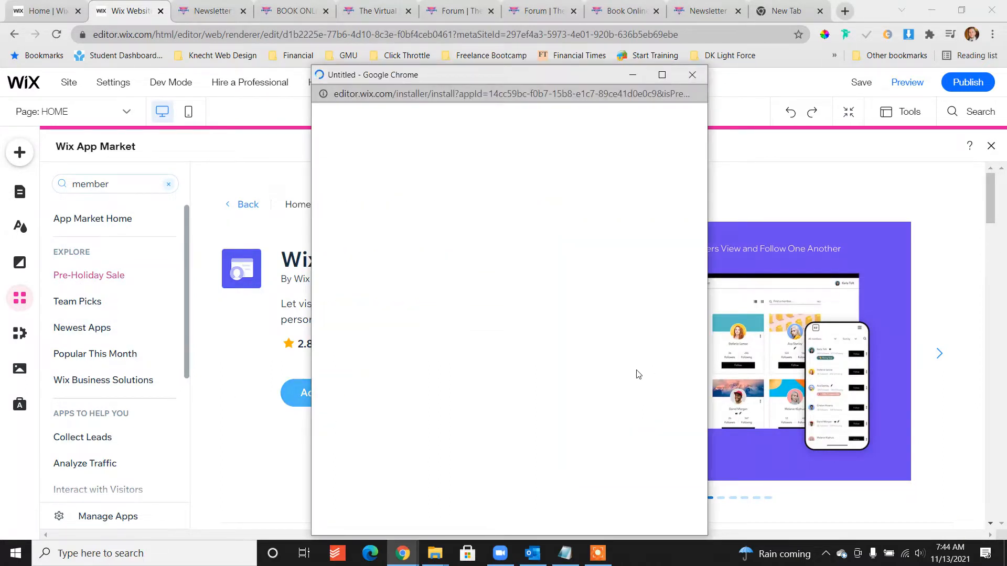
left_click(691, 74)
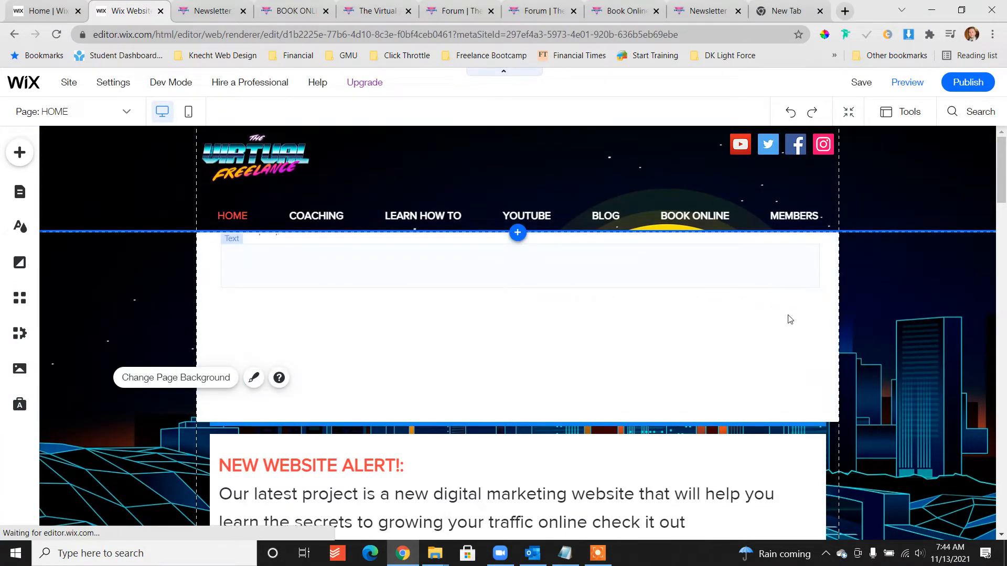
- Review the new My Account member page with its profile card and login bar
left_click(232, 215)
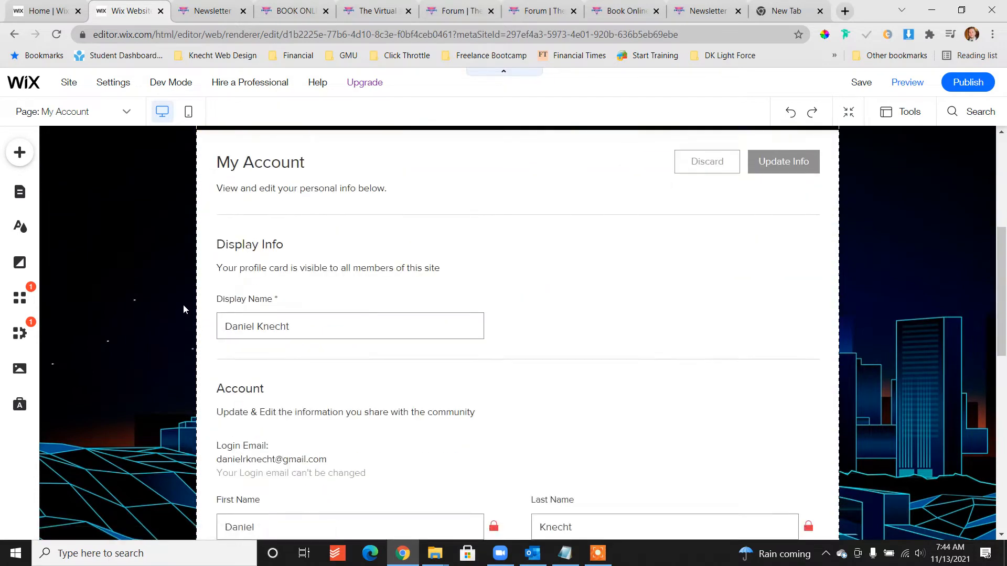
scroll("down", 3)
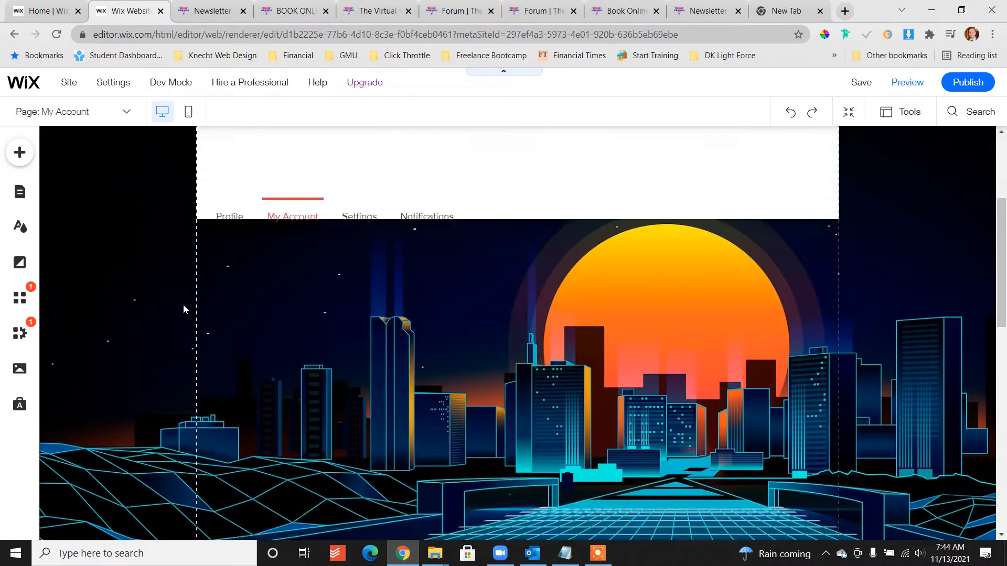
scroll("up", 3)
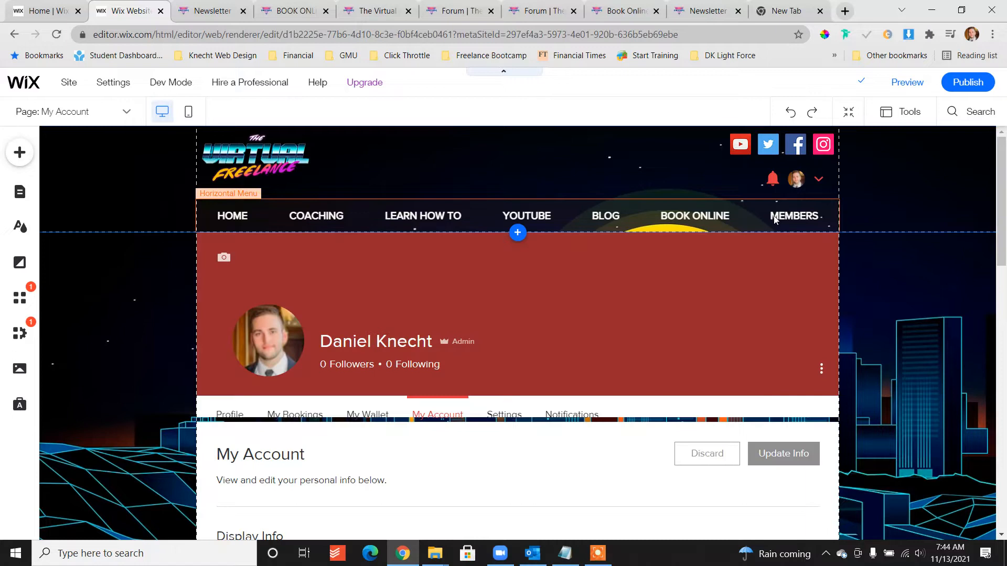
mouse_move(794, 218)
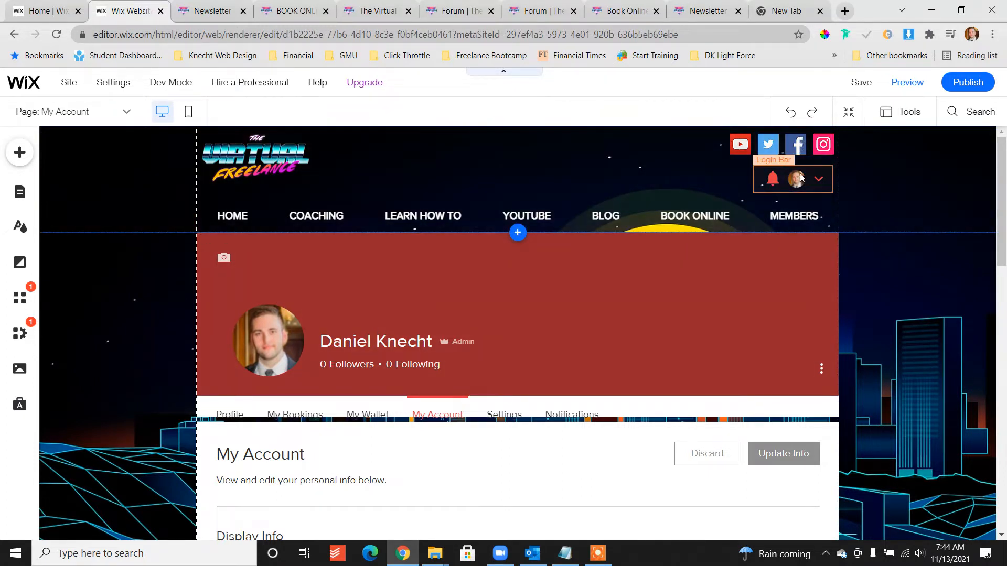
mouse_move(329, 197)
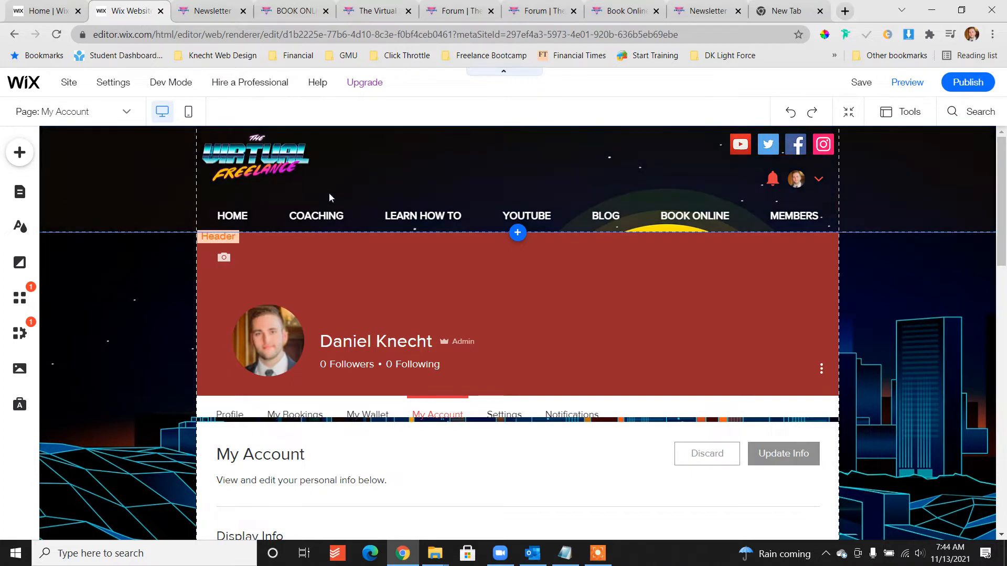
- Centre the site logo in the header and switch toward the mobile view
left_click(254, 158)
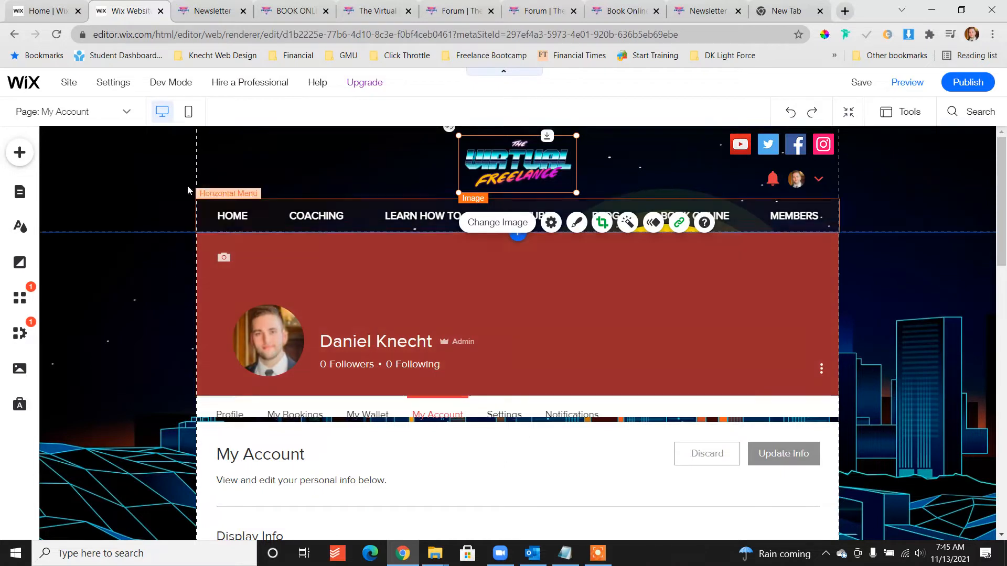
left_click(414, 133)
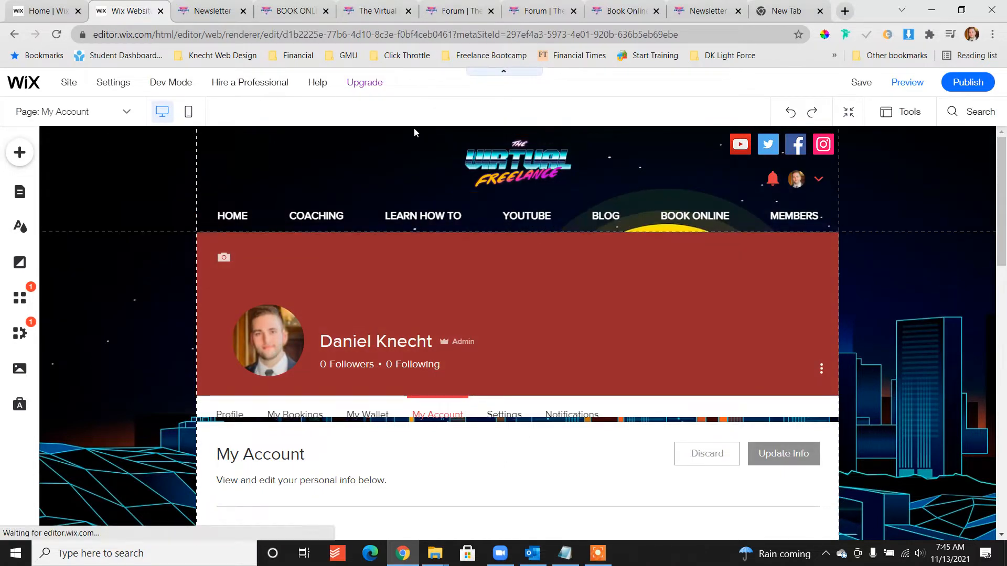
left_click(188, 112)
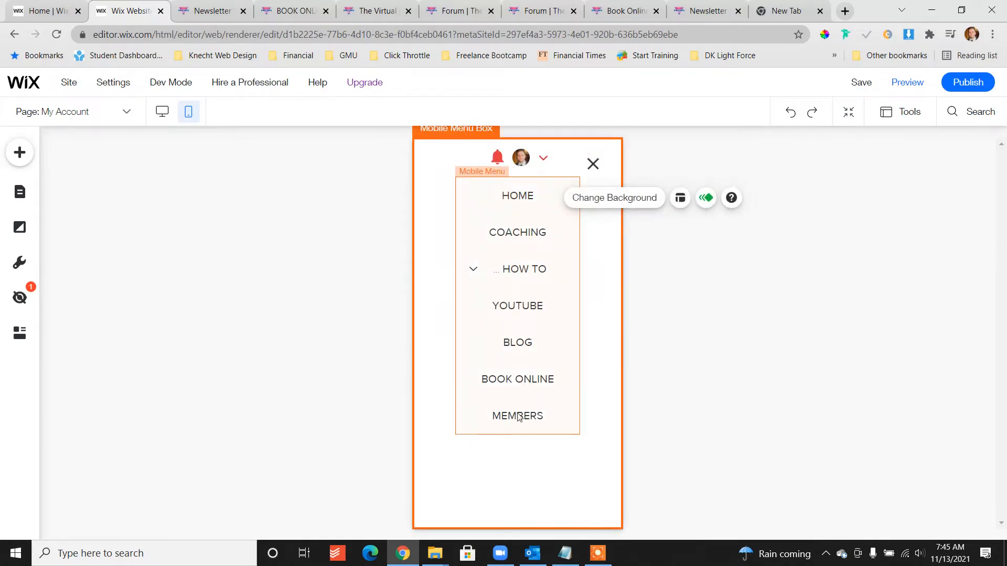
- Place the Login Bar at the top-left of the mobile menu and return to desktop layout
left_click(517, 158)
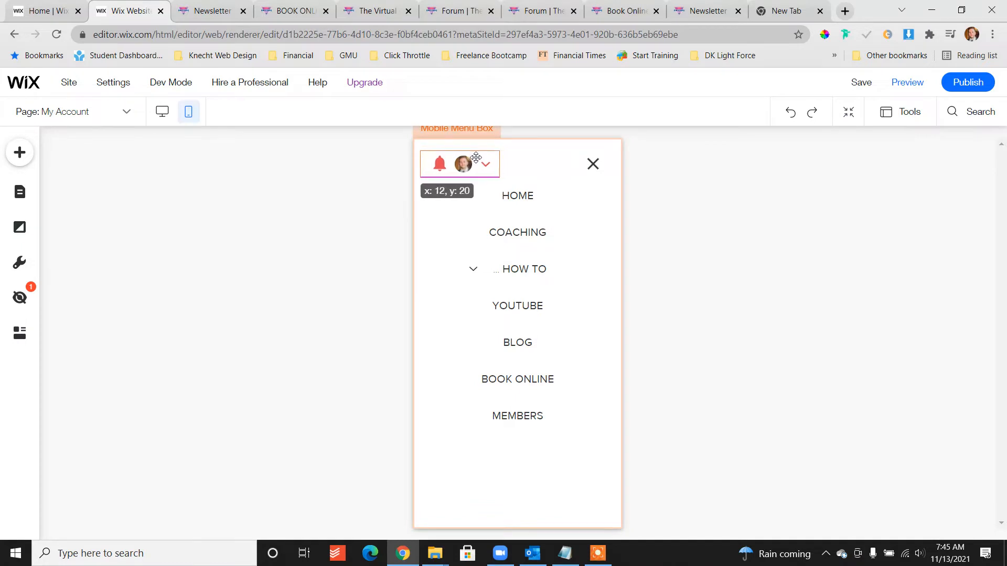
left_click(459, 163)
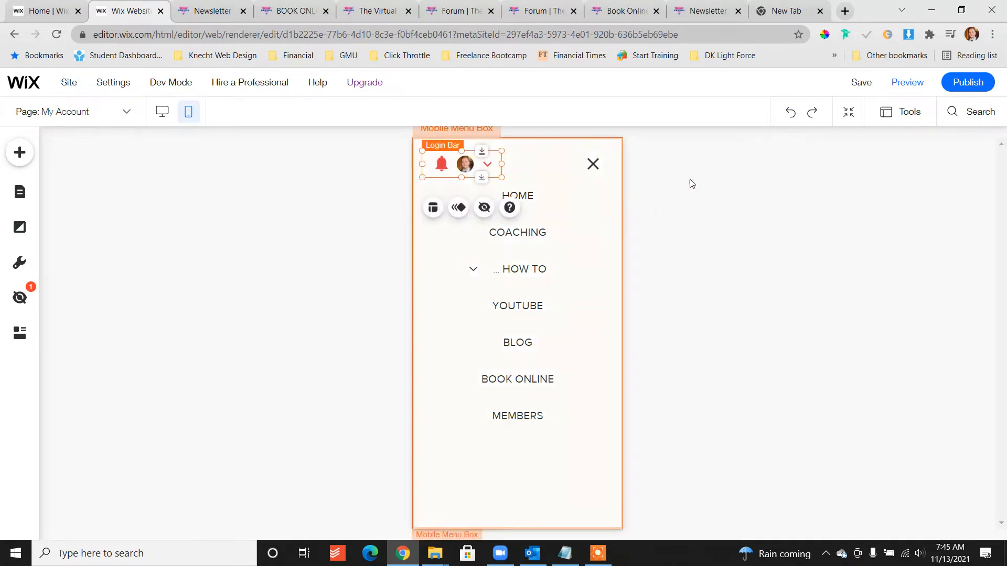
mouse_move(161, 112)
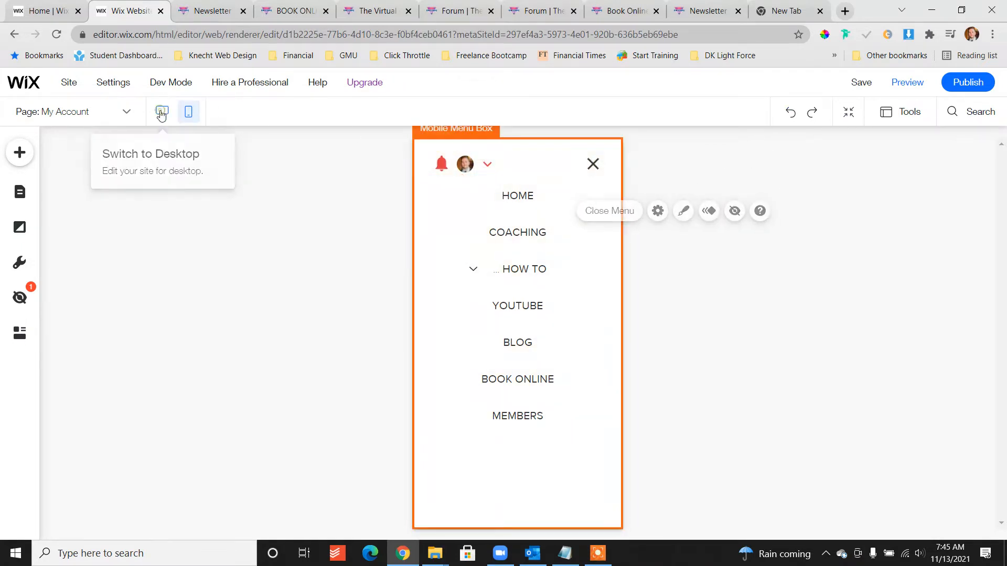
left_click(162, 112)
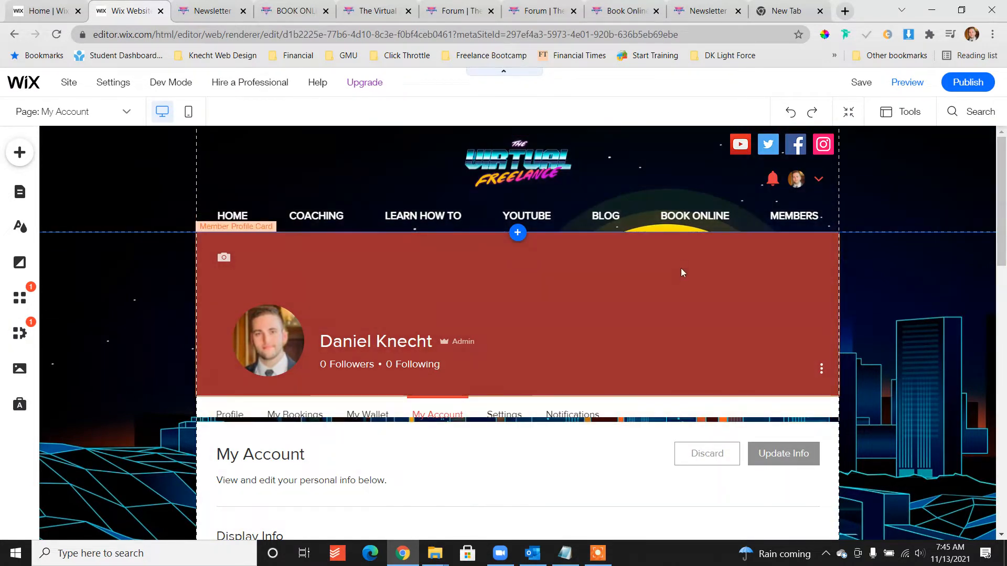
- Inspect the My Account page content and Member's Bar, then deselect the bar
scroll("down", 3)
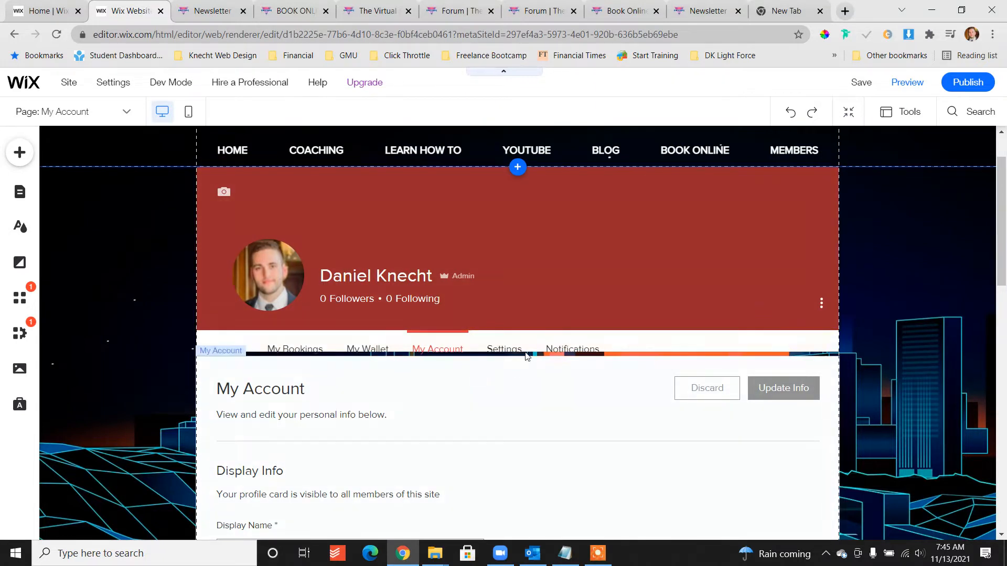
mouse_move(349, 459)
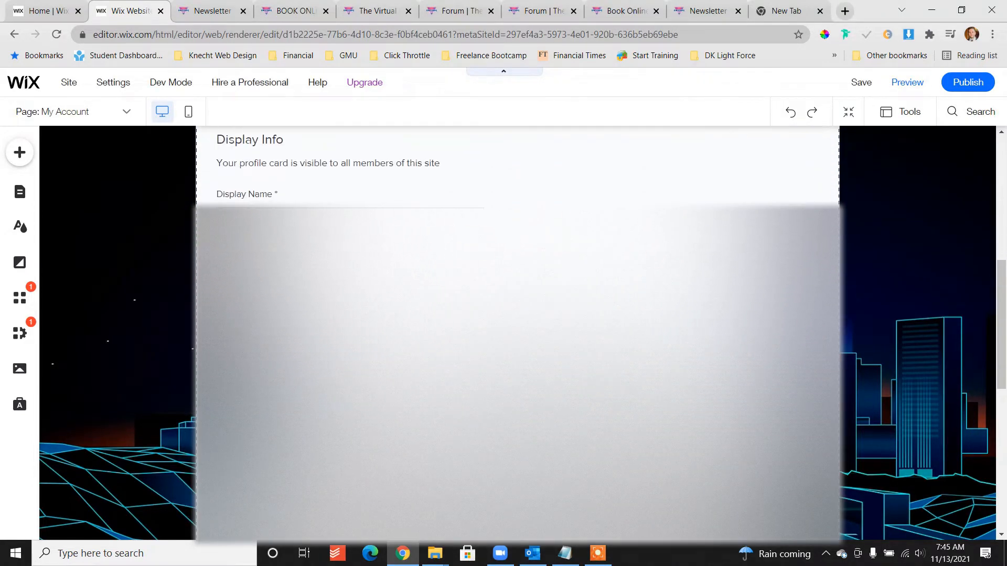
scroll("up", 3)
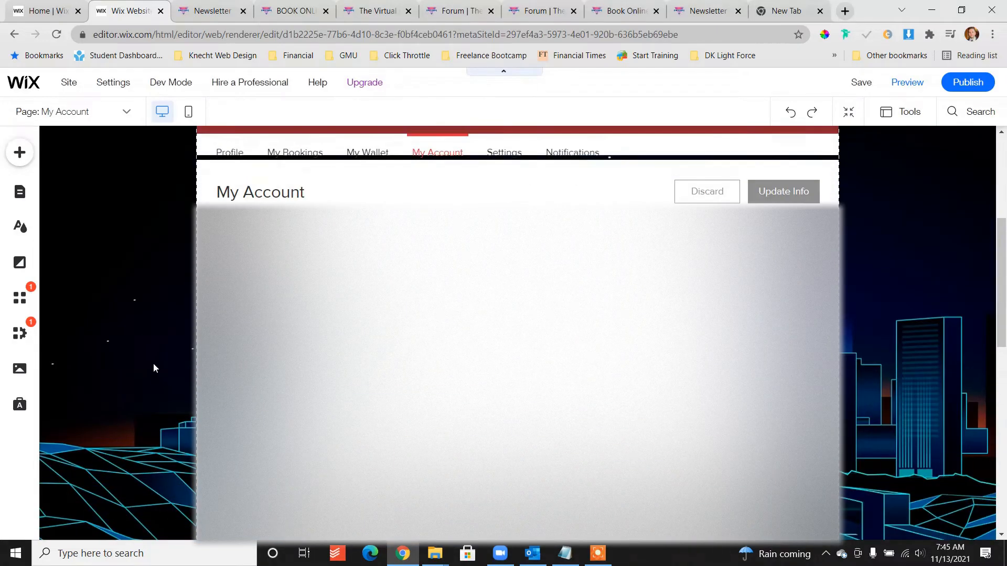
scroll("up", 3)
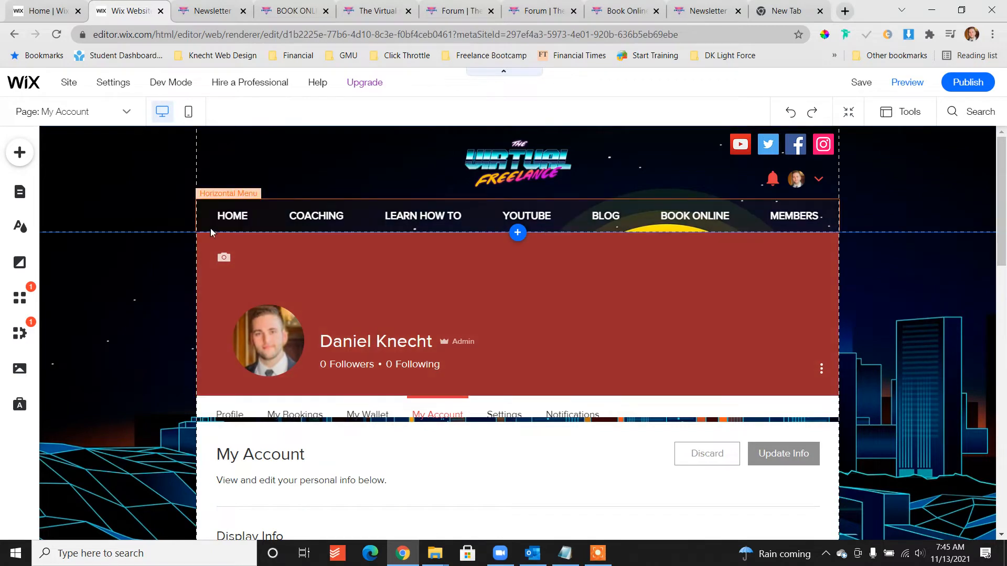
left_click(173, 250)
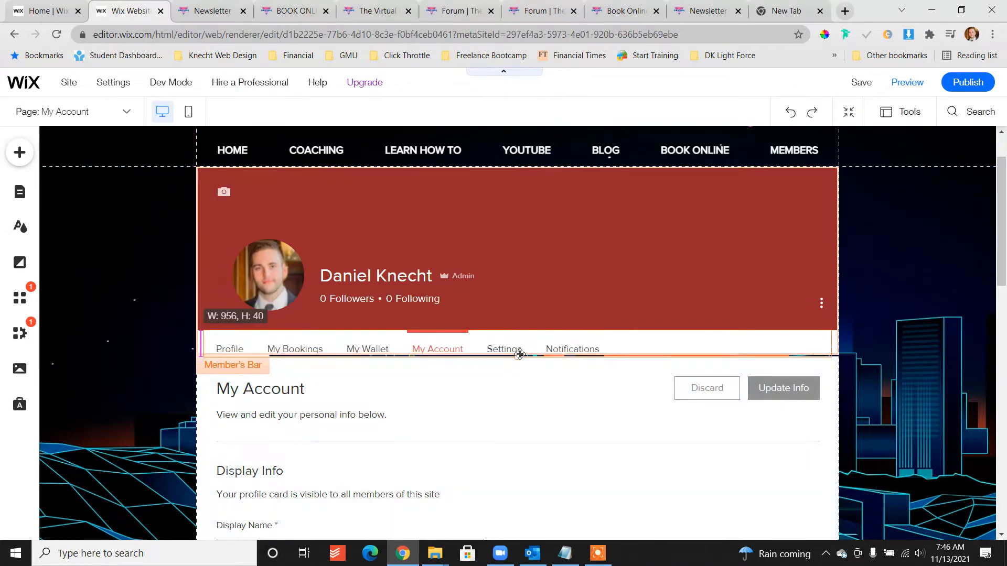
left_click(802, 351)
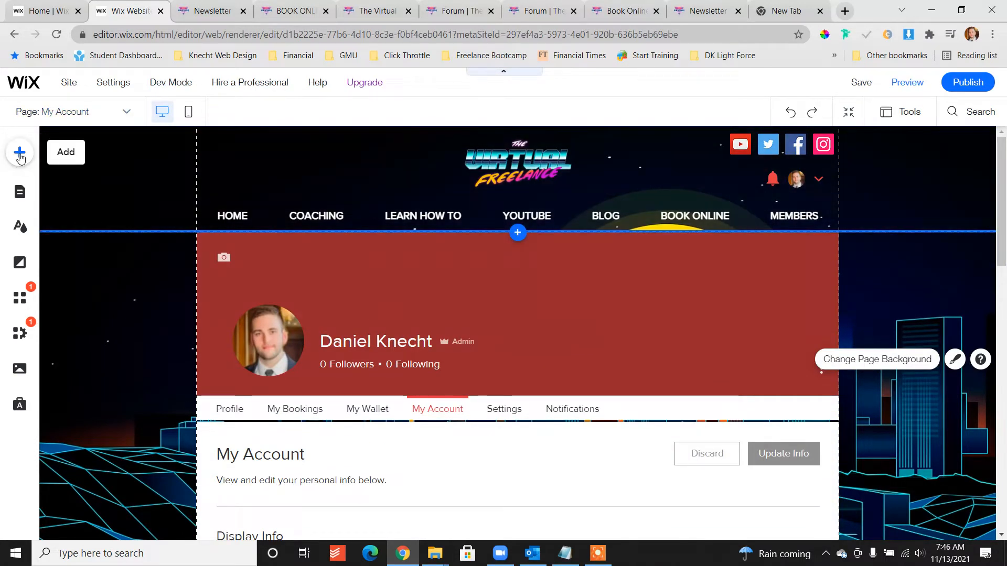
- Search 'forum' in the App Market and install Wix Forum, creating a Forum page
left_click(19, 297)
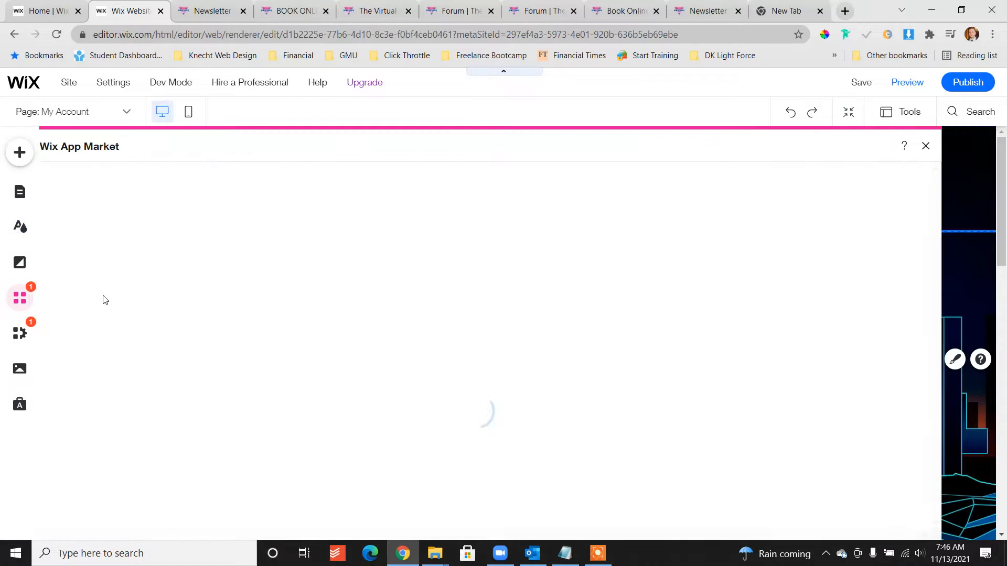
left_click(115, 184)
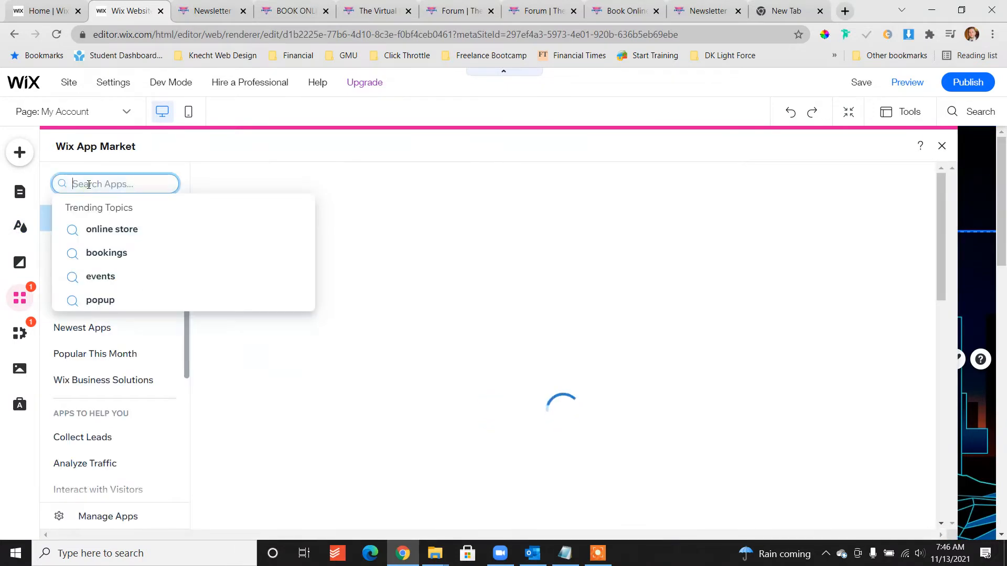
type("forum")
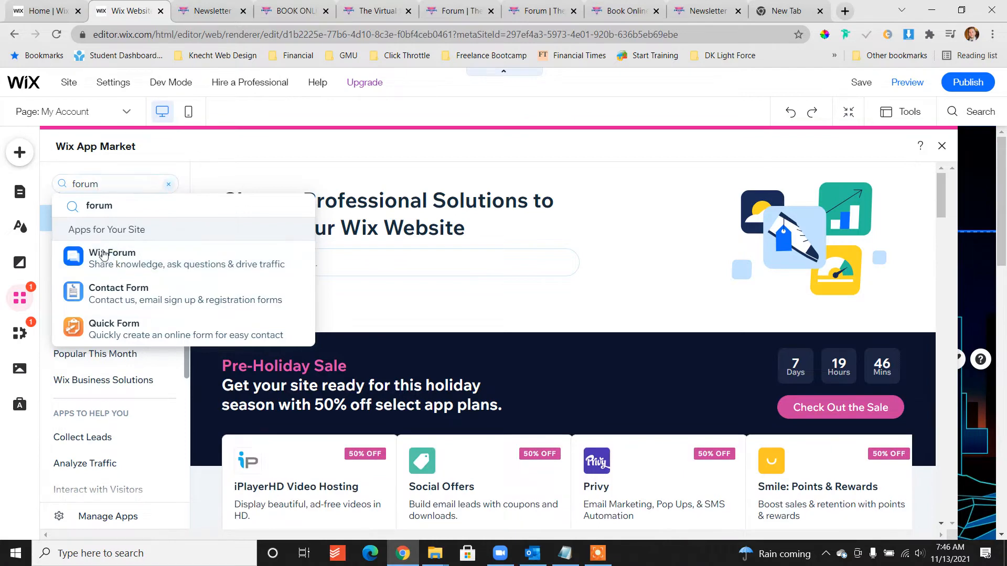
left_click(112, 258)
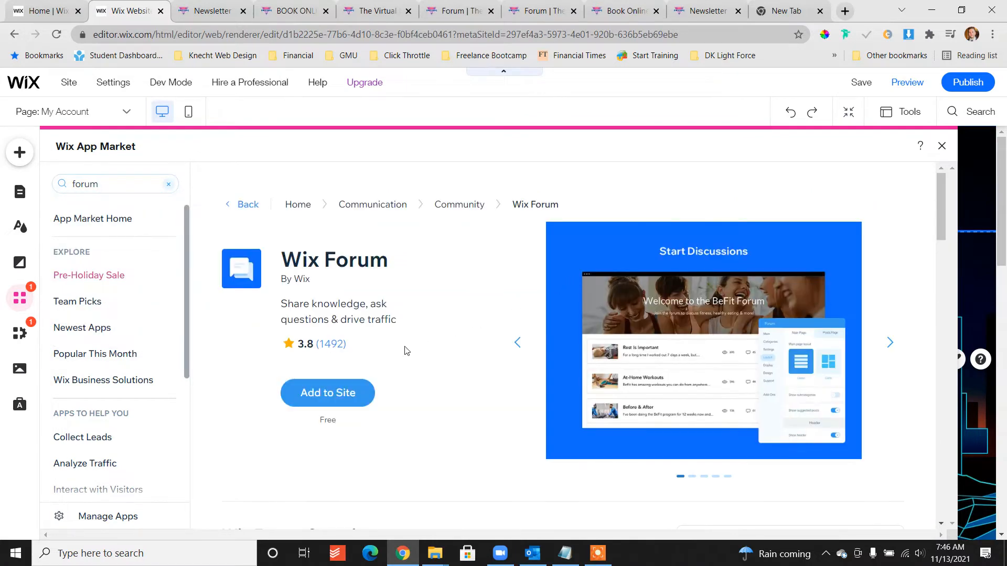
left_click(328, 392)
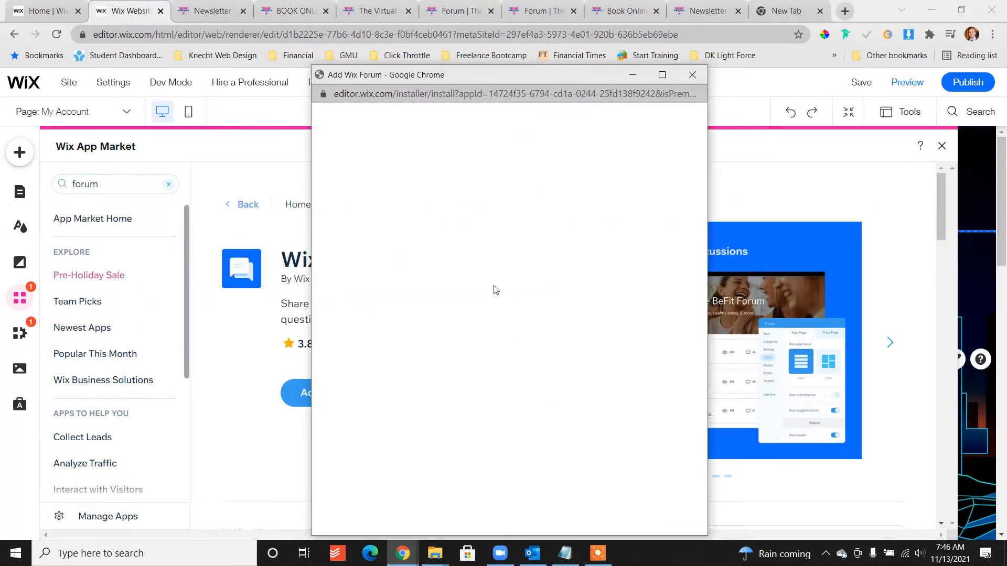
left_click(302, 392)
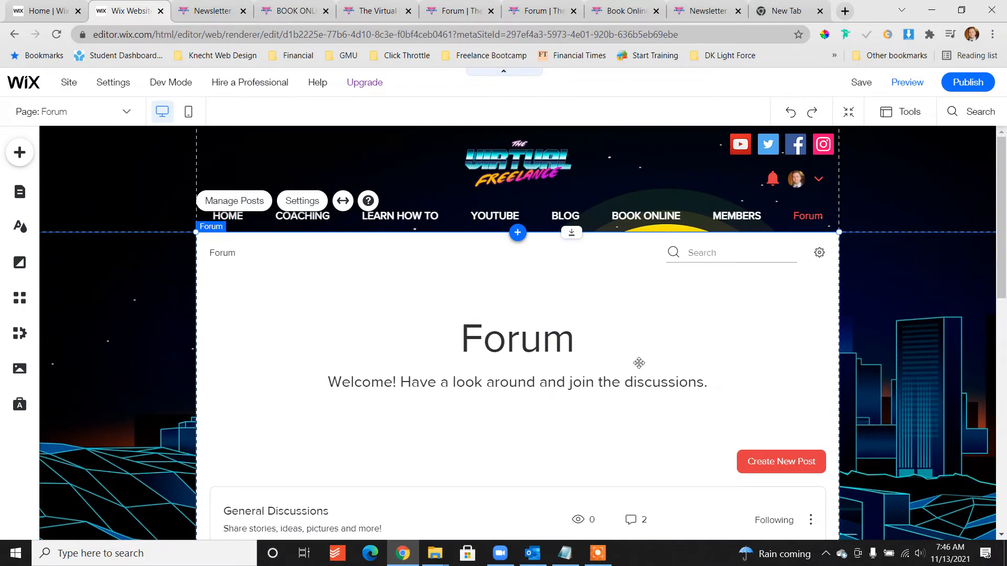
- Hide the forum's welcome header and keep the Classic main page layout
scroll("down", 3)
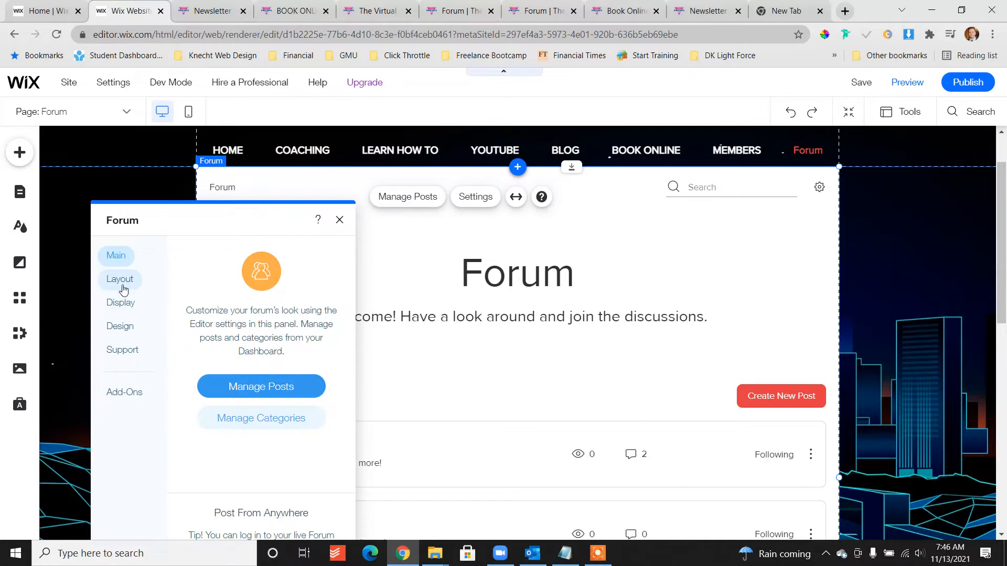
left_click(120, 279)
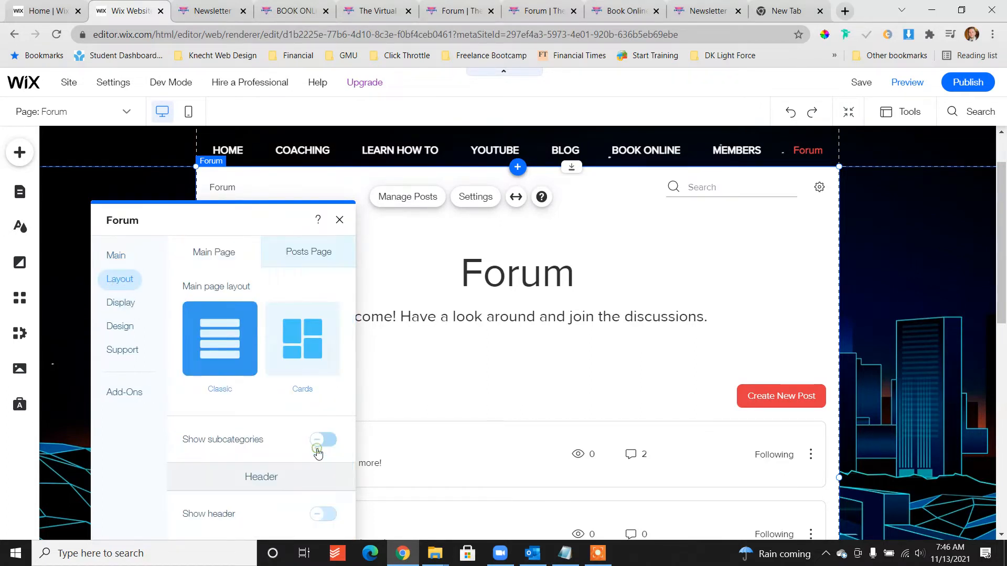
left_click(323, 439)
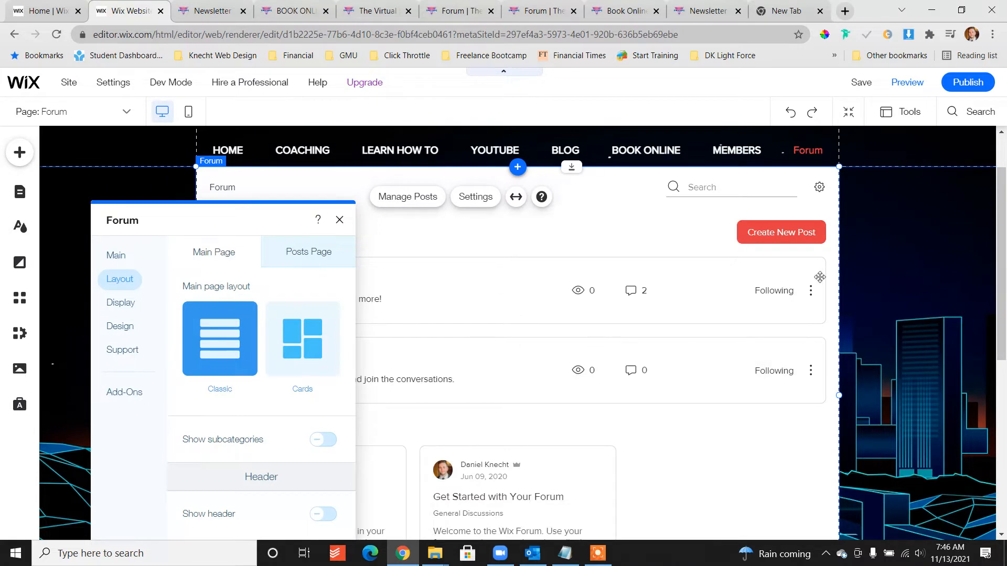
mouse_move(748, 206)
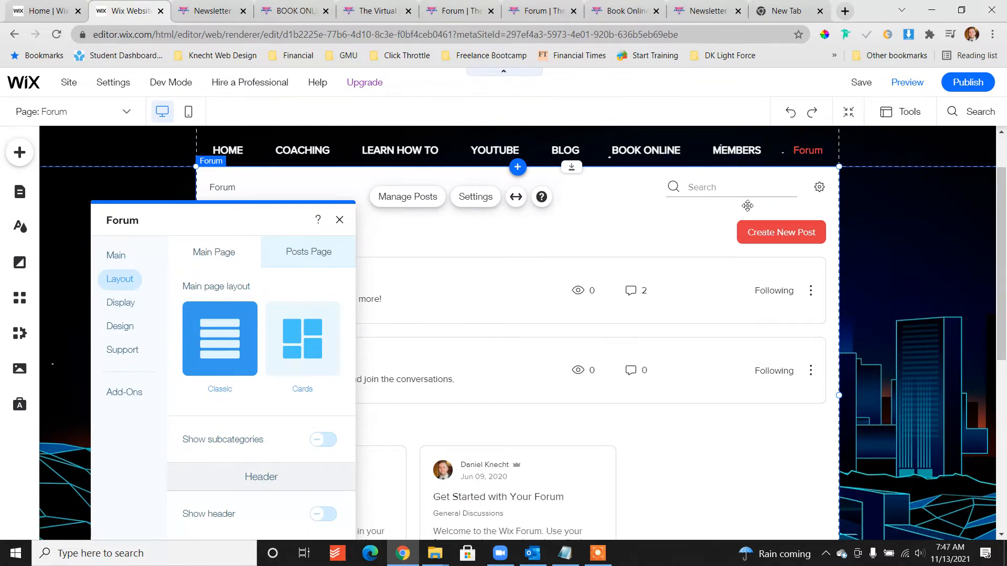
mouse_move(205, 324)
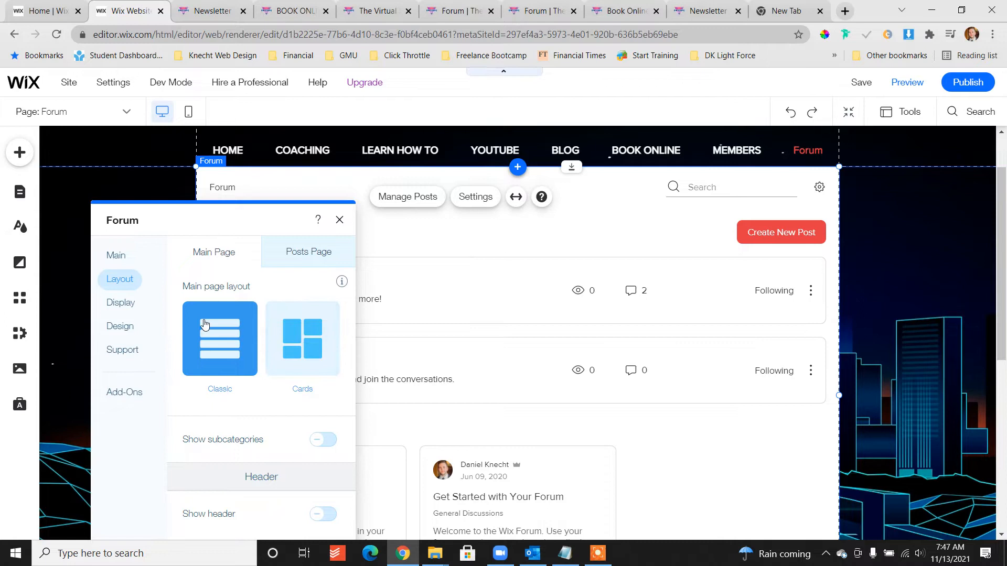
left_click(339, 219)
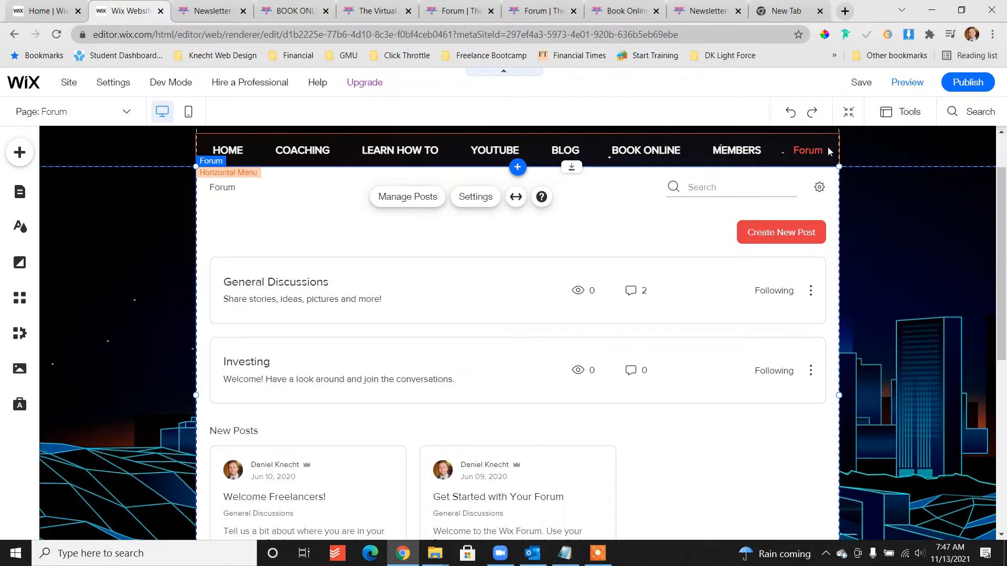
left_click(19, 191)
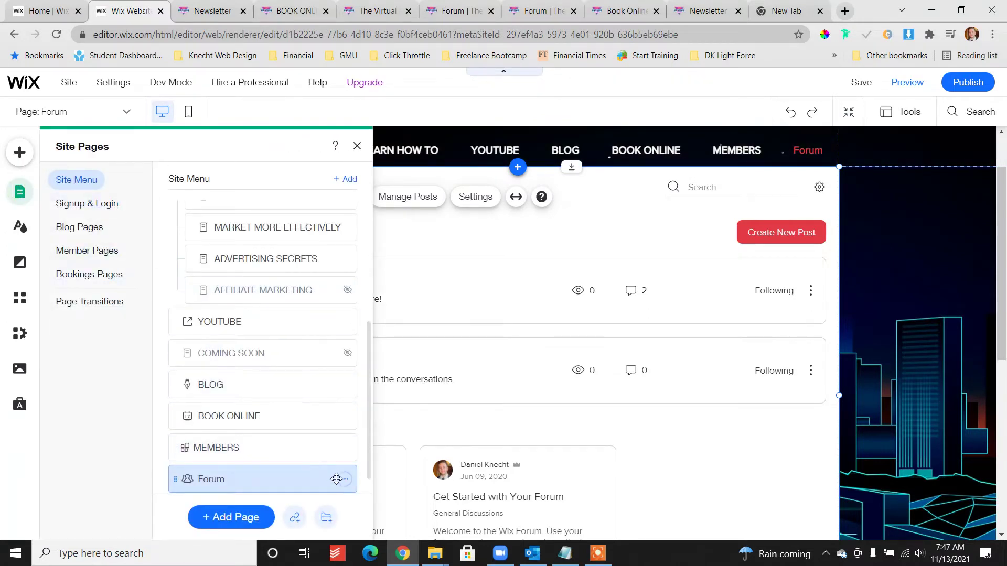
- Rename the Forum page to uppercase FORUM from the Pages list
left_click(345, 479)
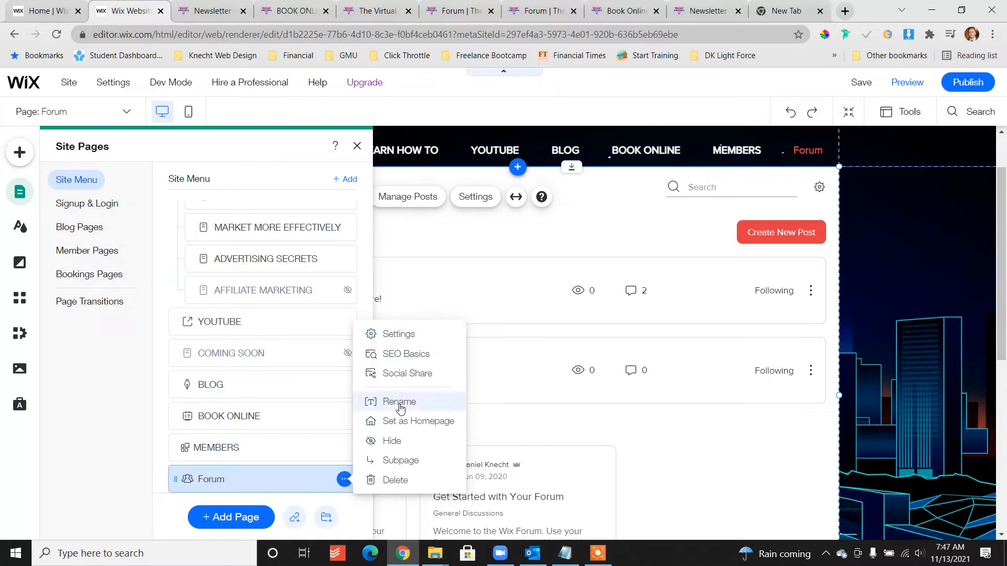
left_click(399, 401)
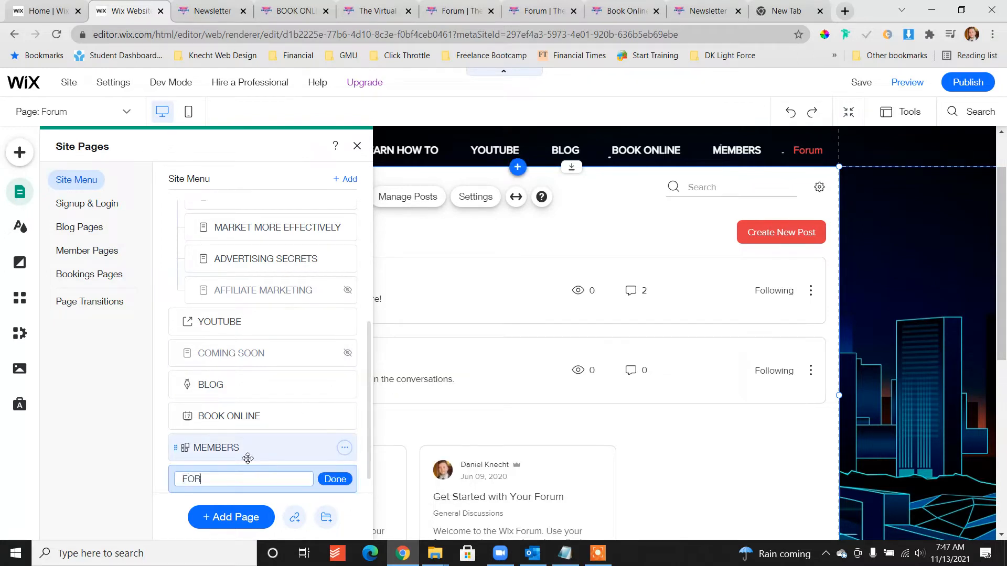
type("UM")
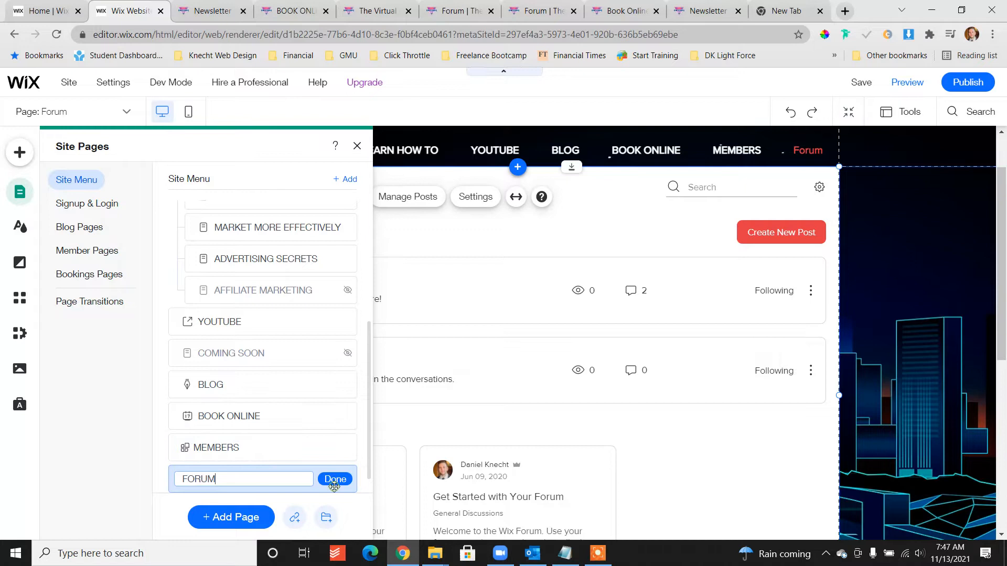
left_click(335, 479)
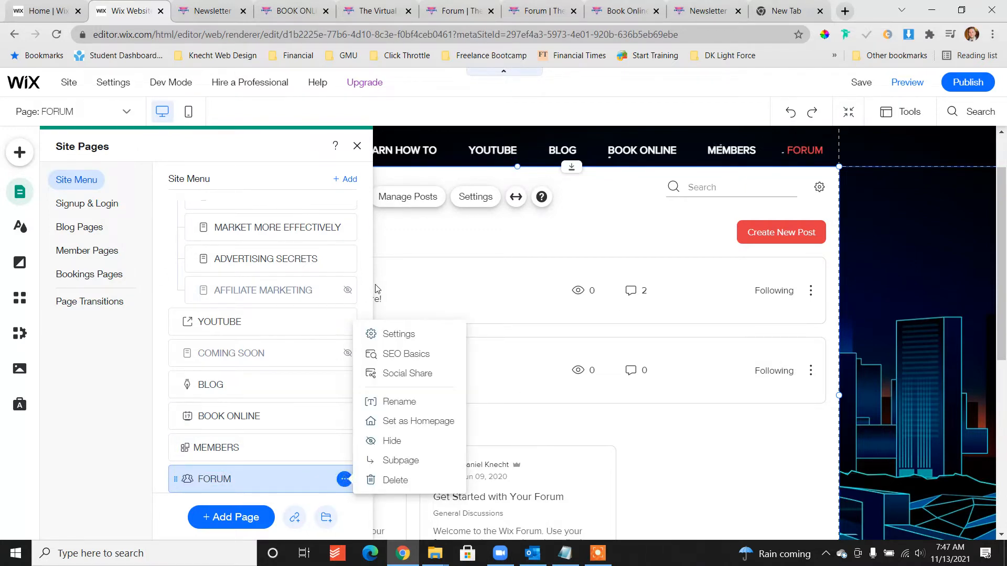
- Set the FORUM page's permissions to Members Only and close the Pages panel
left_click(399, 333)
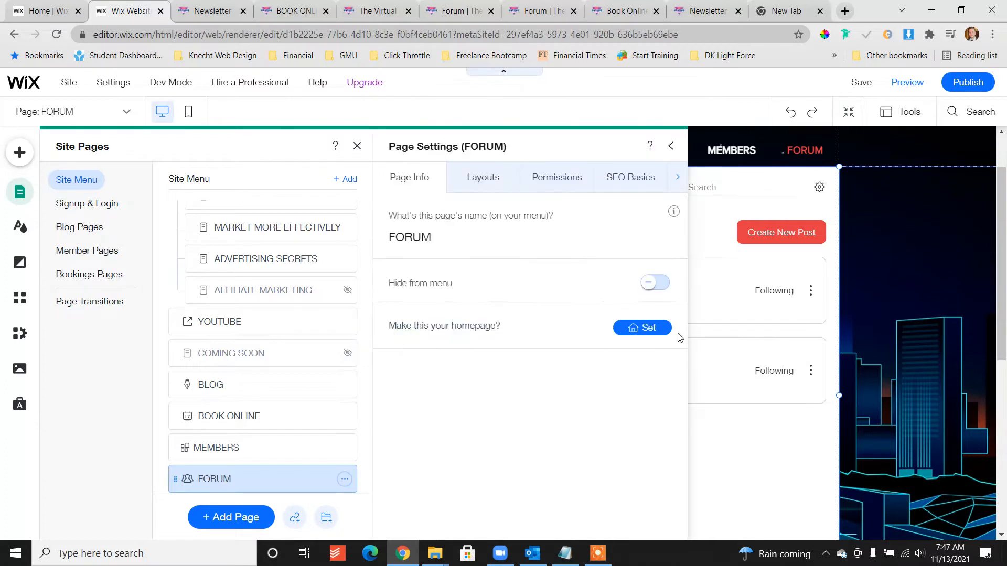
left_click(483, 178)
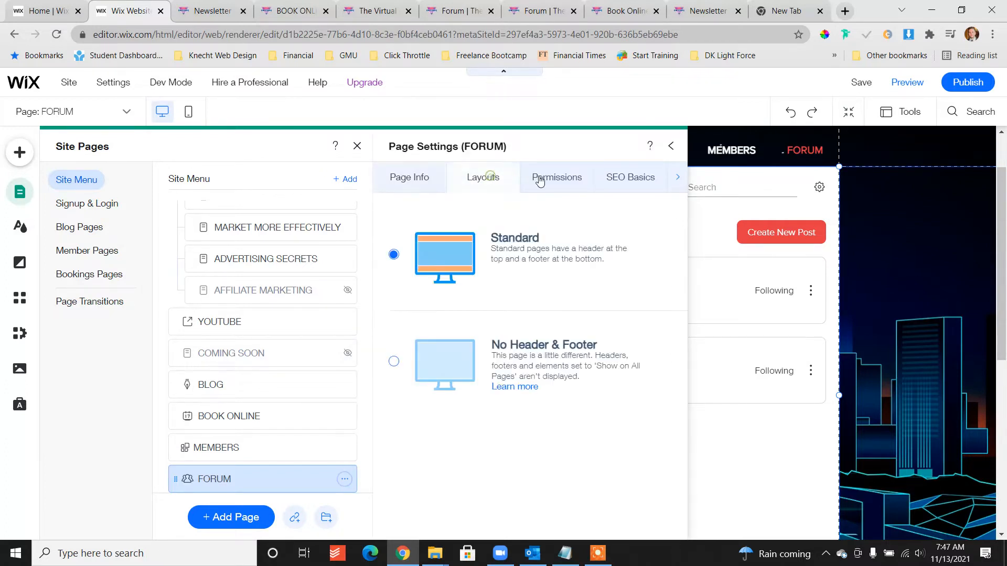
left_click(556, 178)
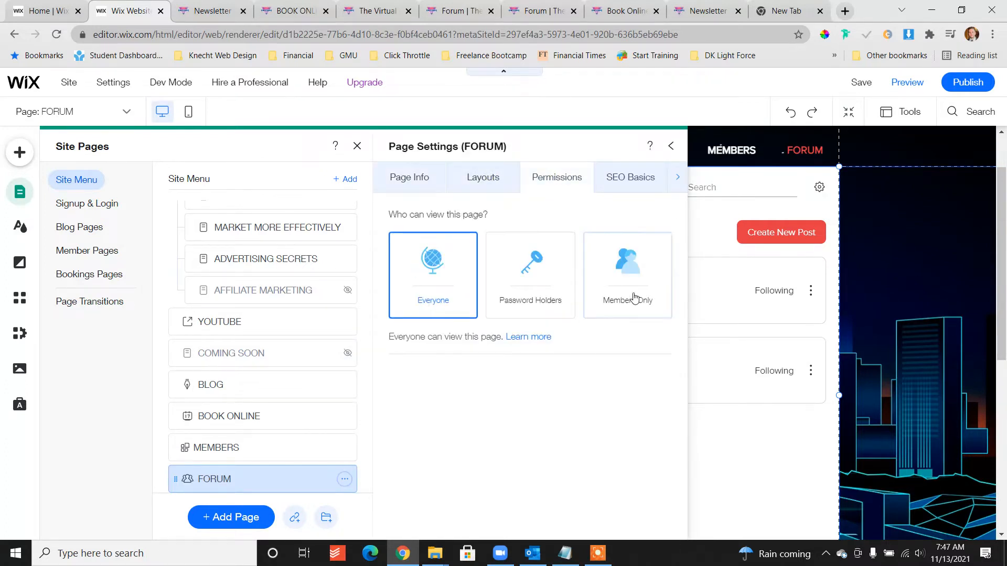
mouse_move(641, 283)
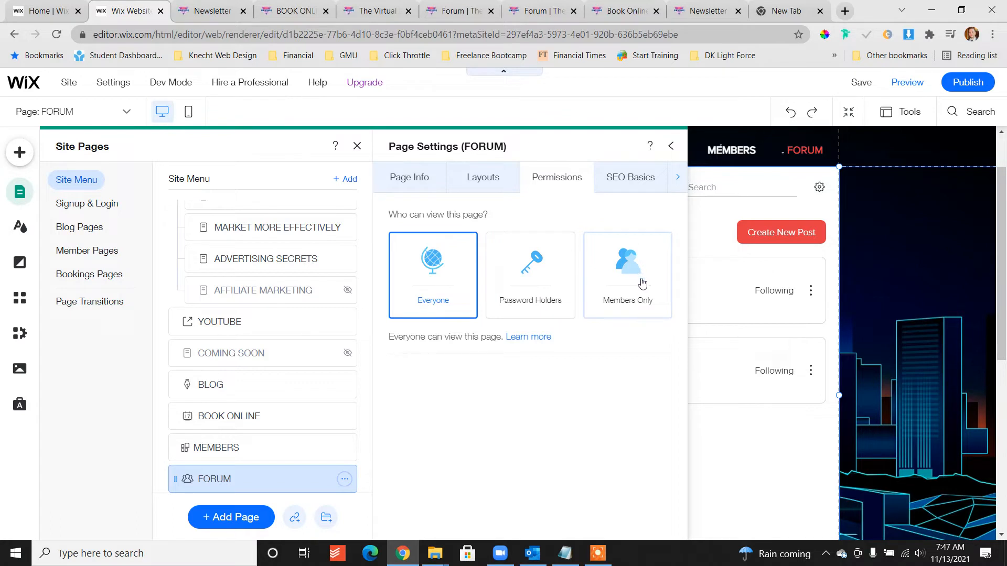
mouse_move(629, 279)
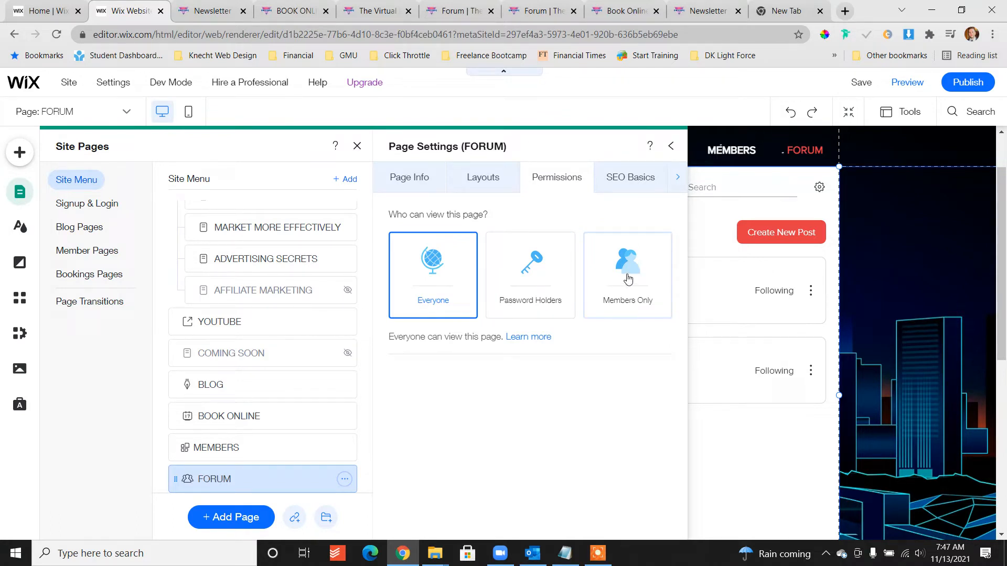
left_click(628, 274)
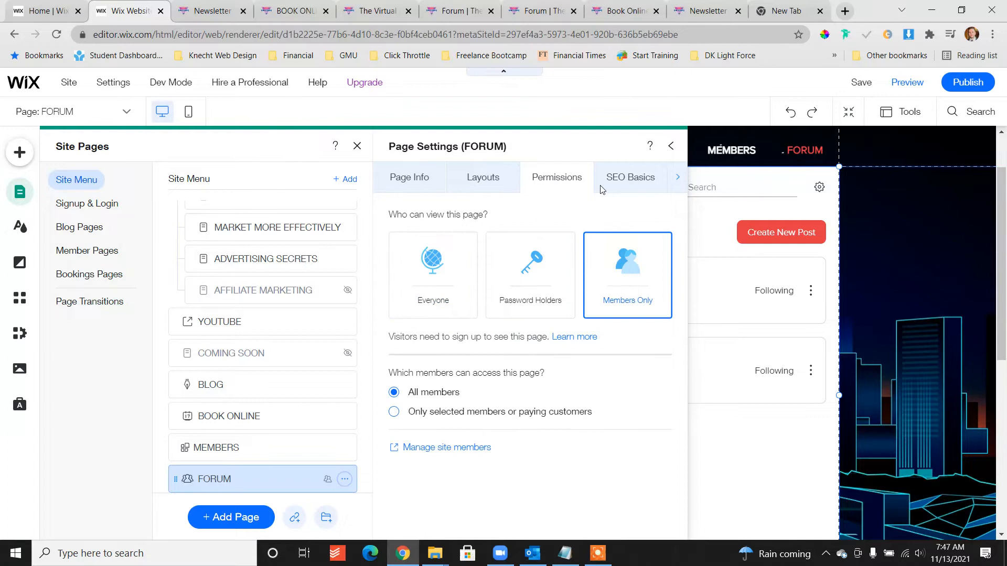
mouse_move(422, 308)
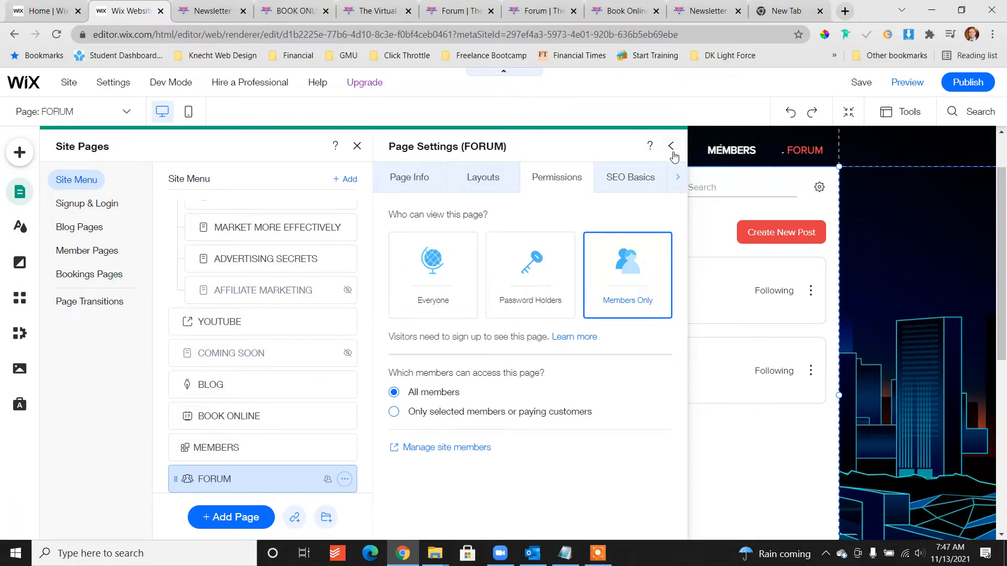
left_click(670, 147)
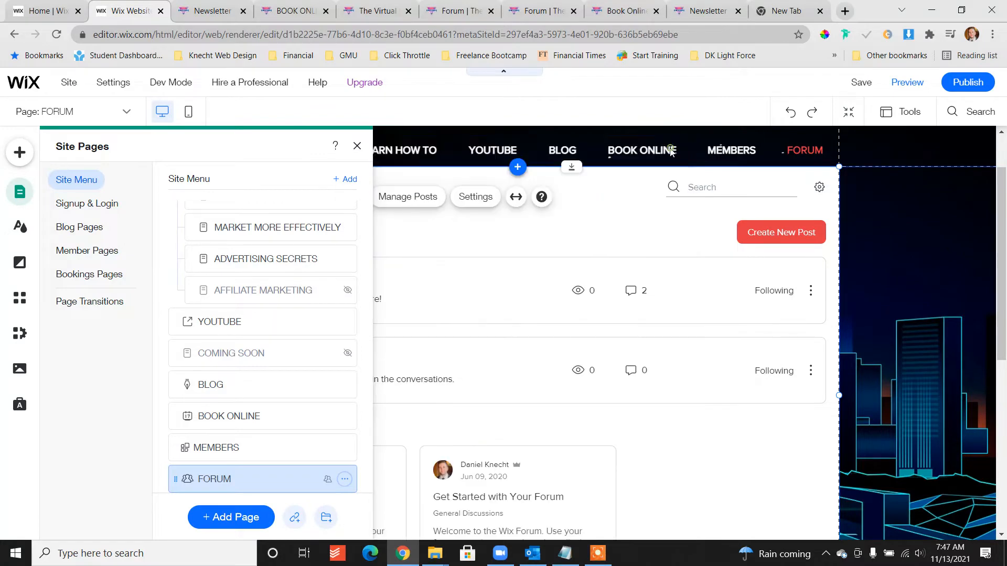
left_click(357, 146)
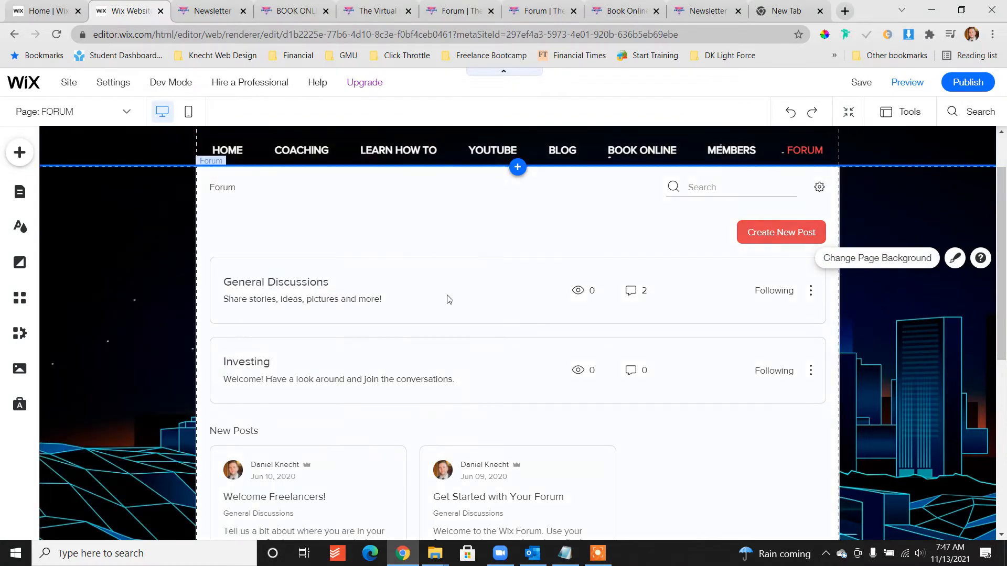
- Preview the site, showing the members-only FORUM page with its categories
scroll("up", 3)
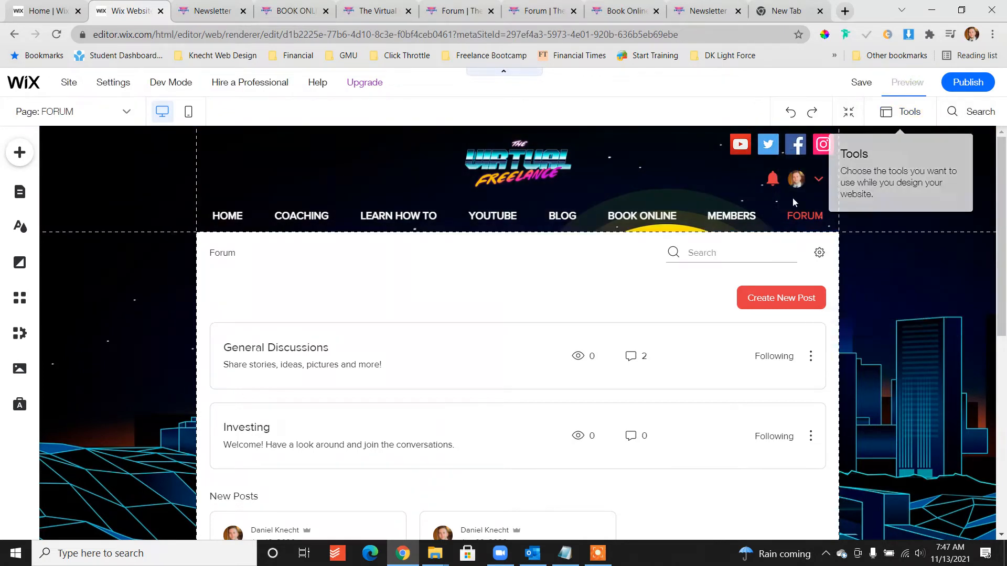
left_click(907, 81)
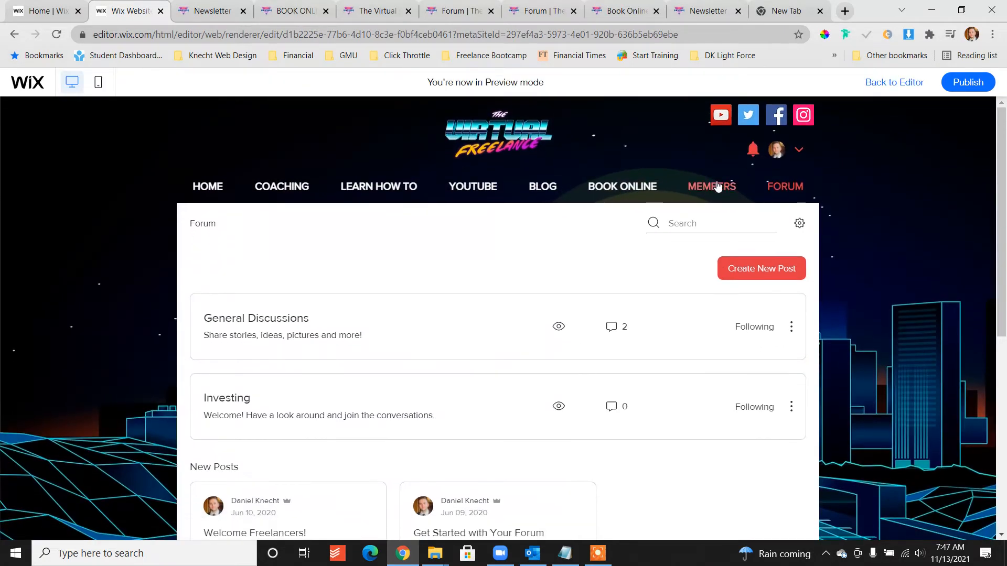
- In Preview, go to the admin member's own profile page via the avatar dropdown
left_click(711, 187)
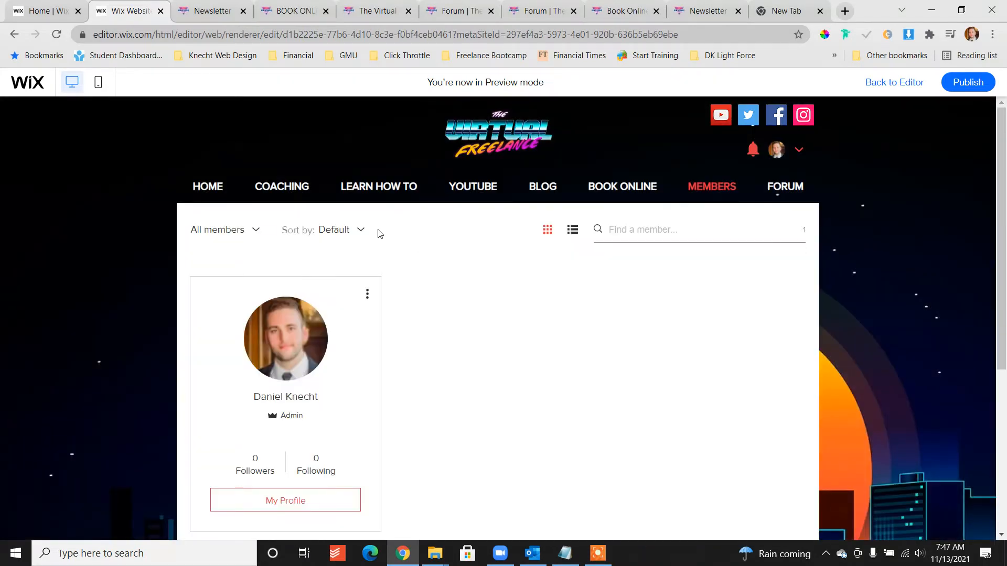
mouse_move(800, 149)
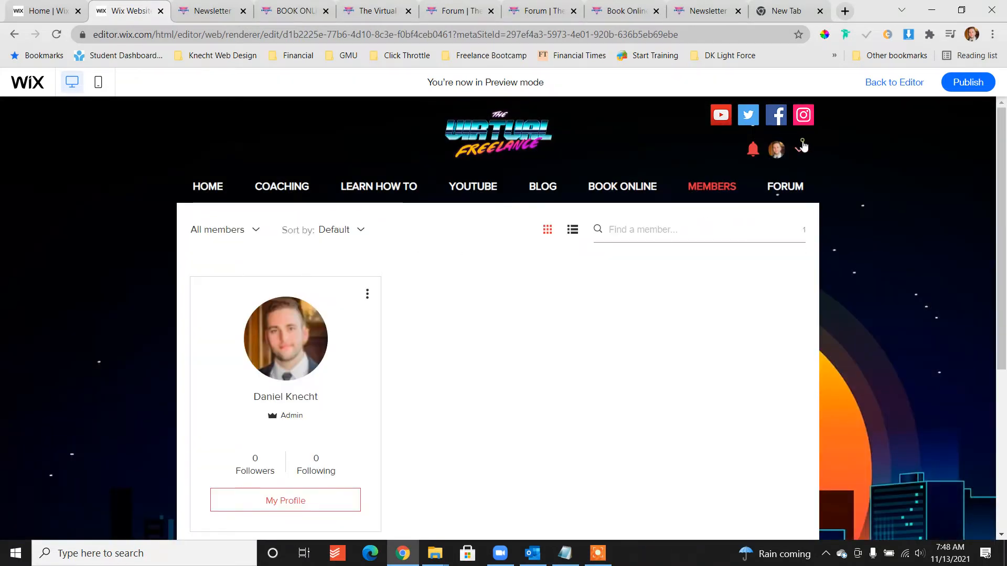
left_click(803, 150)
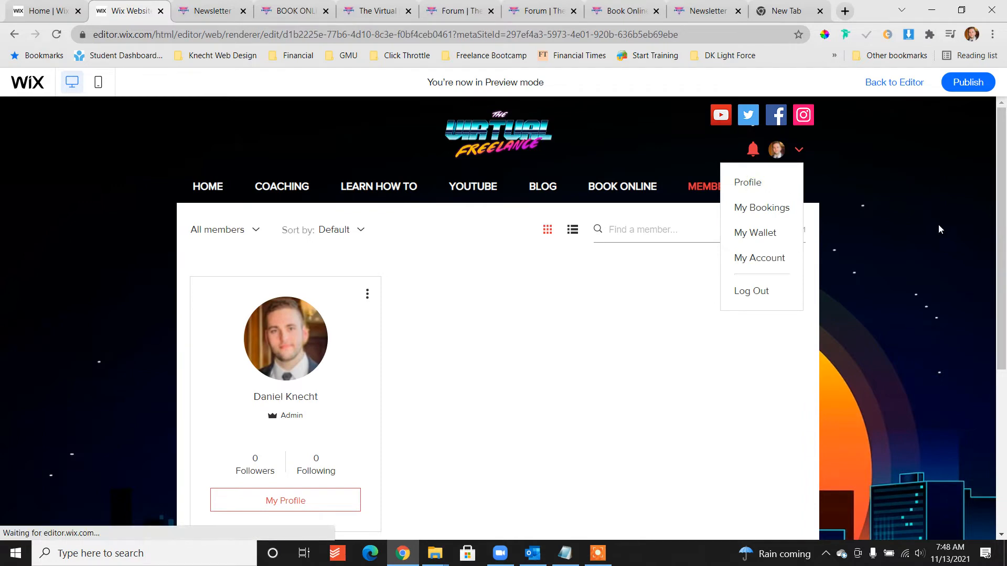
left_click(747, 183)
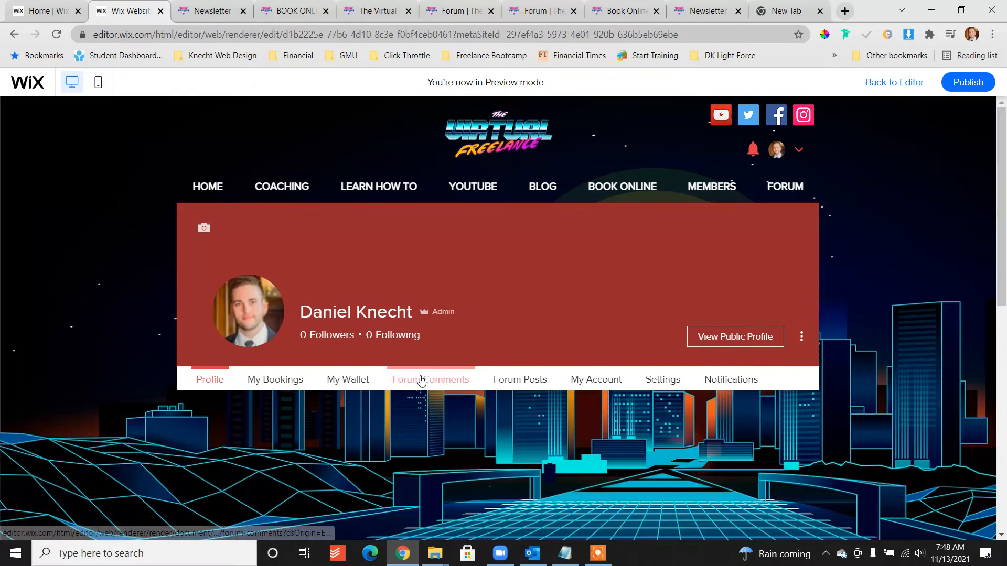
- Review the profile's Forum Comments and Forum Posts, showing post actions for Welcome Freelancers and Get Started
left_click(430, 378)
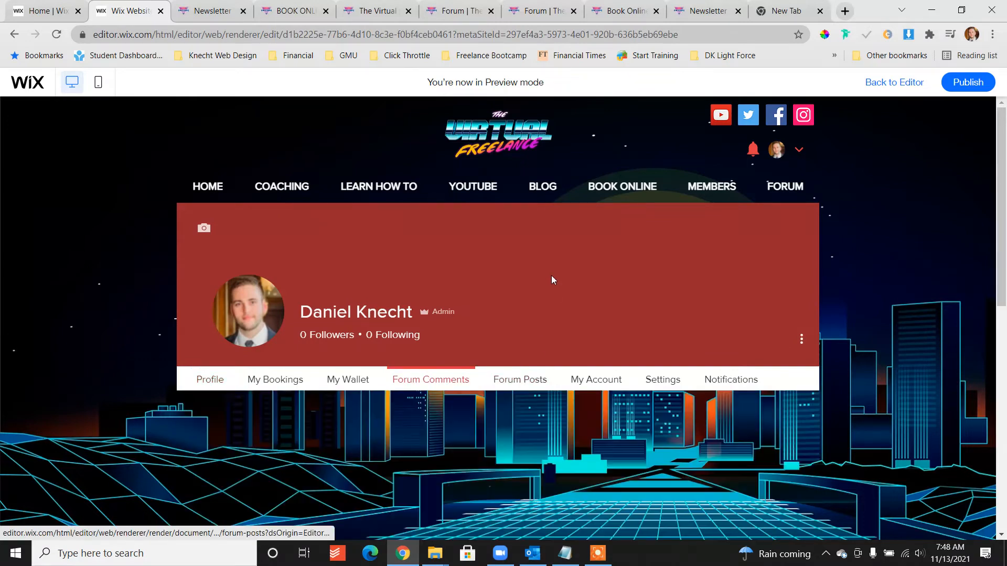
scroll("down", 3)
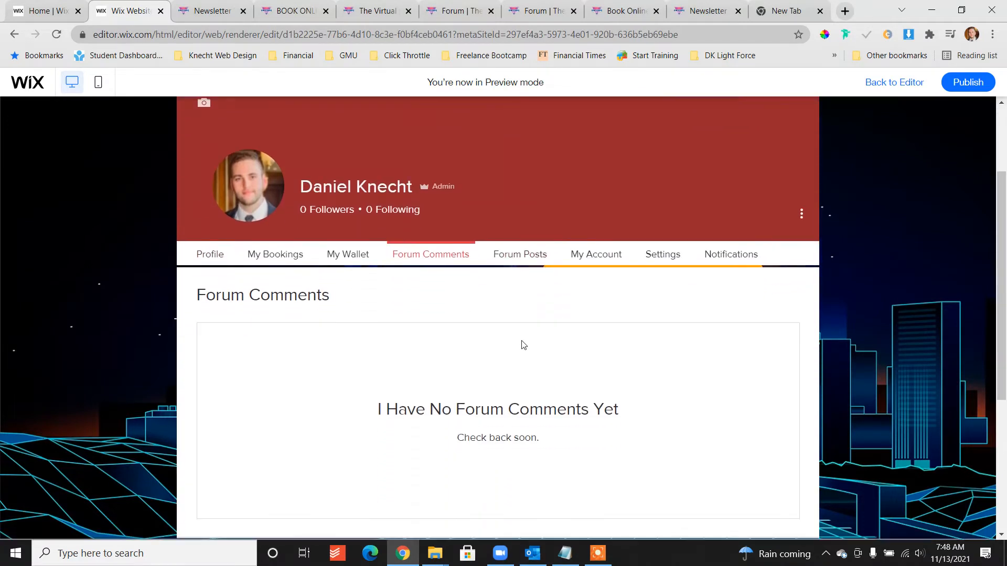
scroll("down", 3)
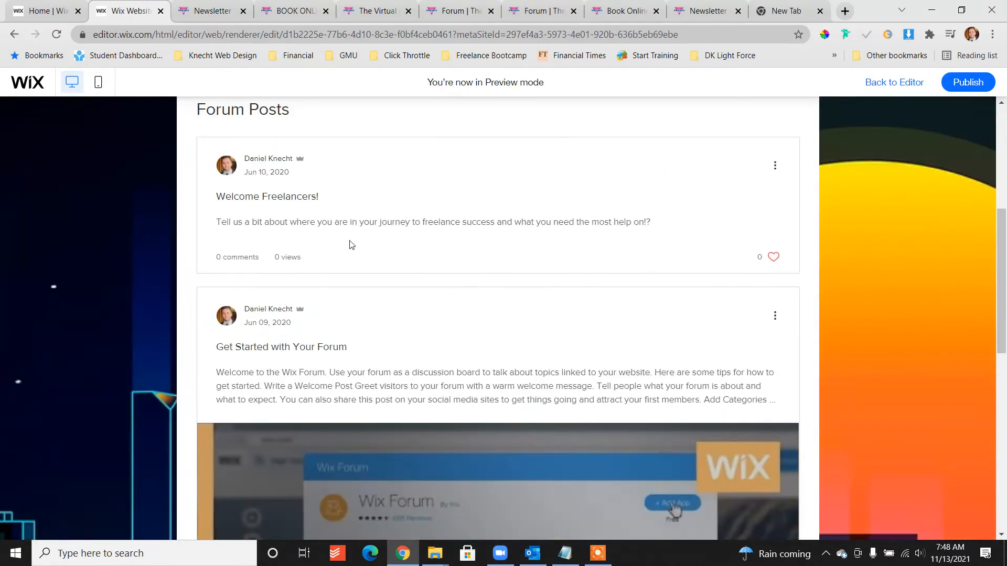
left_click(774, 164)
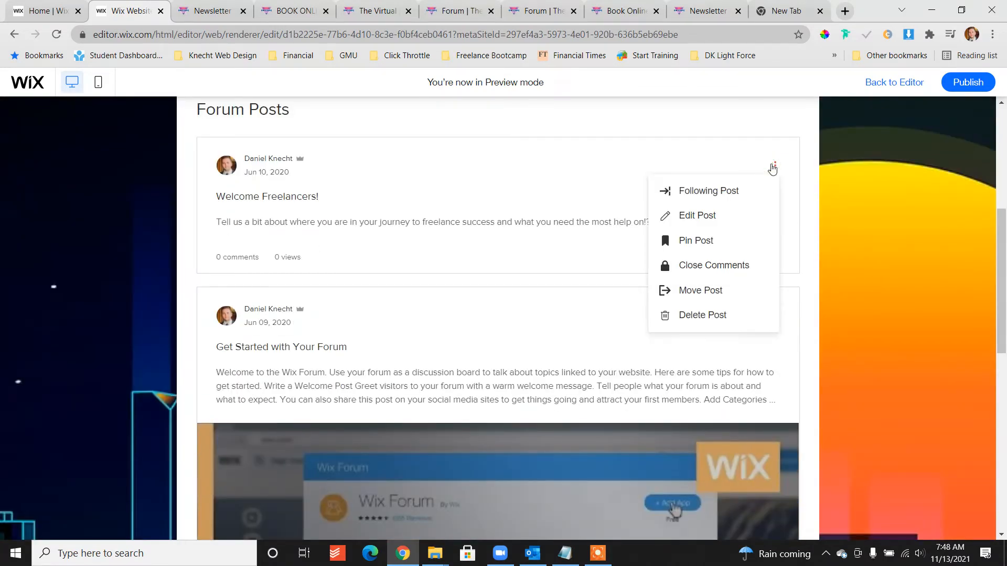
mouse_move(551, 220)
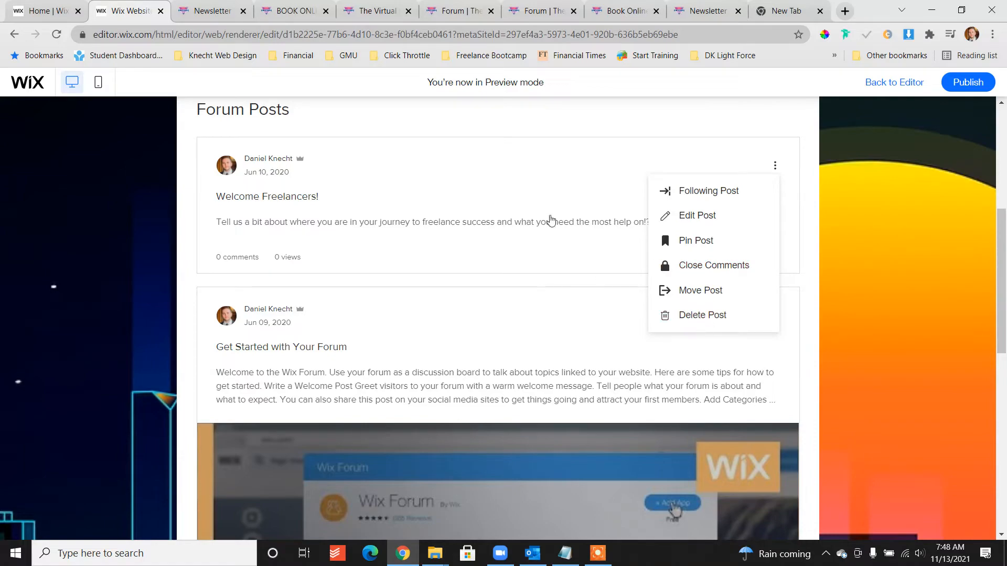
scroll("down", 3)
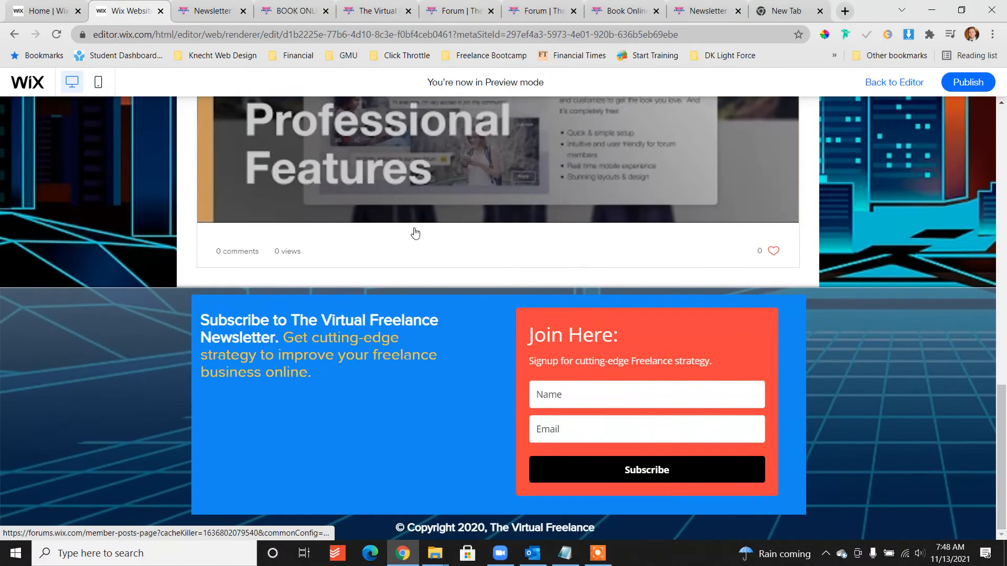
left_click(774, 281)
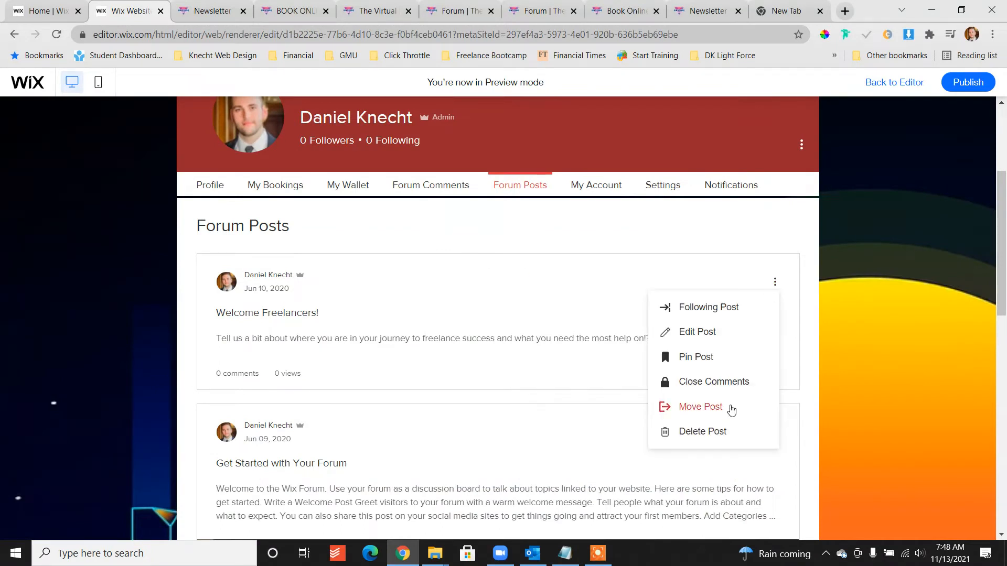
mouse_move(758, 429)
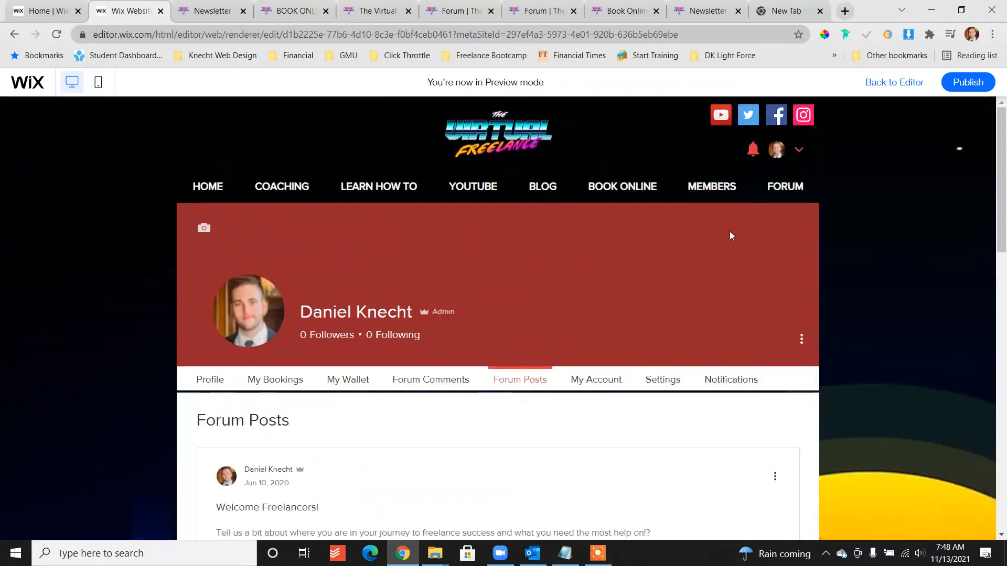
mouse_move(785, 187)
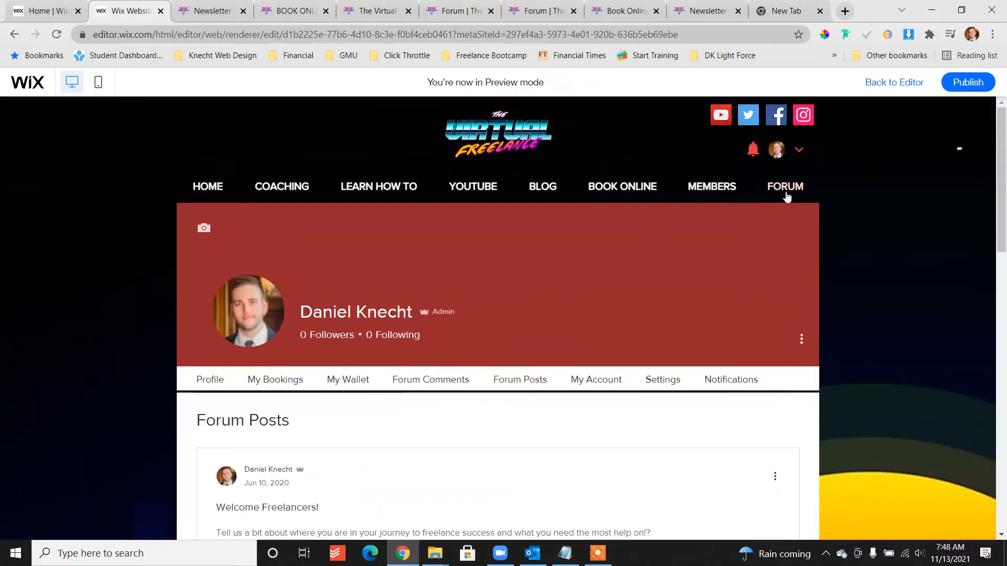
- Check the forum page in Preview, then publish the site live at thevirtualfreelance.com
left_click(785, 187)
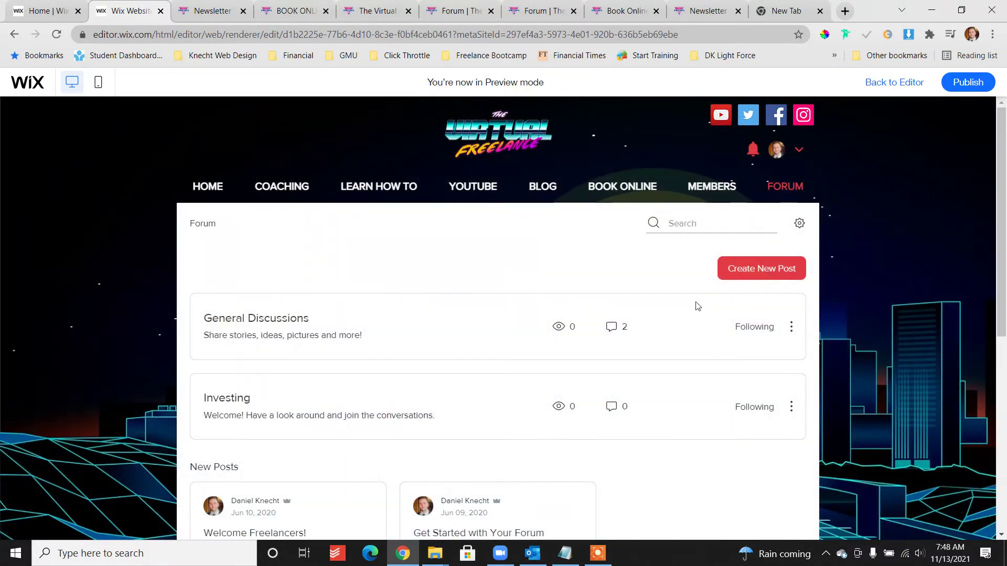
scroll("down", 3)
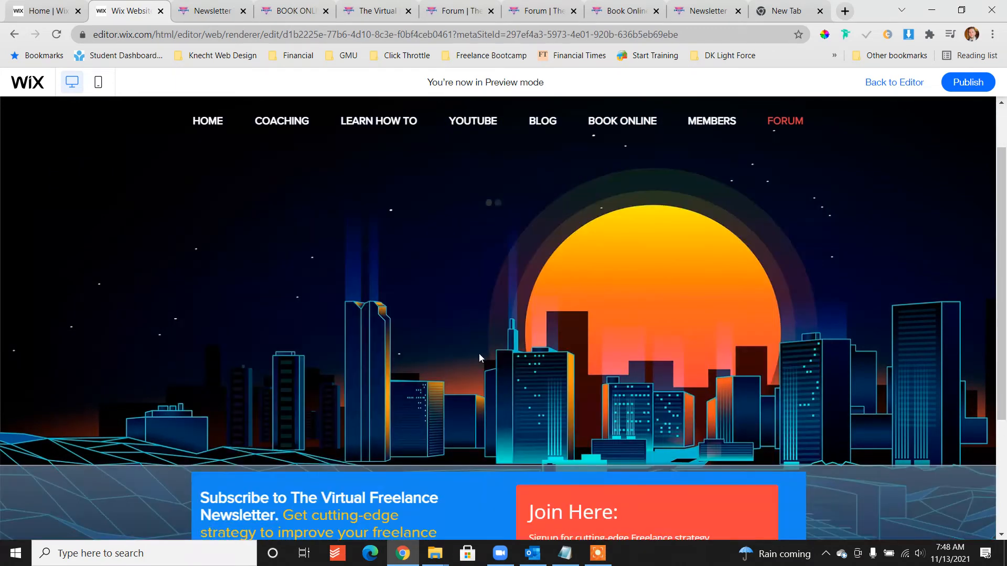
left_click(784, 120)
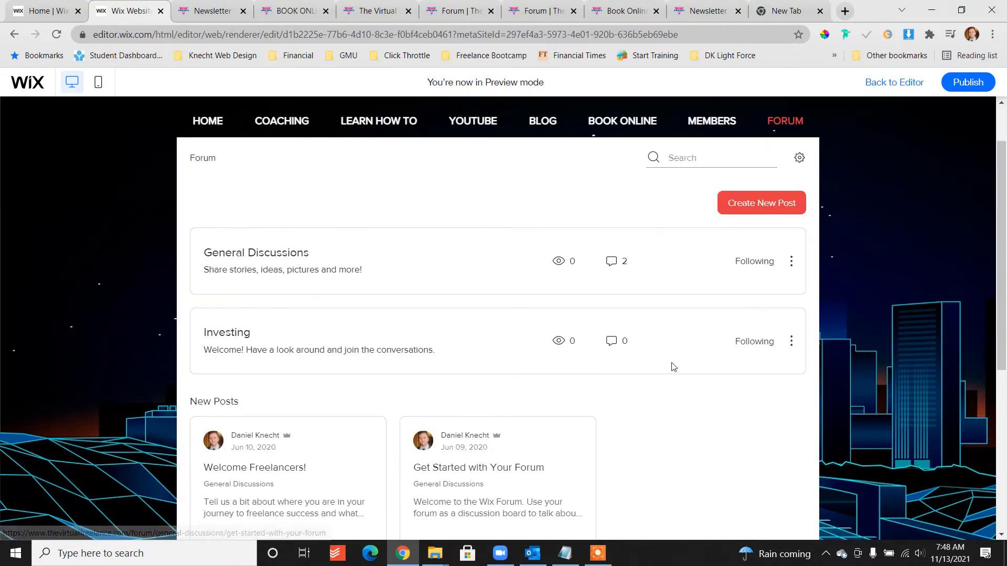
mouse_move(609, 112)
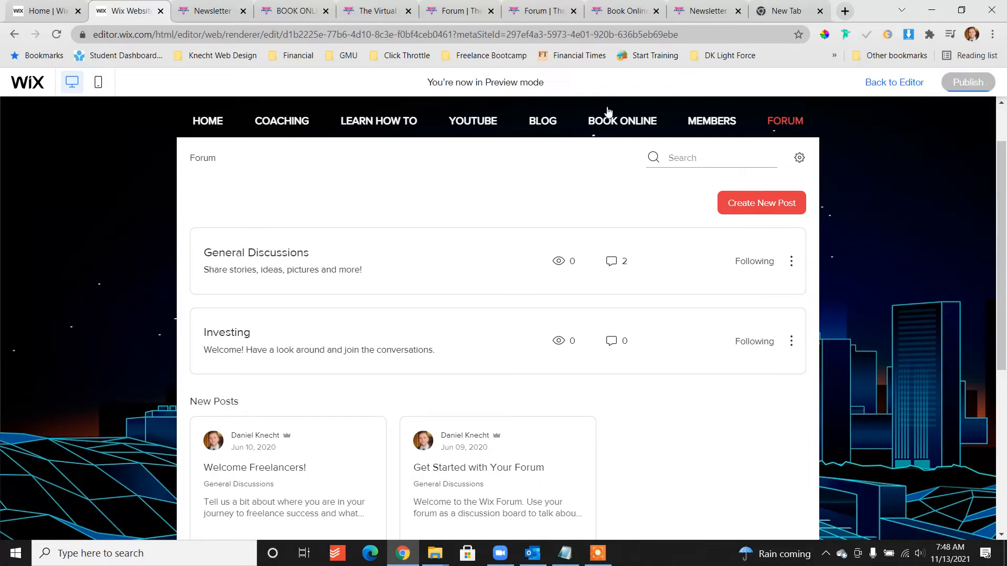
left_click(967, 81)
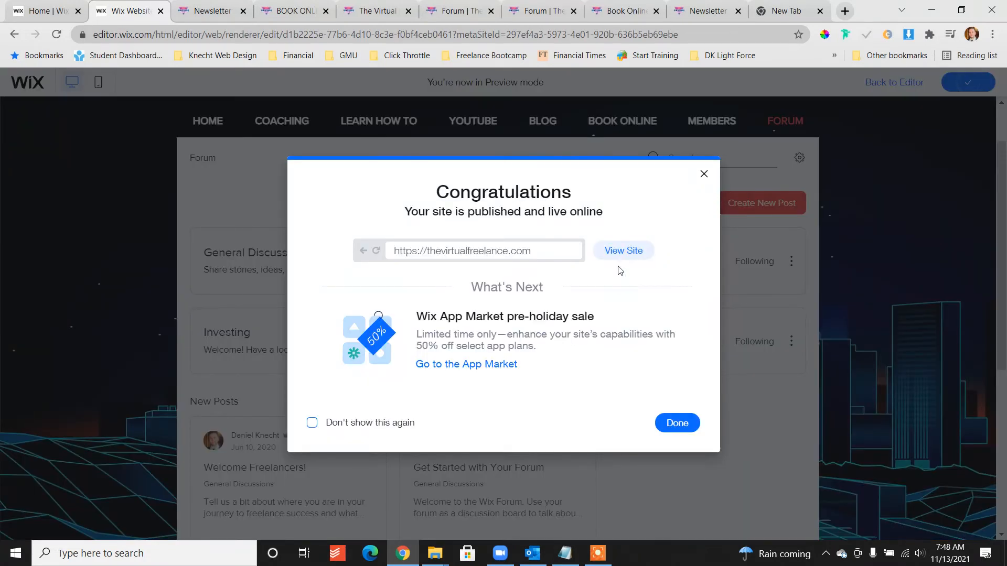
- On the live site's forum, start a new post
left_click(622, 251)
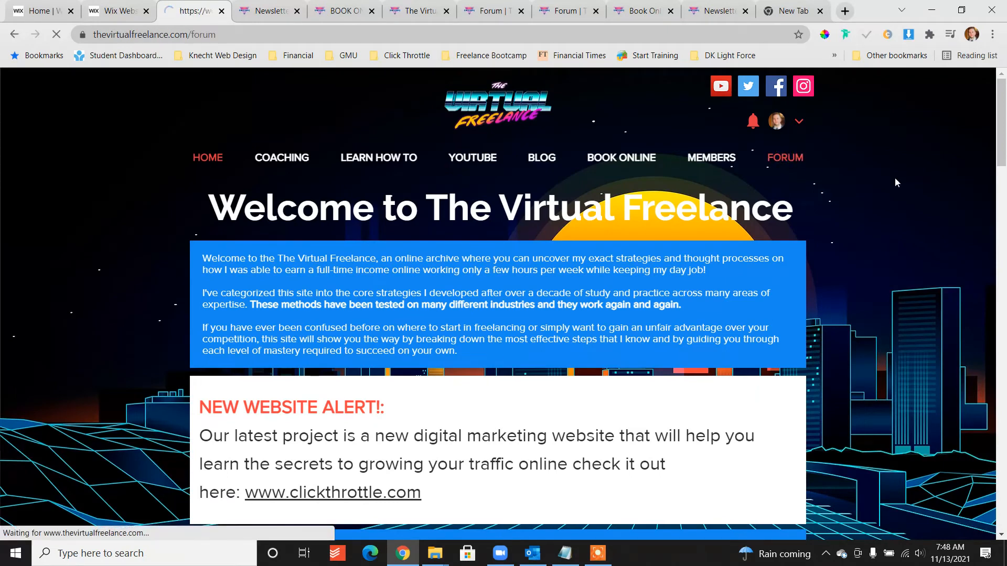
left_click(785, 157)
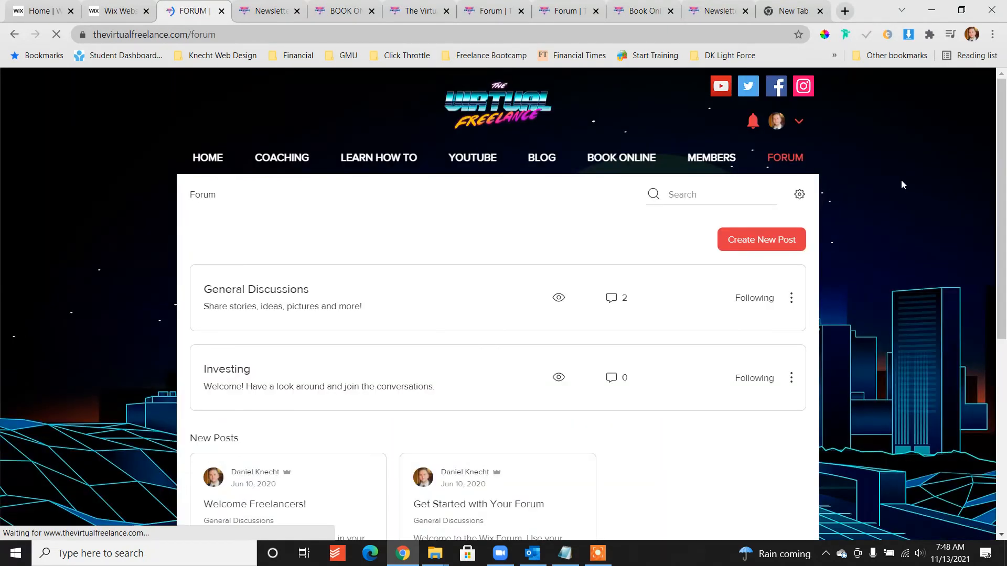
left_click(760, 239)
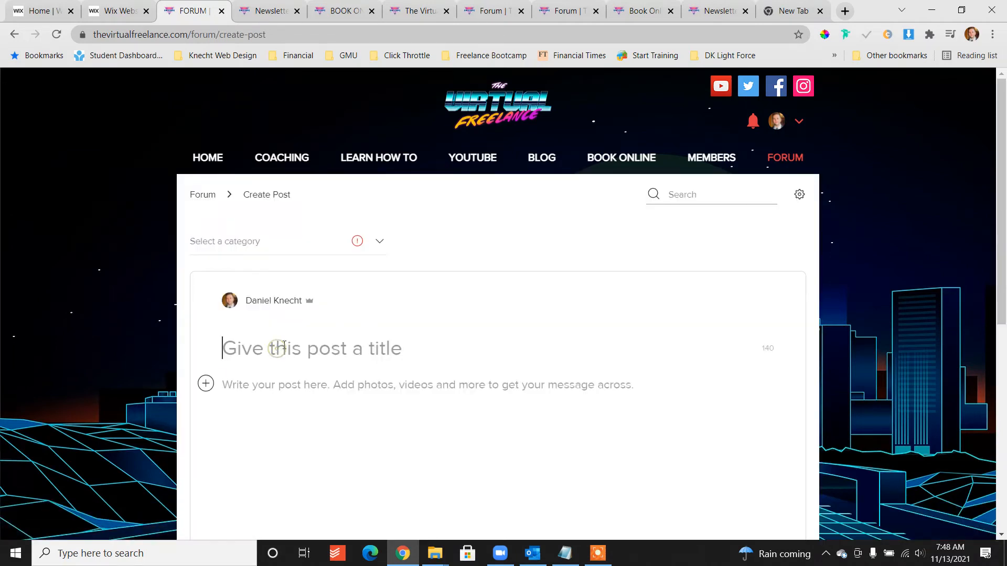
- Publish a post titled 'This is great!' reading 'Welcome everyone!' under General Discussions
type("This is gre")
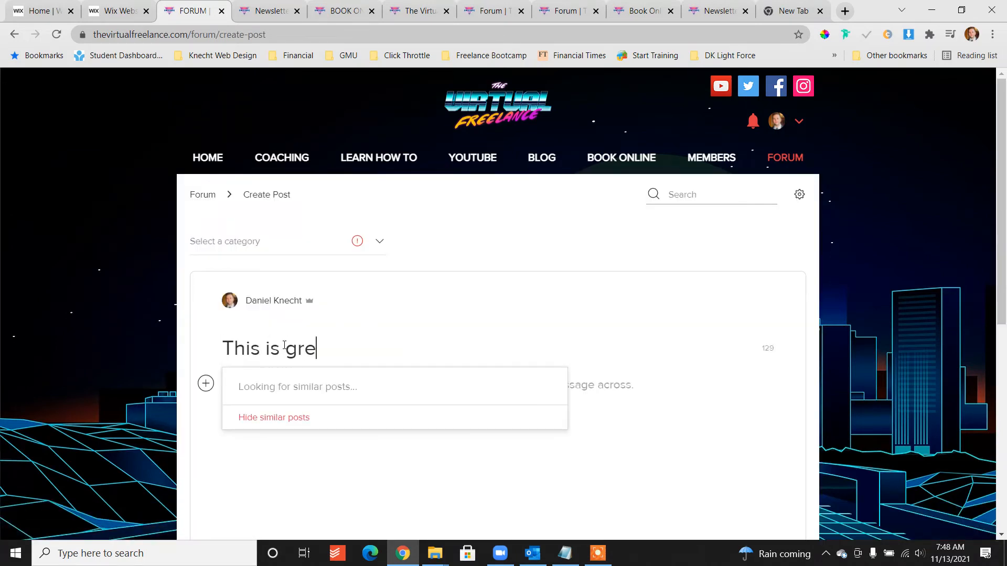
type("at!")
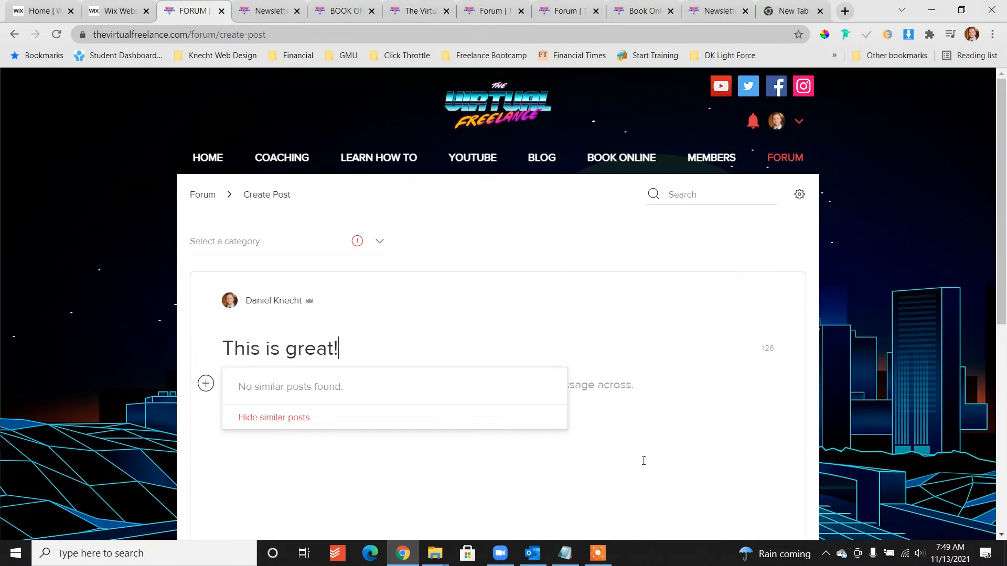
type("Welcome")
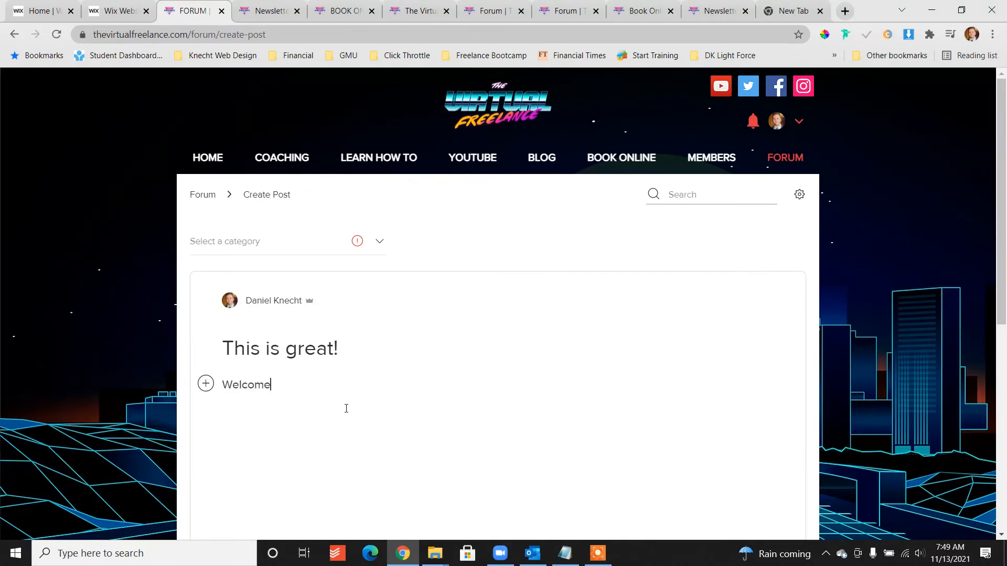
type("everyone!")
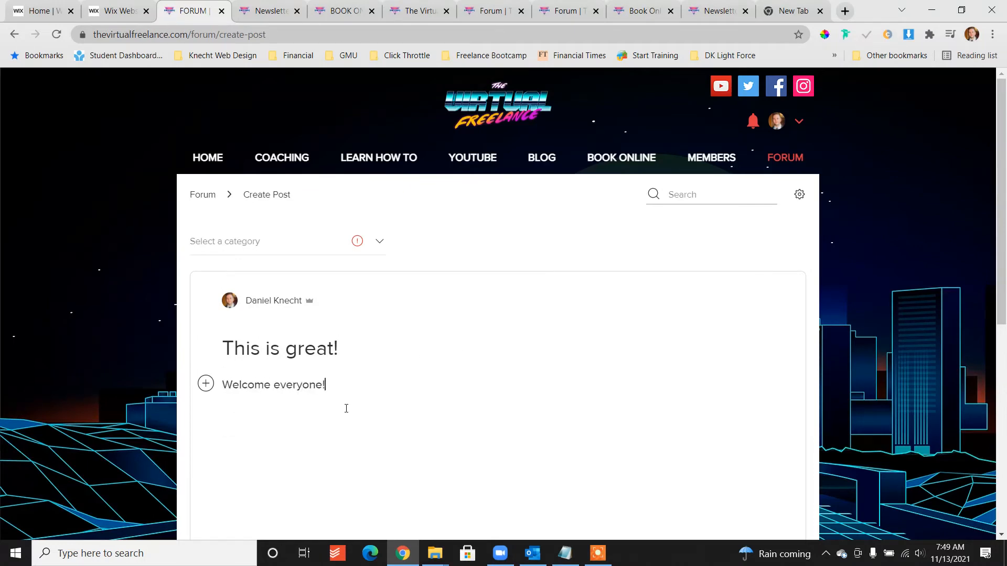
scroll("down", 3)
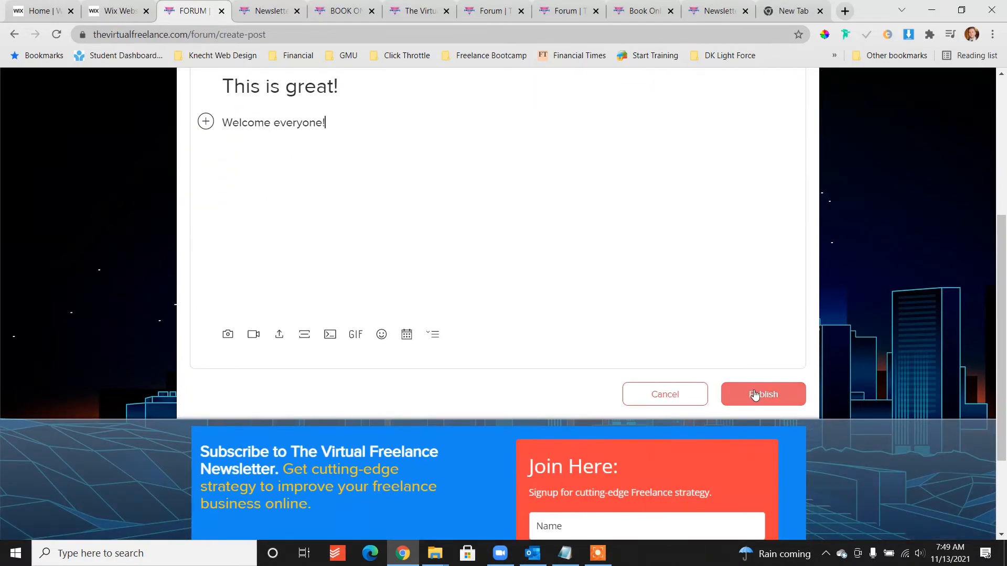
mouse_move(141, 261)
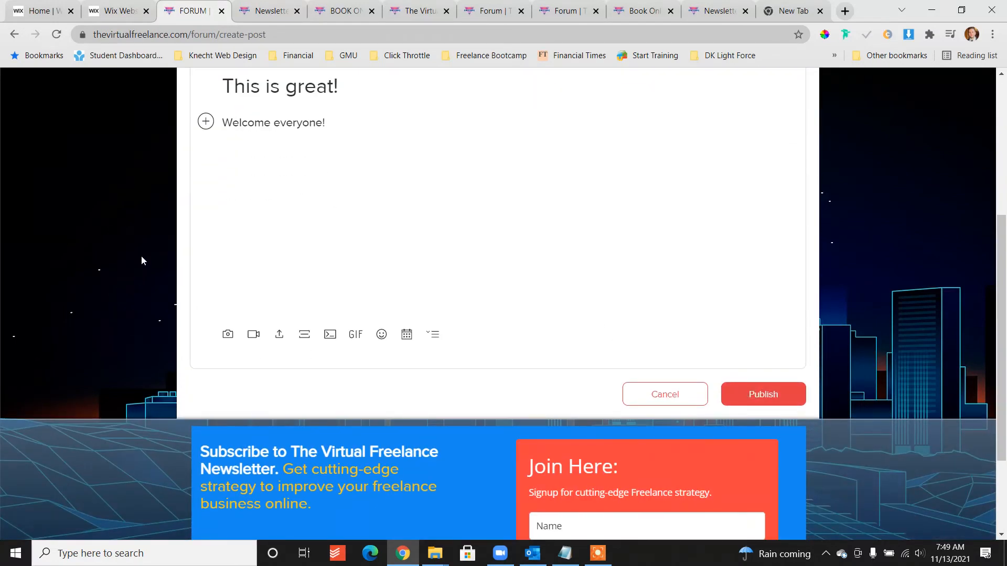
mouse_move(276, 302)
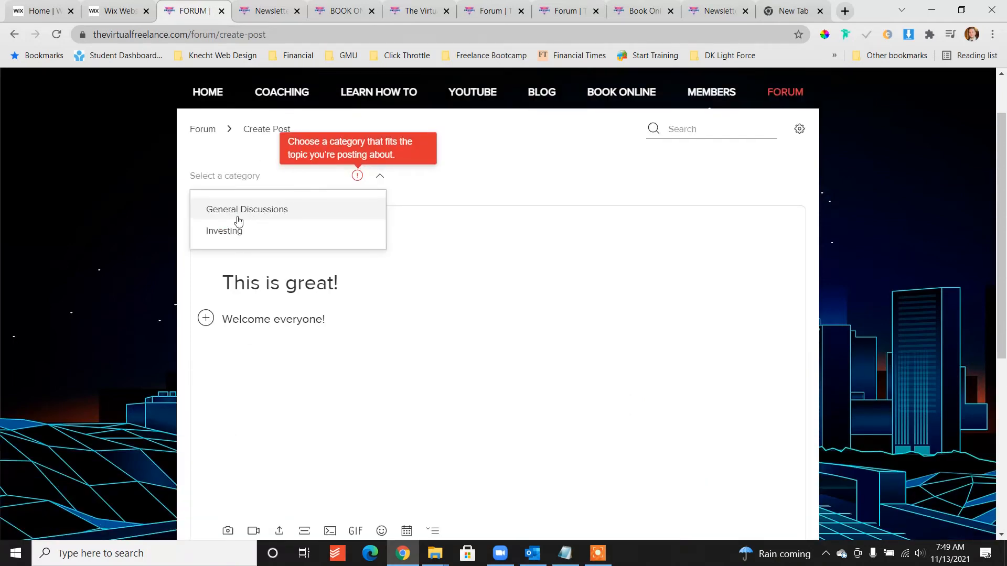
mouse_move(218, 212)
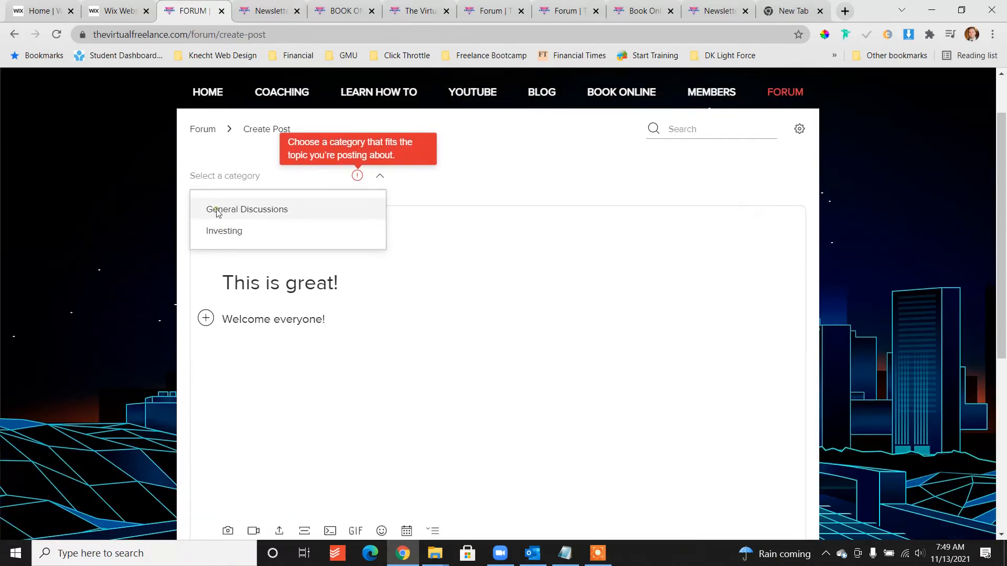
left_click(247, 210)
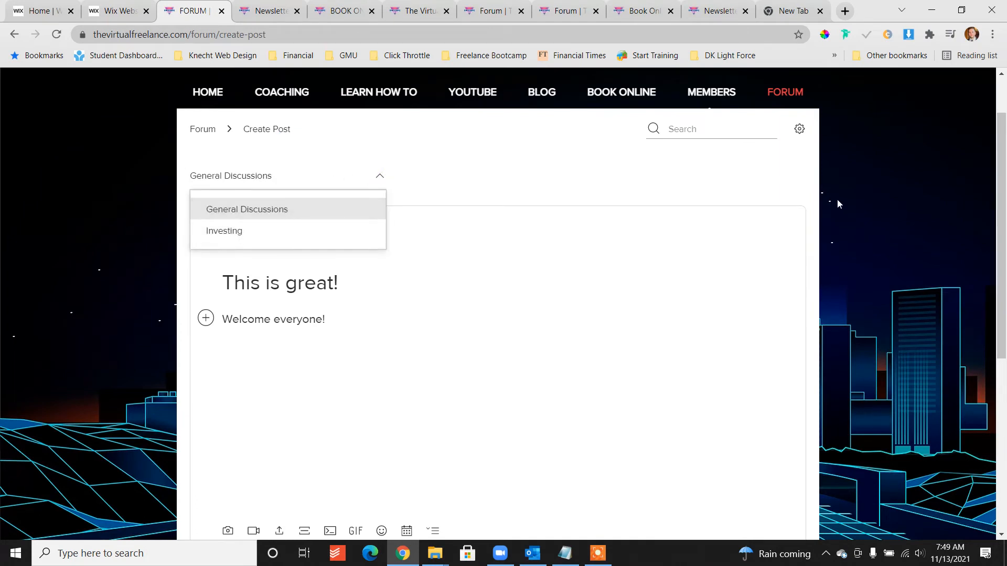
scroll("down", 3)
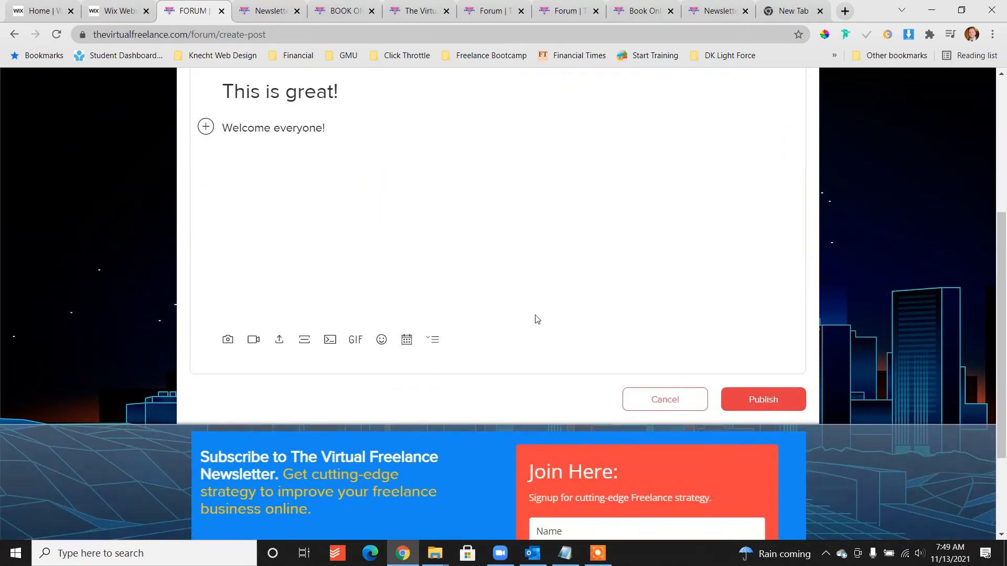
left_click(763, 400)
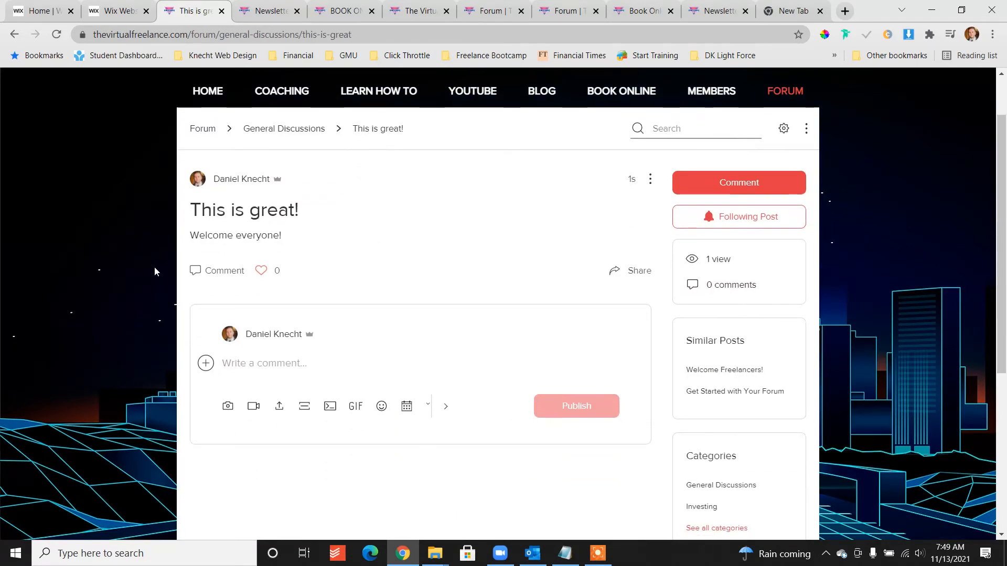
- Return to the forum's main page and review its categories and New Posts list
scroll("up", 3)
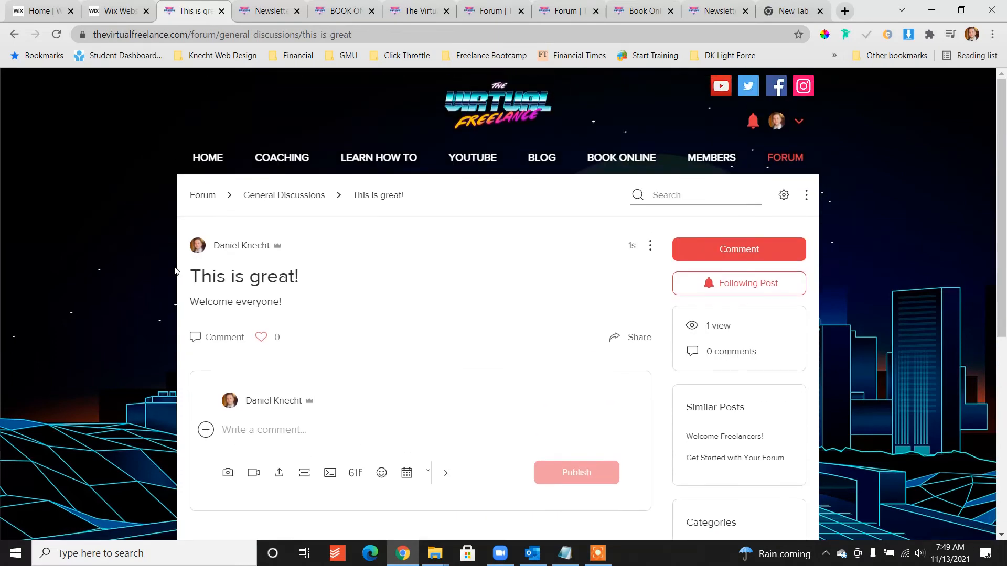
scroll("down", 3)
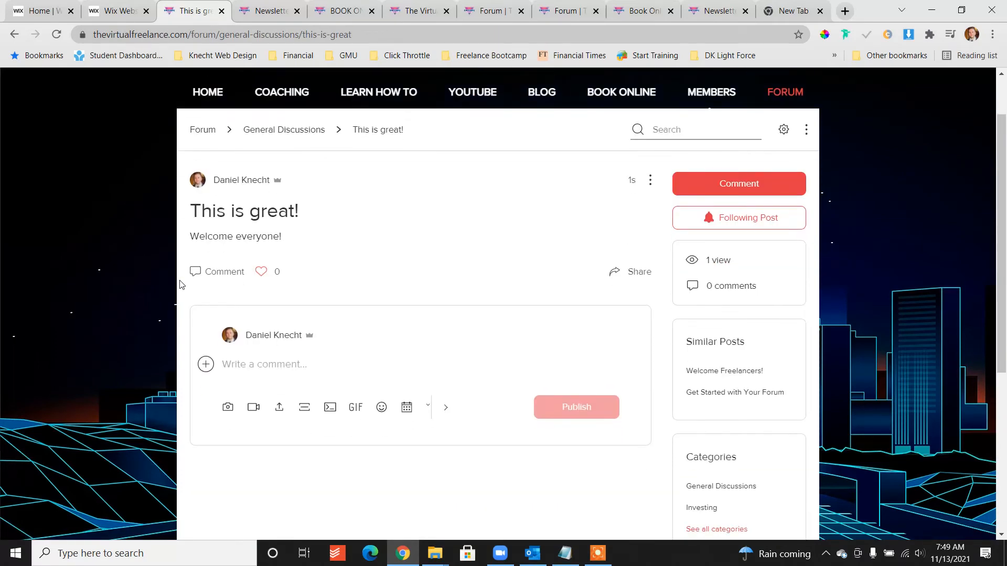
scroll("up", 3)
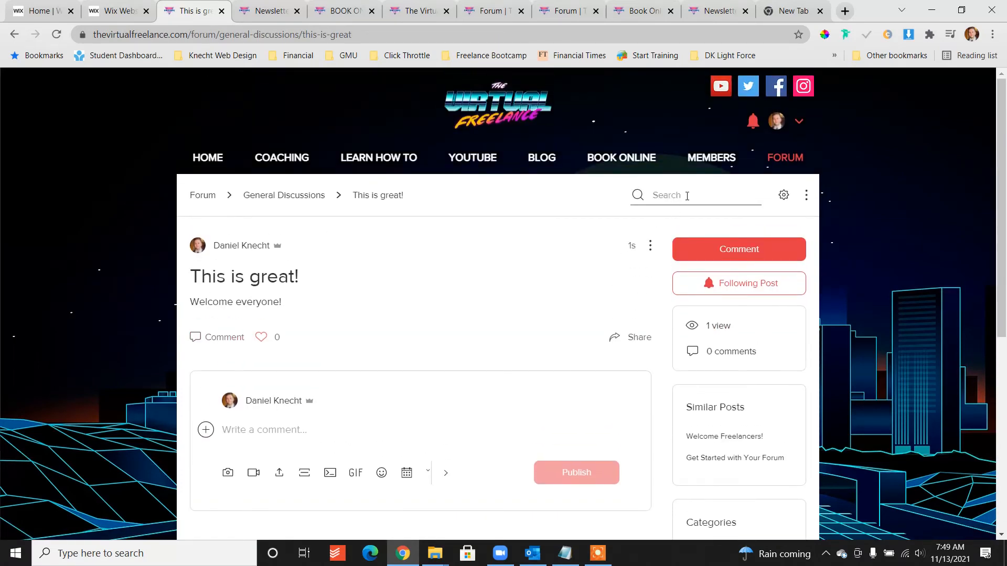
left_click(202, 195)
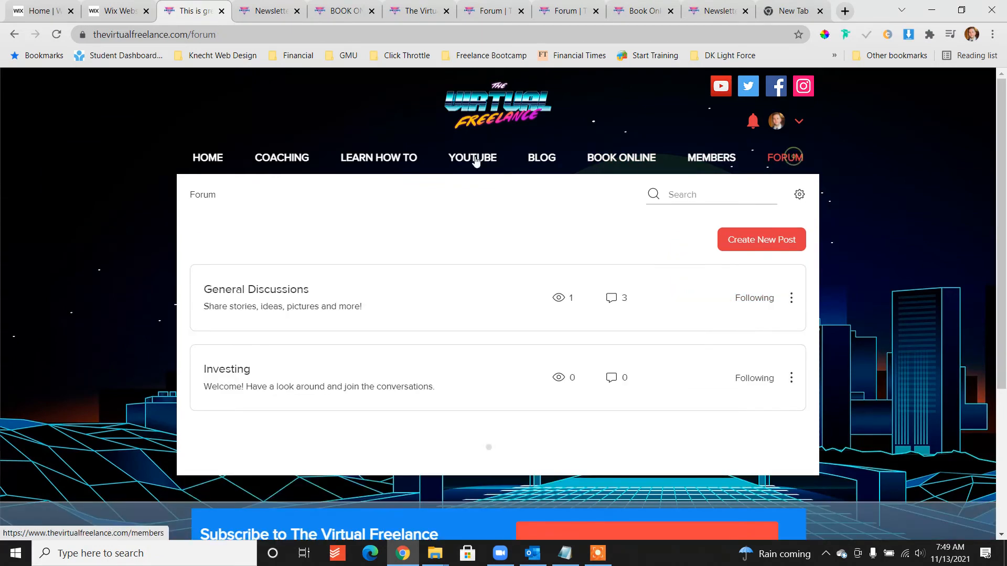
scroll("down", 3)
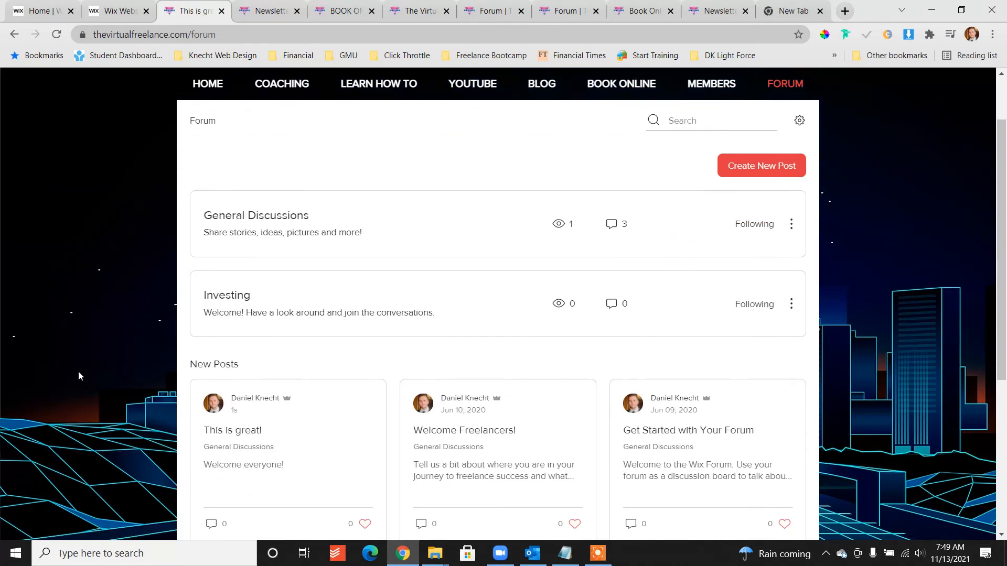
scroll("down", 3)
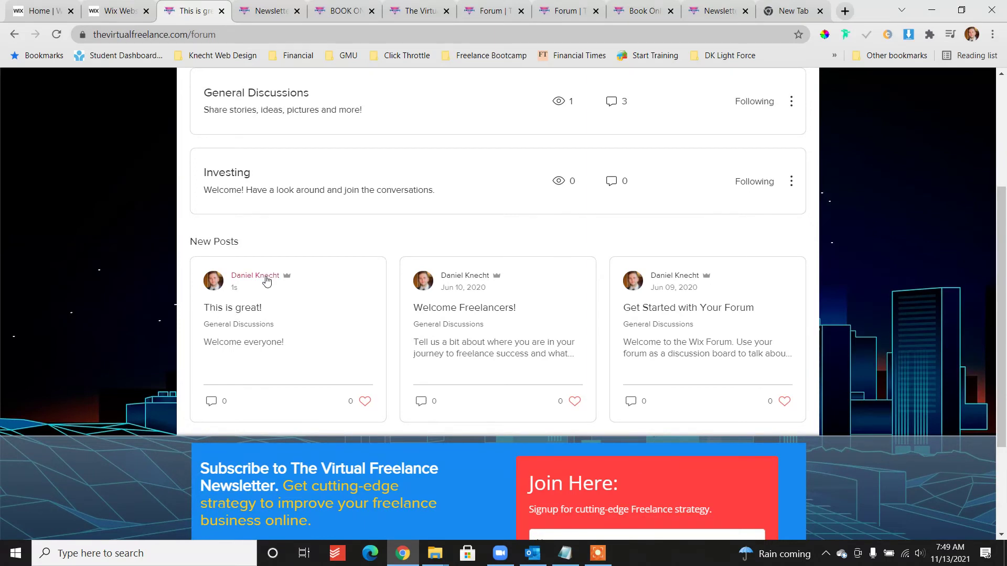
scroll("up", 3)
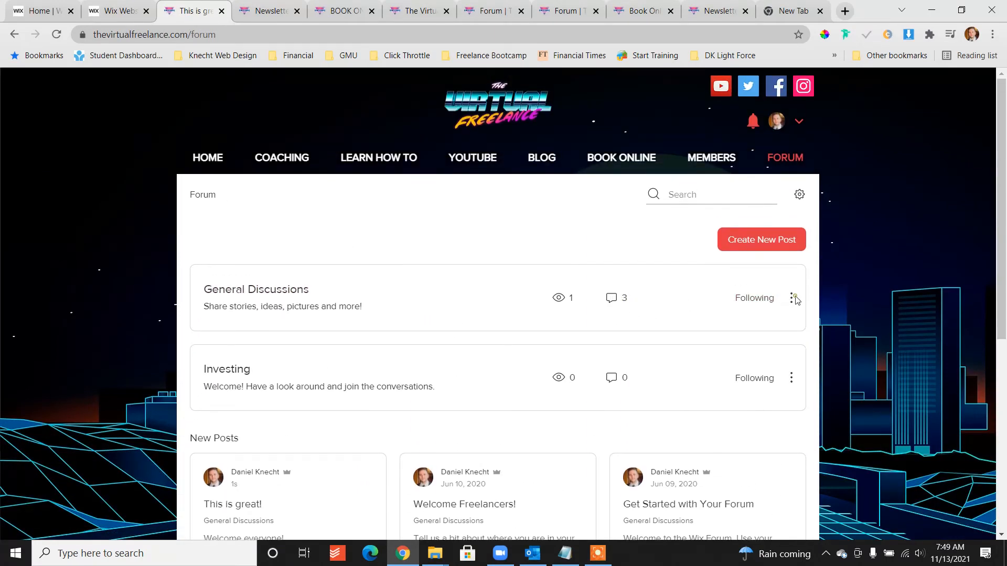
- Go to the live site's Members directory
left_click(791, 298)
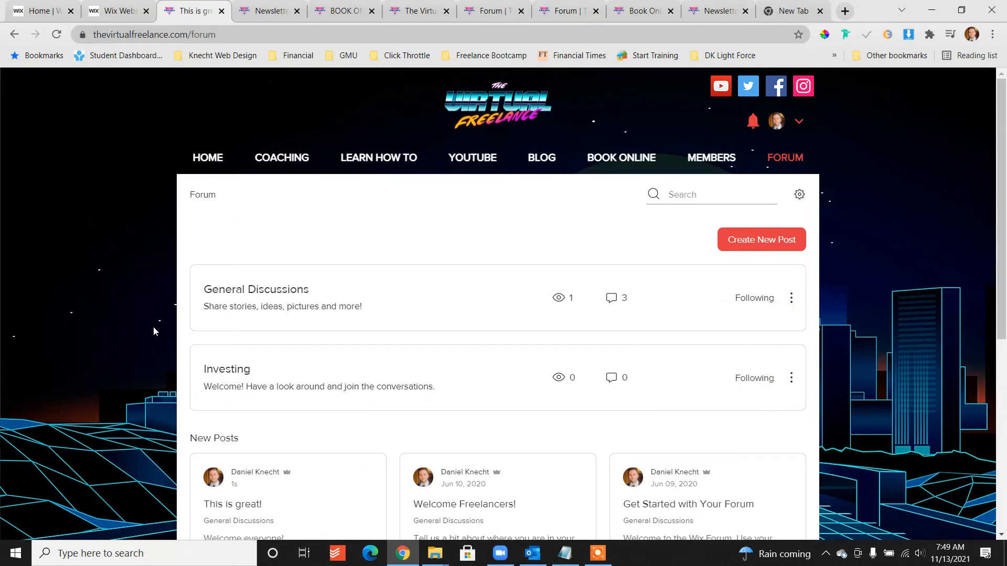
mouse_move(622, 302)
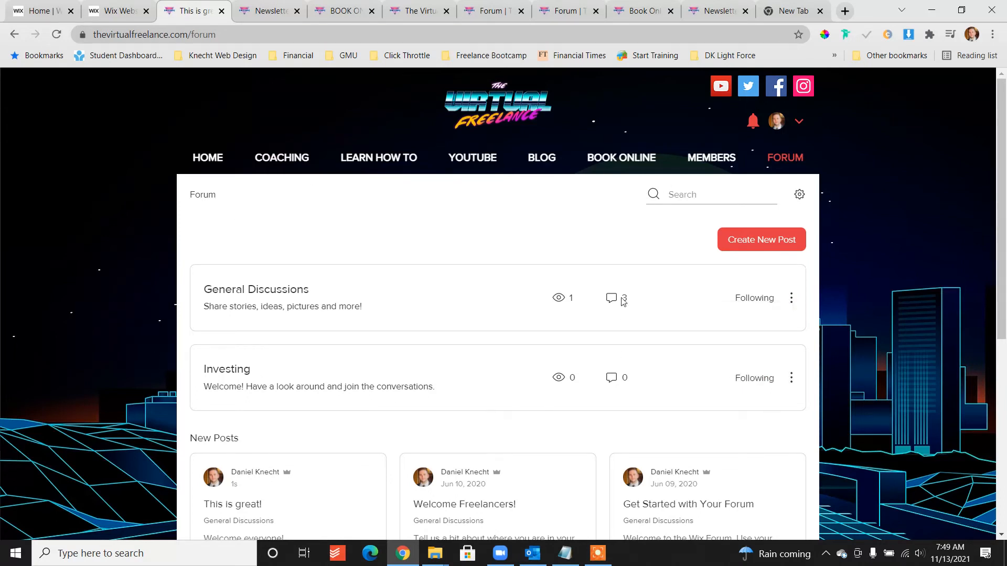
mouse_move(902, 200)
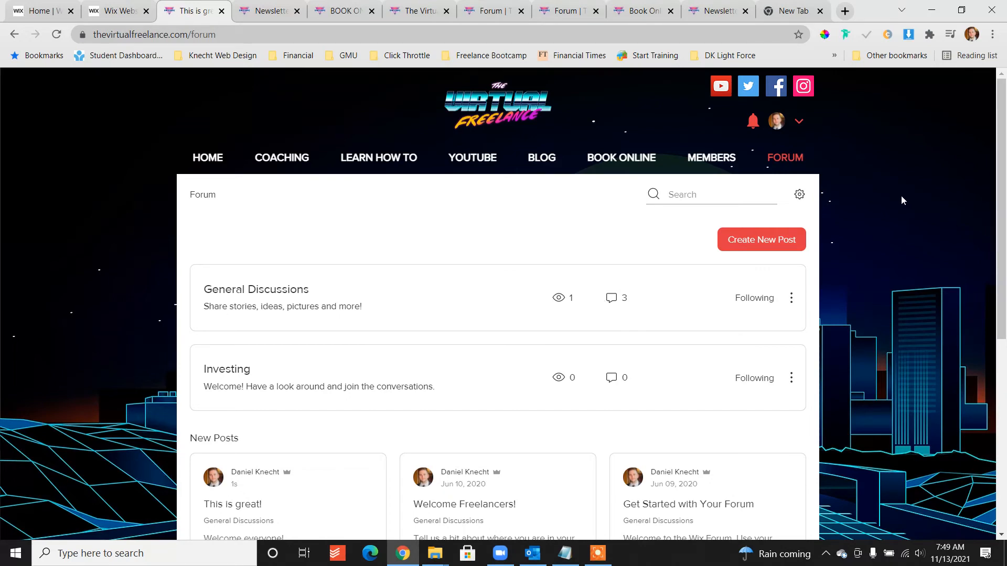
left_click(711, 158)
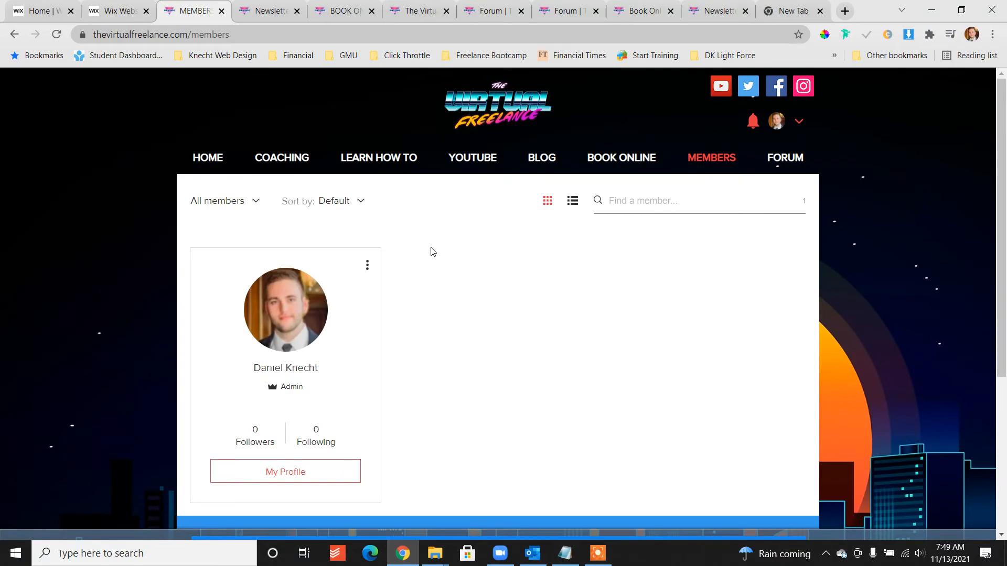
mouse_move(711, 157)
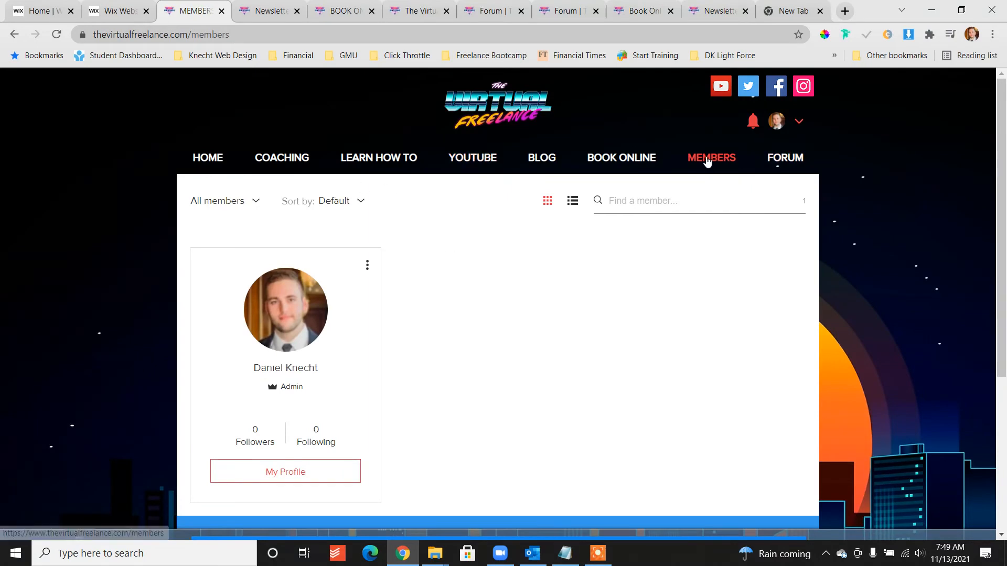
mouse_move(276, 206)
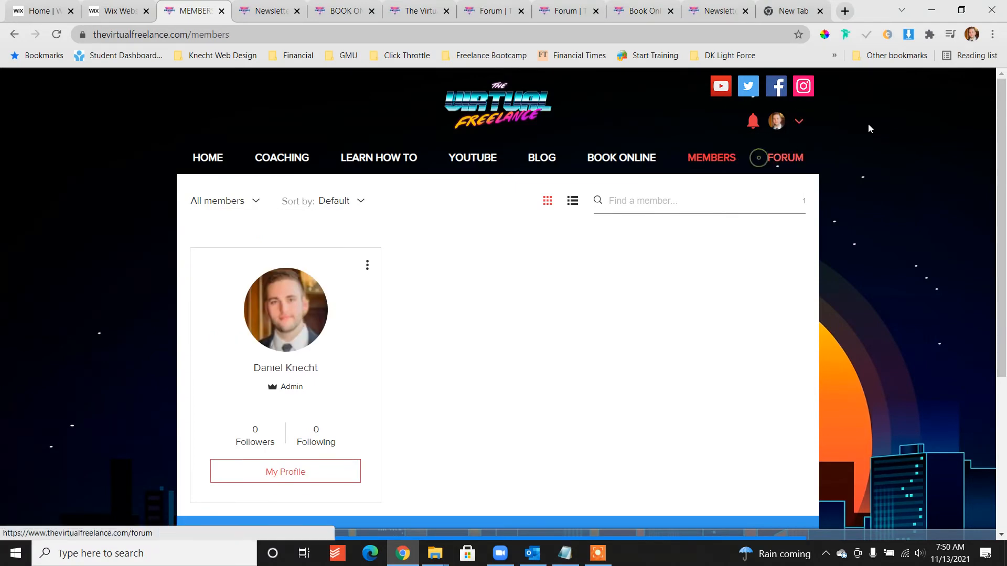
- View the admin profile's Forum Posts listing 'This is great!', then go to Notifications
left_click(285, 471)
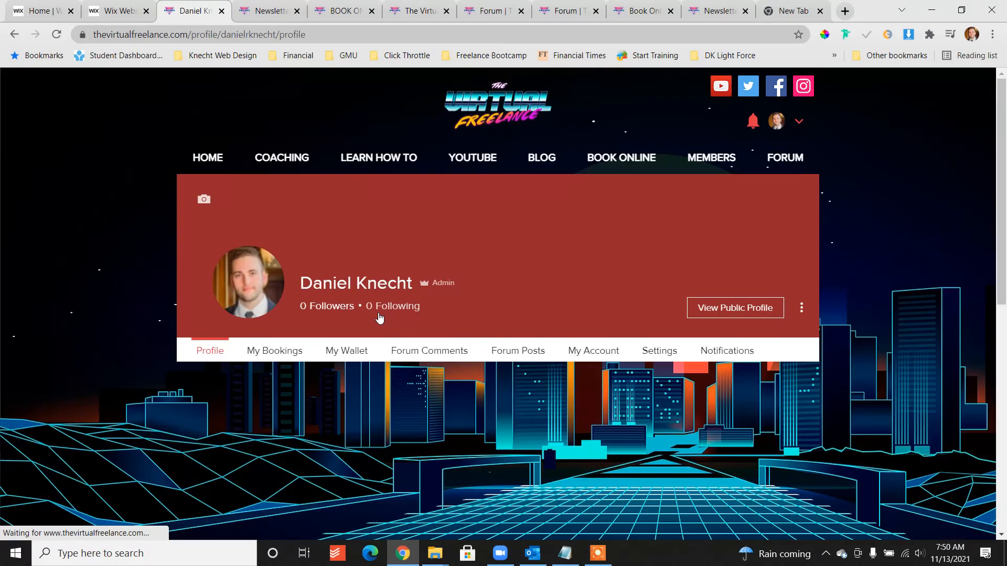
scroll("down", 3)
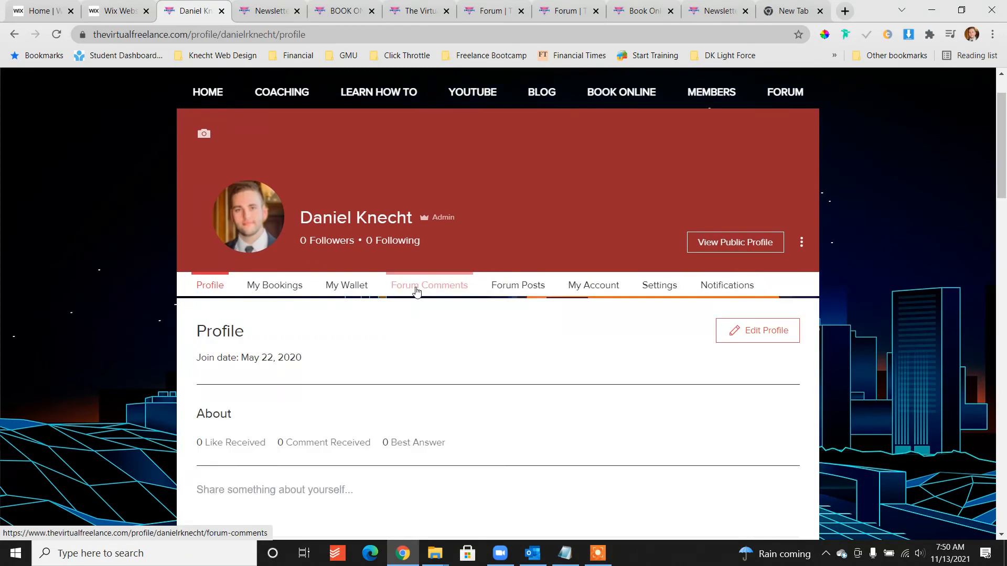
left_click(518, 286)
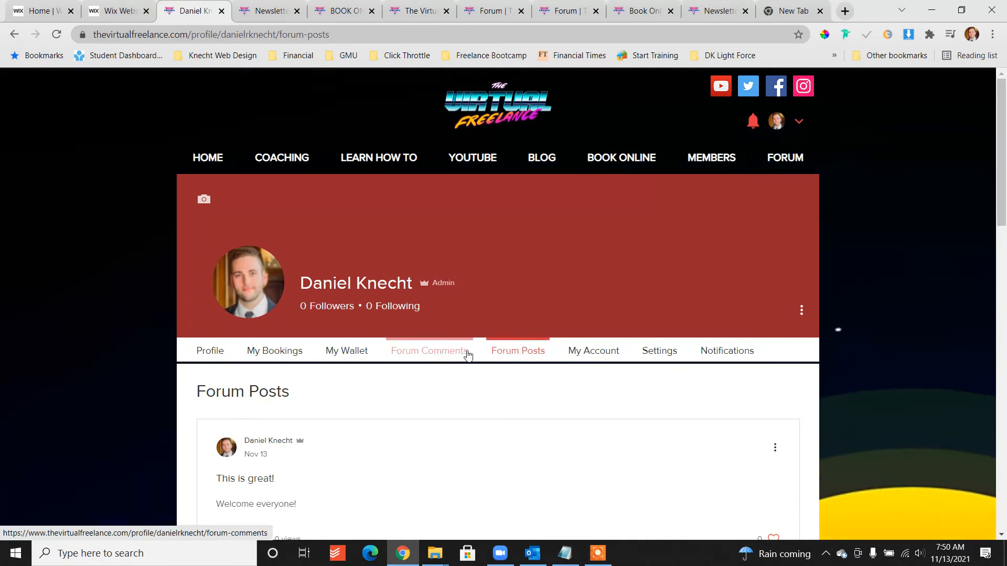
scroll("down", 3)
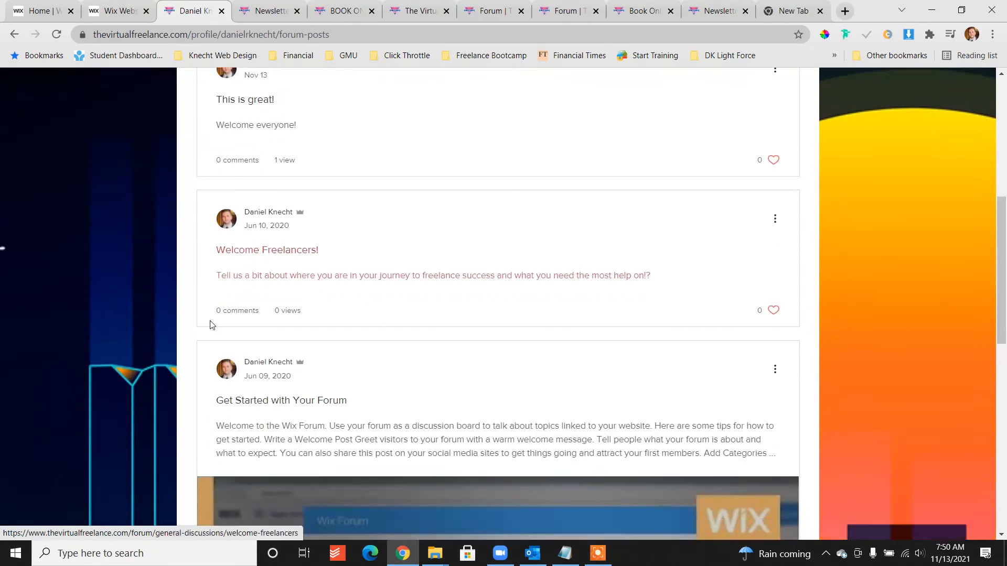
scroll("up", 3)
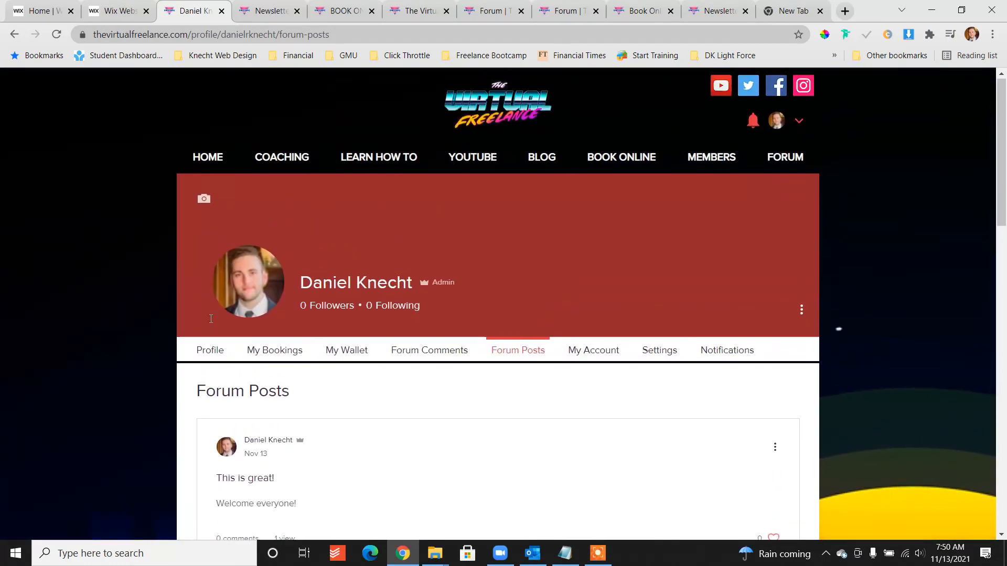
mouse_move(726, 350)
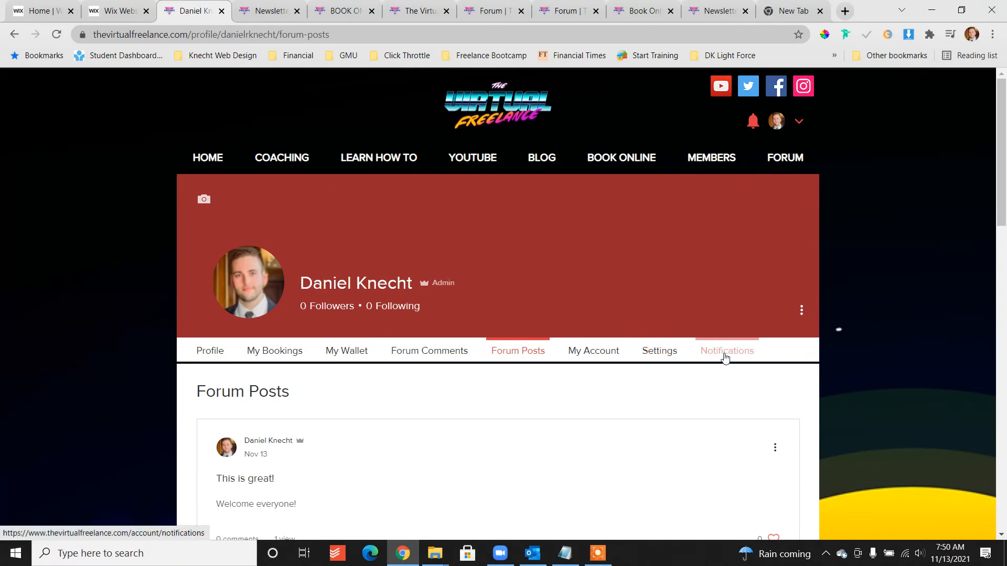
left_click(726, 350)
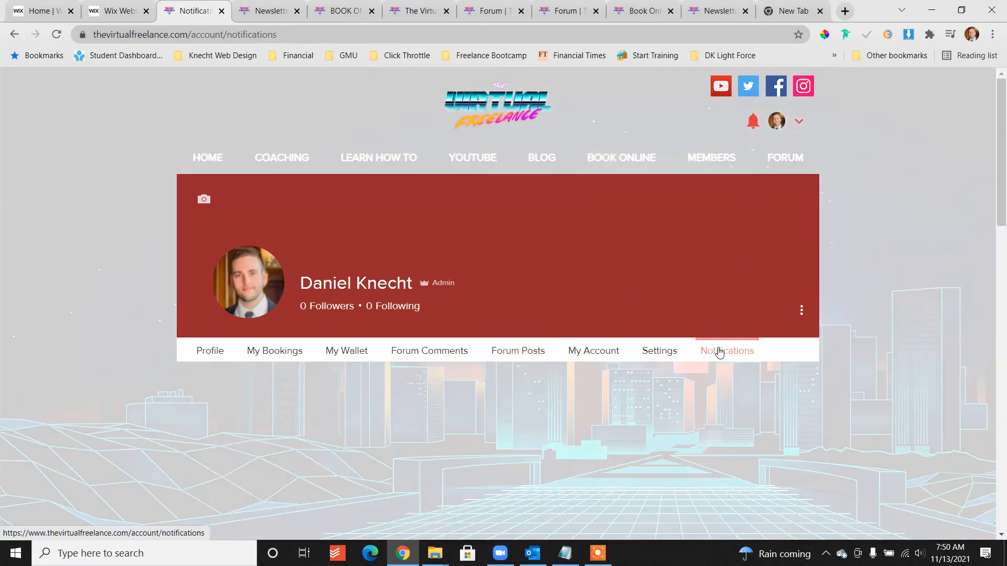
- Scroll through Notification Settings reviewing the blog, forum digest and instant notification toggles
scroll("down", 3)
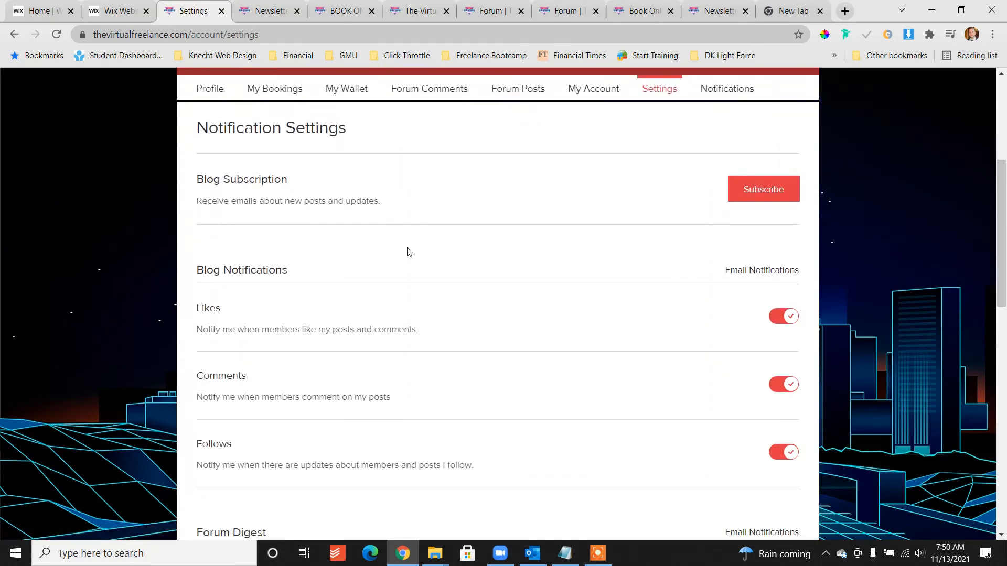
scroll("down", 3)
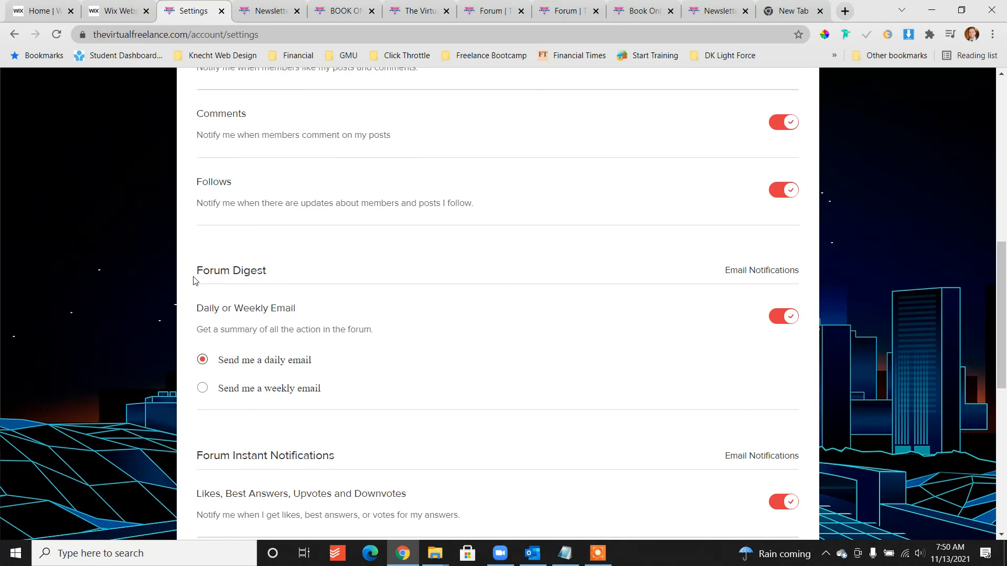
scroll("down", 3)
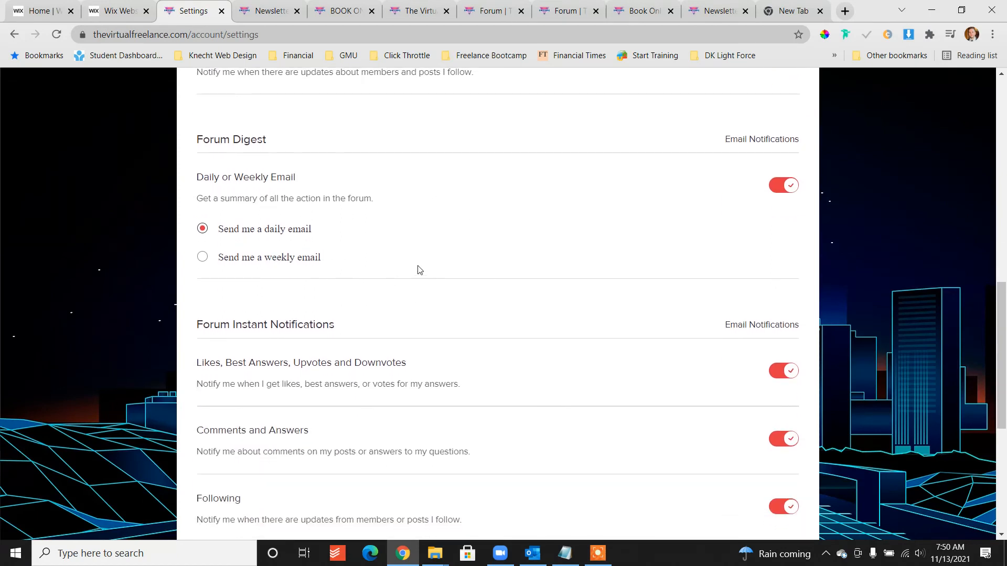
scroll("down", 3)
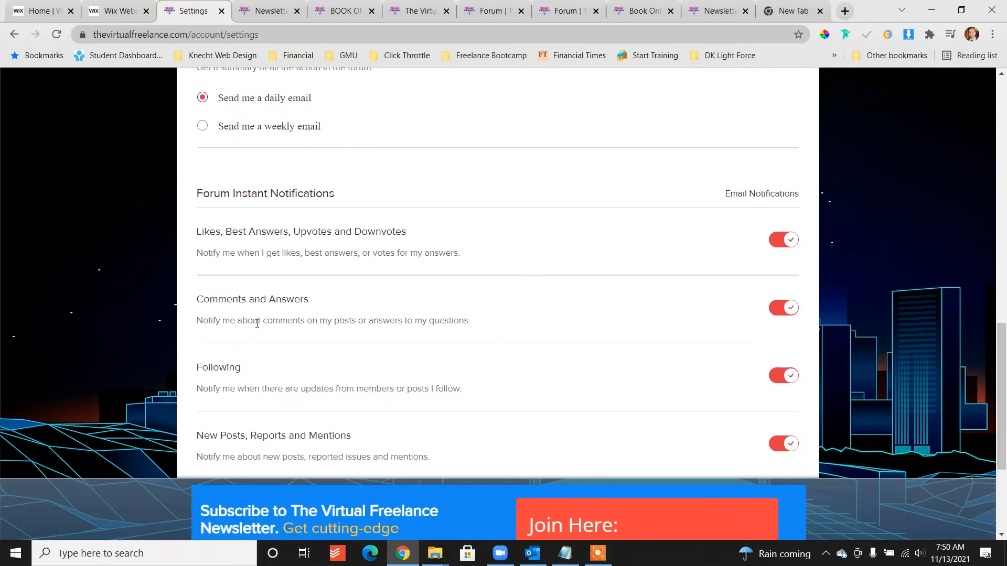
mouse_move(86, 436)
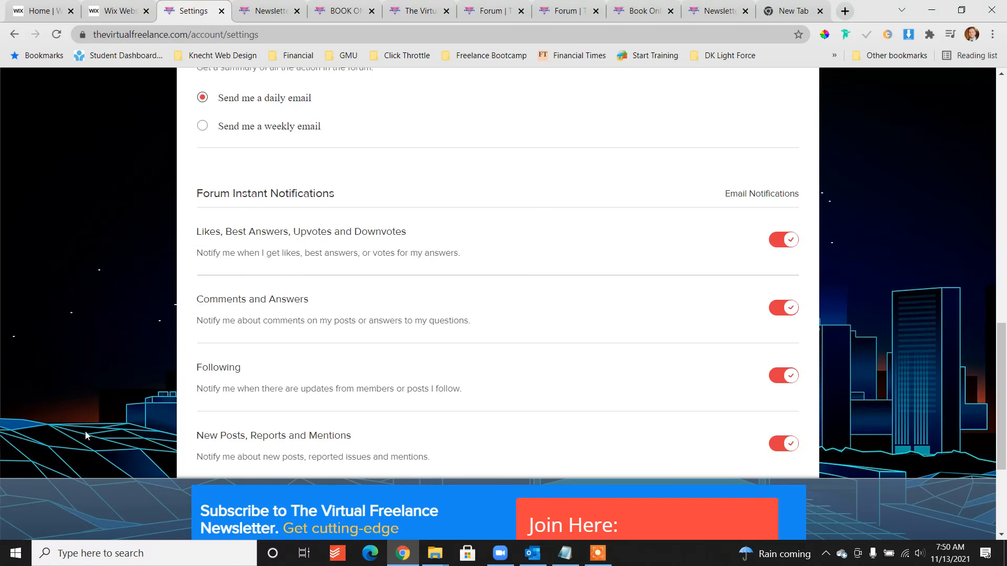
scroll("up", 3)
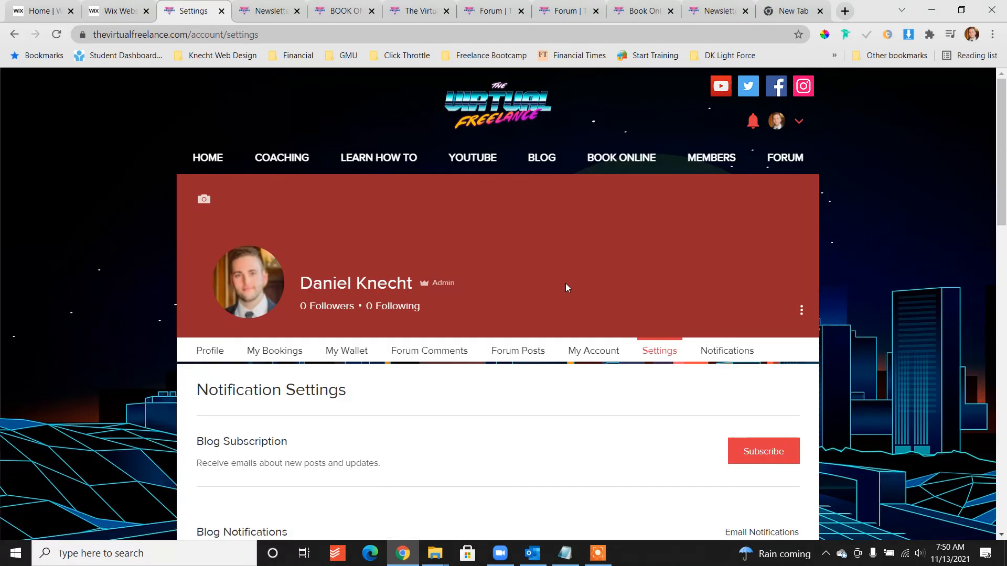
mouse_move(785, 208)
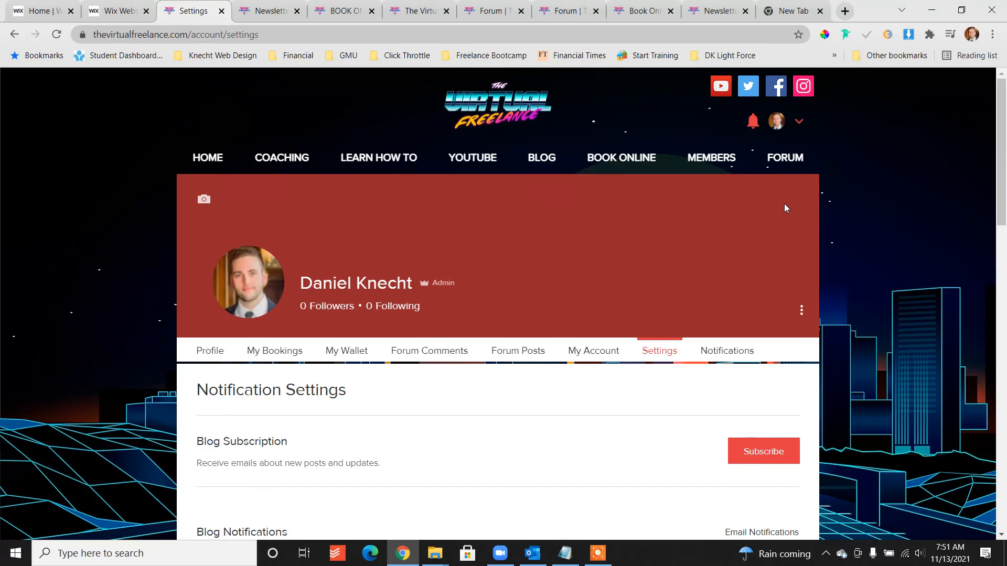
mouse_move(608, 555)
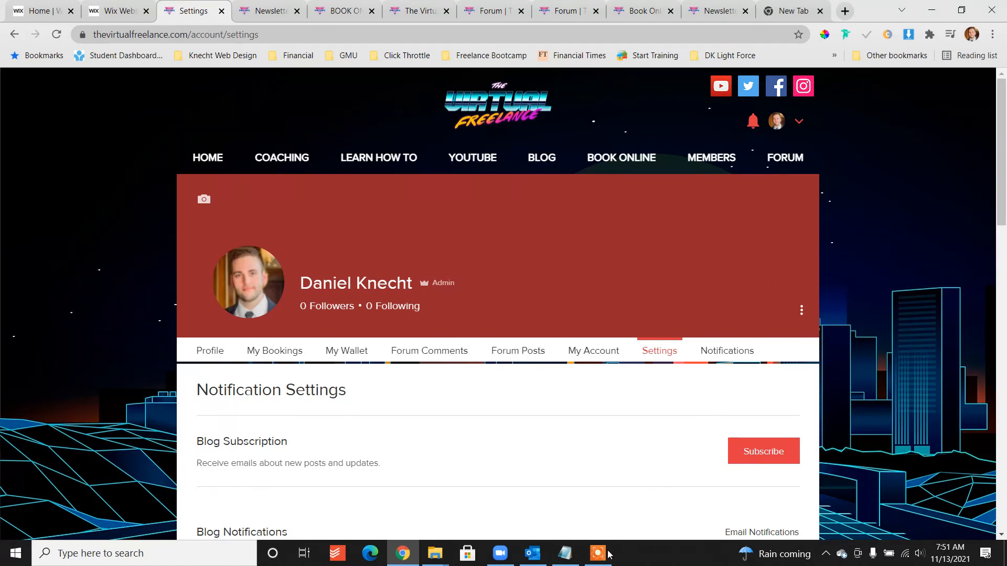